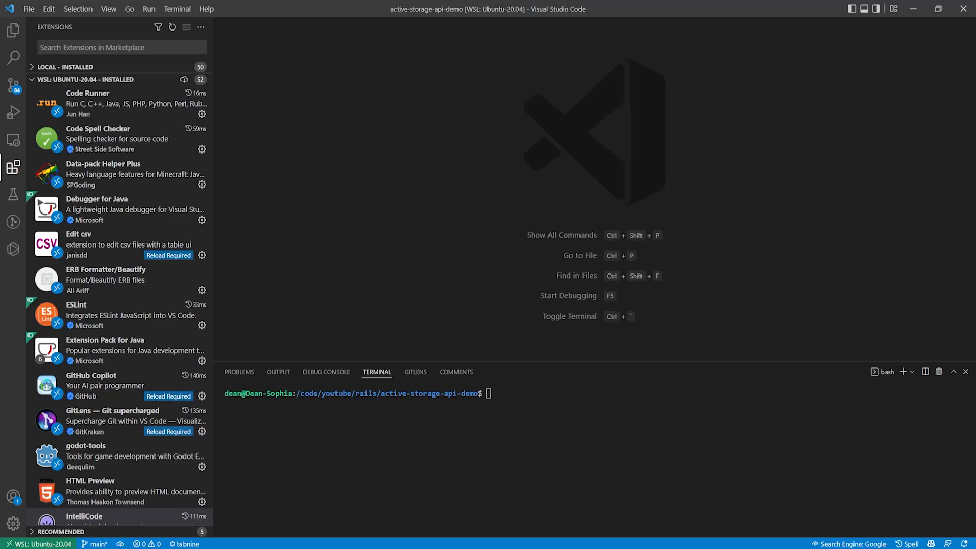
mouse_move(838, 348)
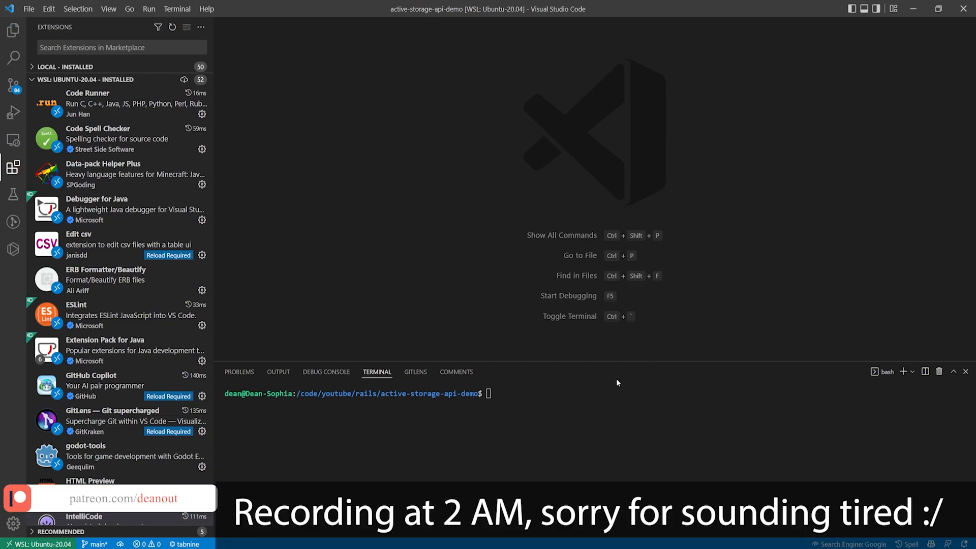
mouse_move(319, 278)
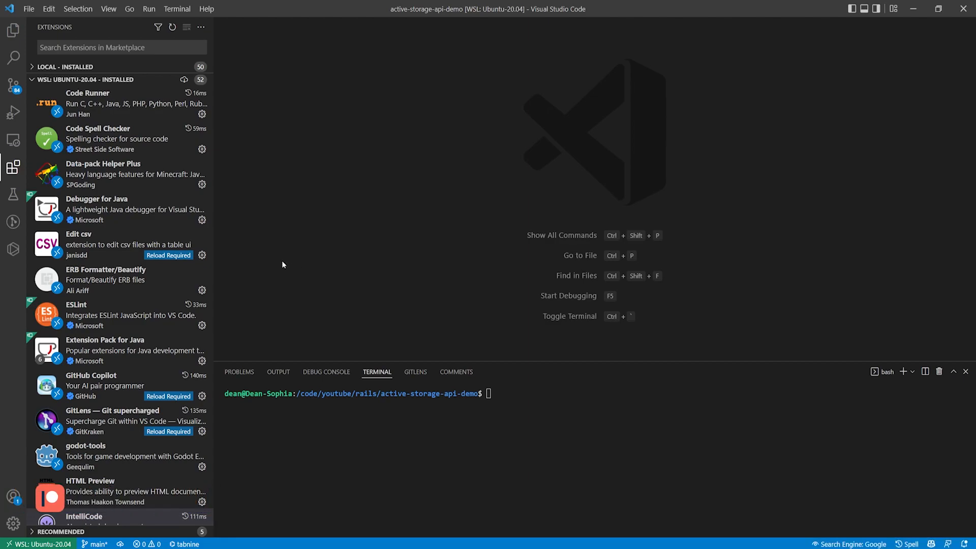
mouse_move(112, 138)
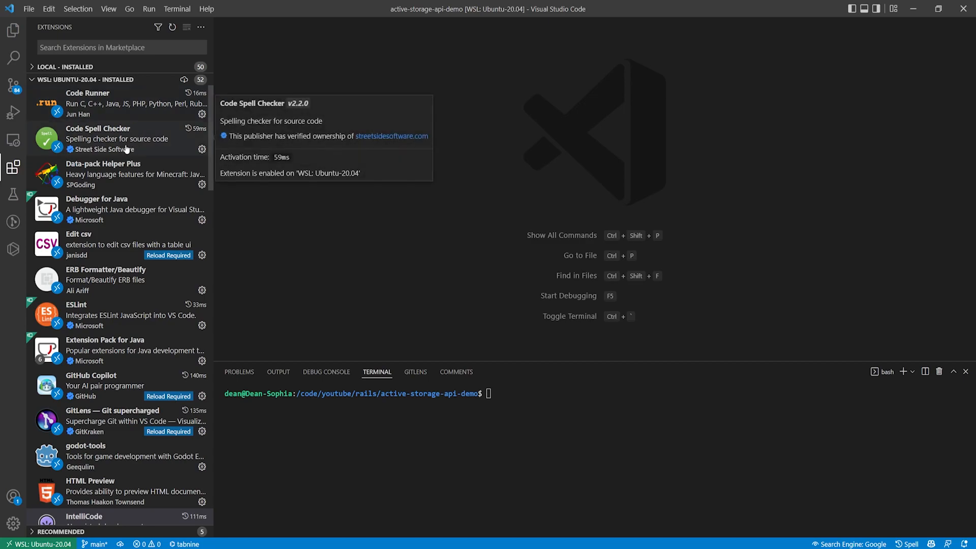
mouse_move(102, 208)
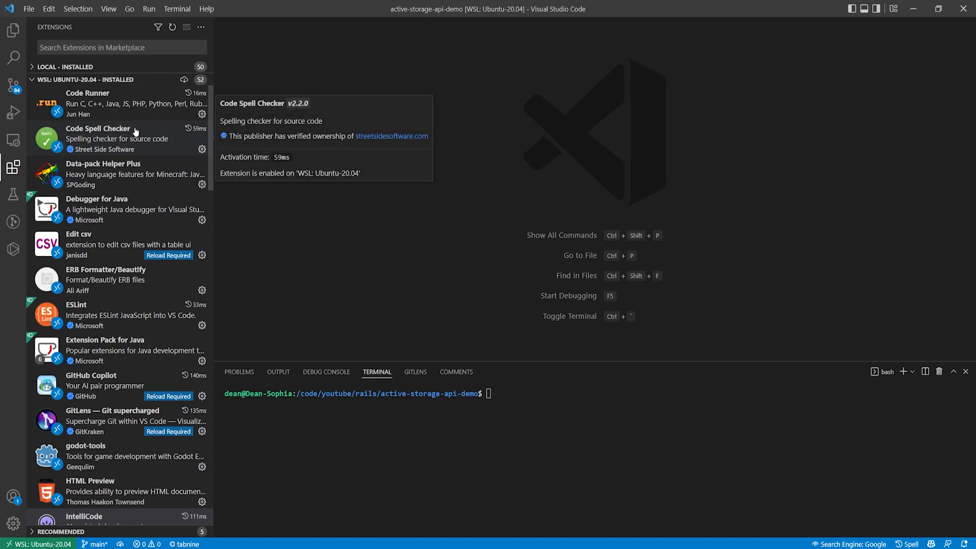
mouse_move(307, 298)
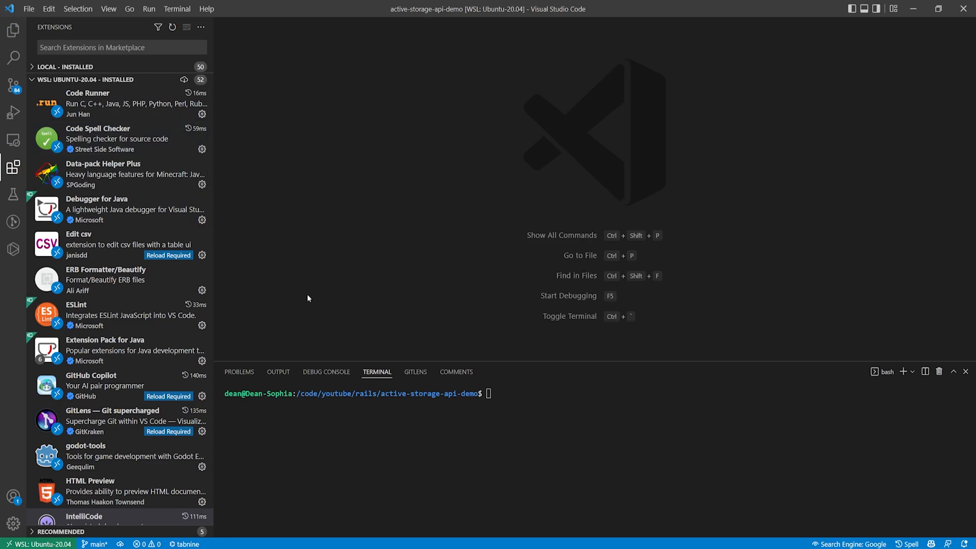
- Review the Settings editor, filtering for 'em', then close it
click(28, 9)
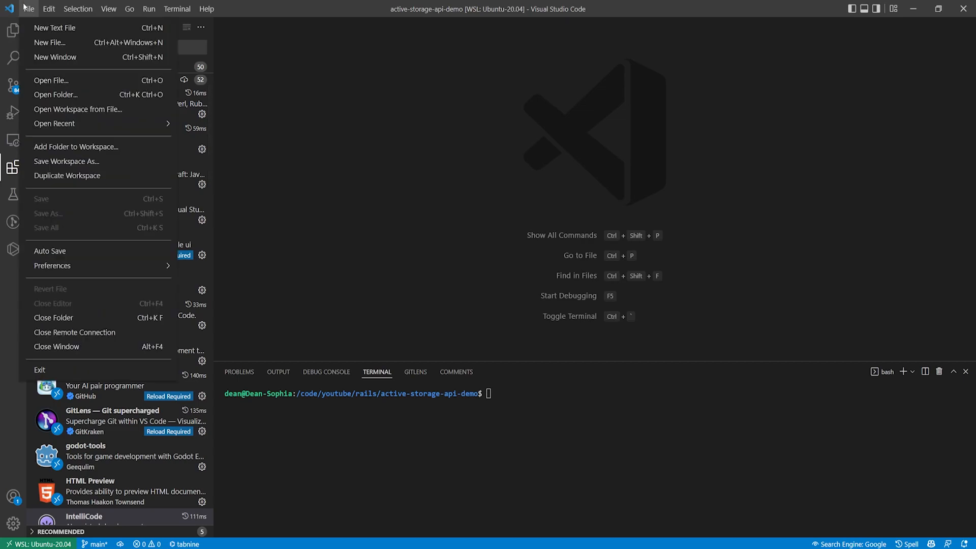
mouse_move(79, 268)
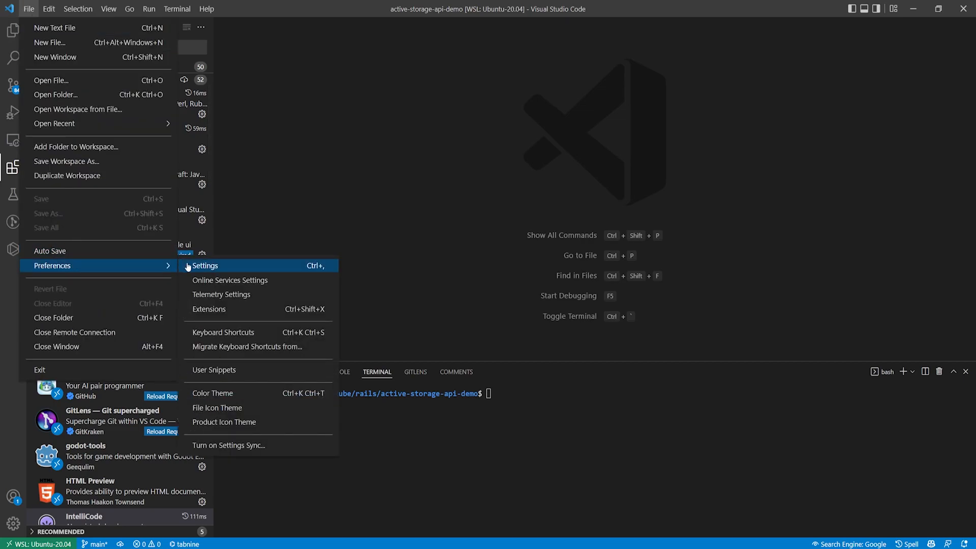
click(204, 266)
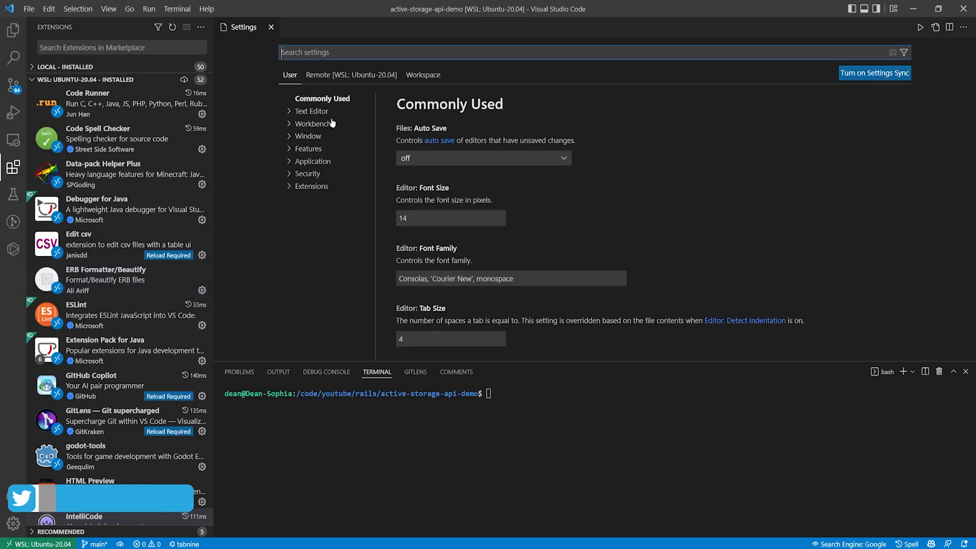
text(emmett tr)
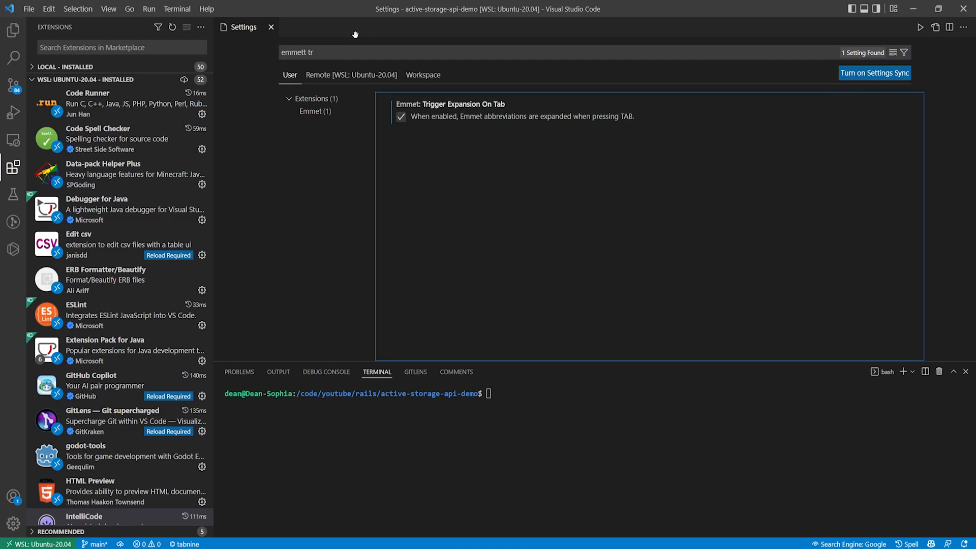
click(270, 26)
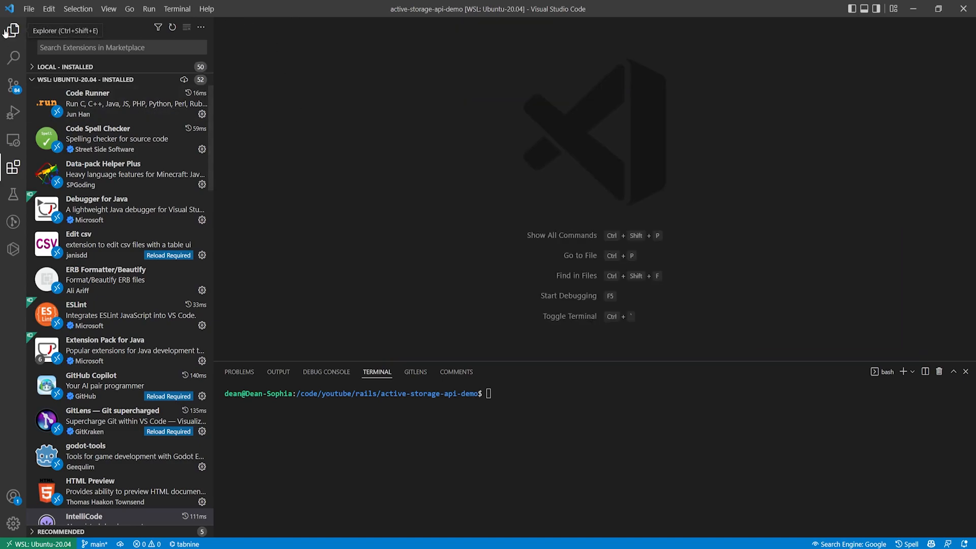
- Create a new file test.html.erb inside app/views/layouts from the Explorer
click(13, 30)
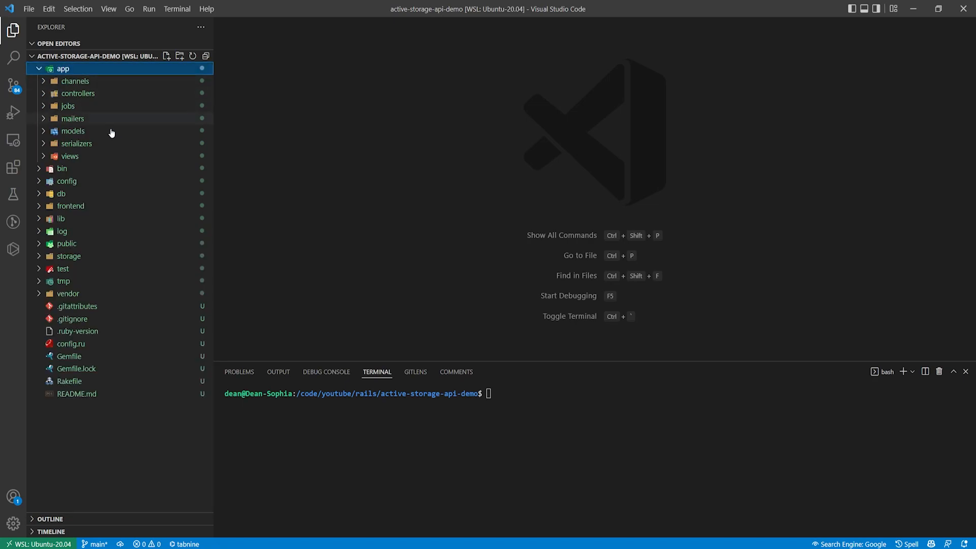
click(69, 157)
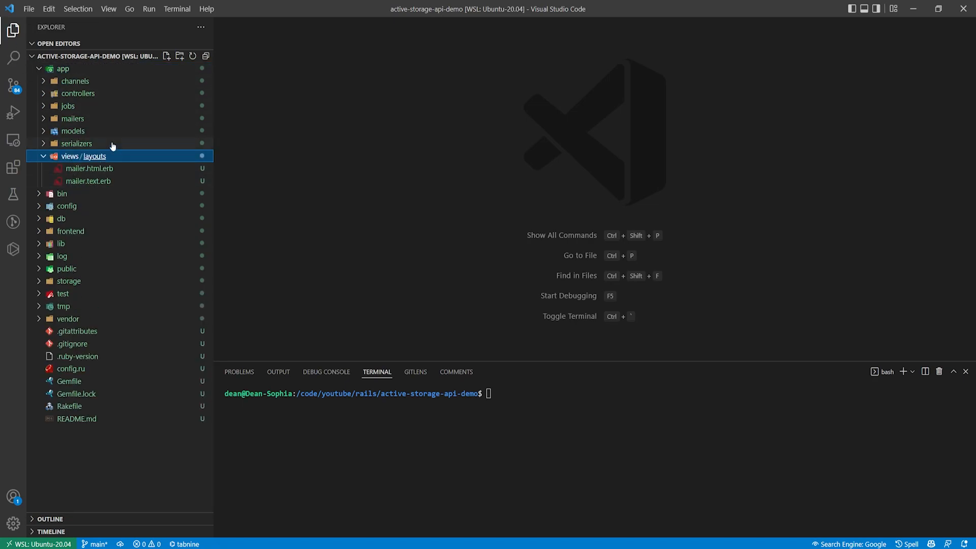
right_click(86, 157)
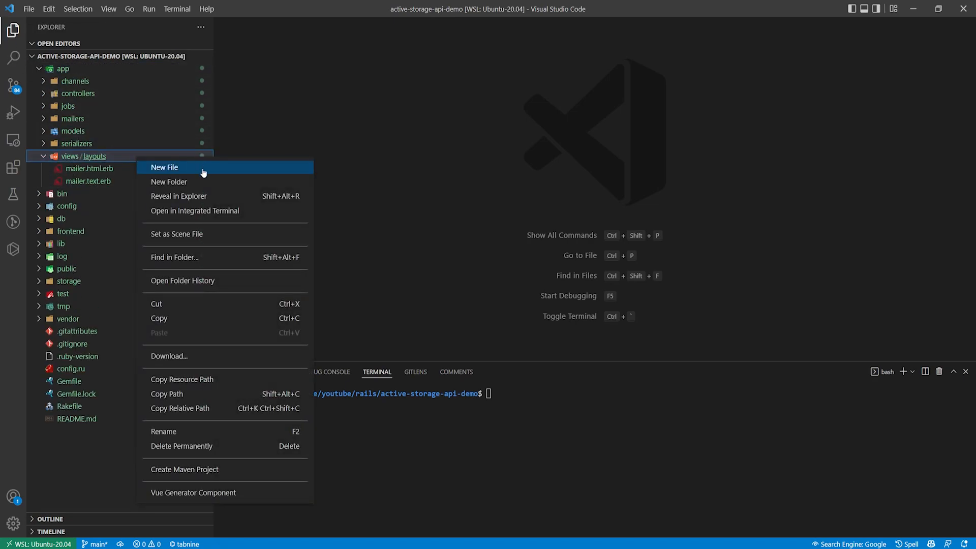
click(163, 167)
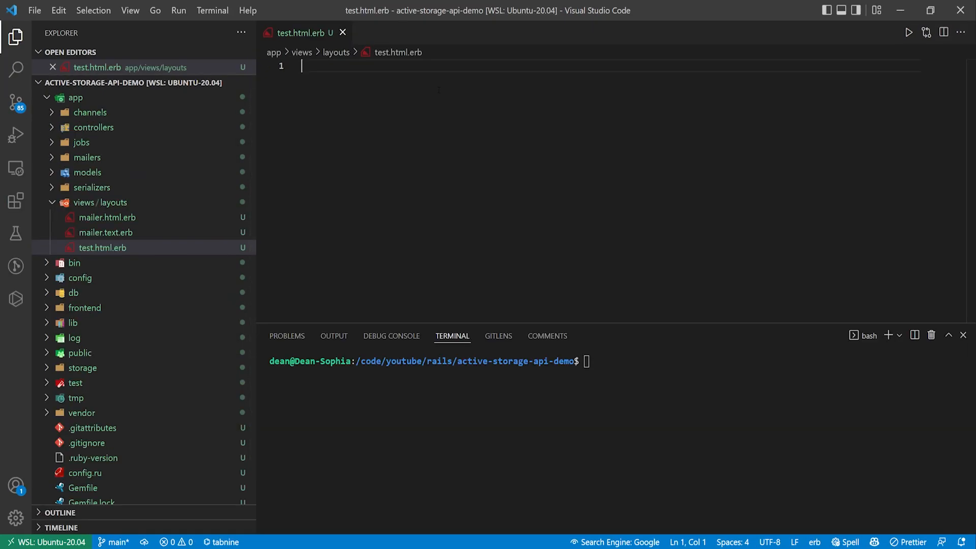
- Write div and h1 markup and expand two Emmet .test abbreviations into classed divs
text(div></div>)
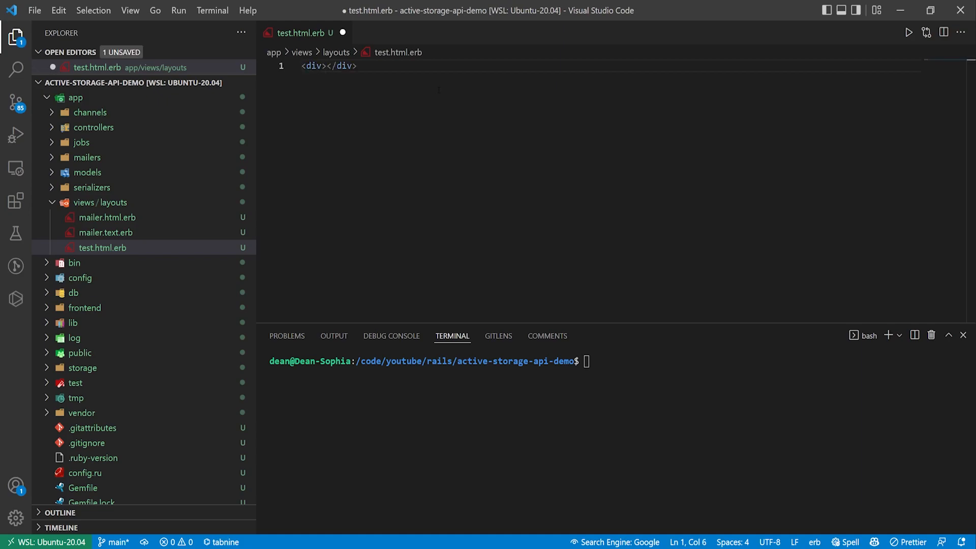
text(h1></h1>)
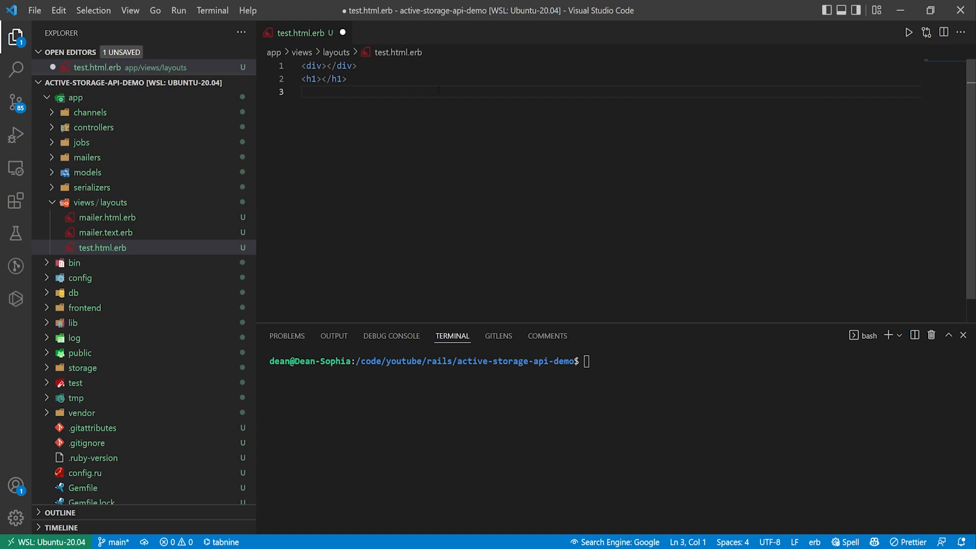
text(.test)
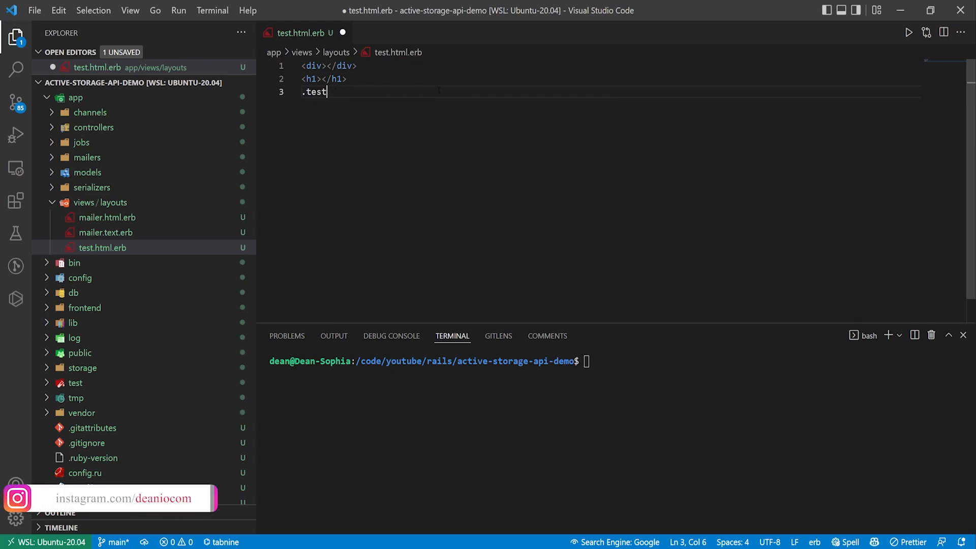
key(Tab)
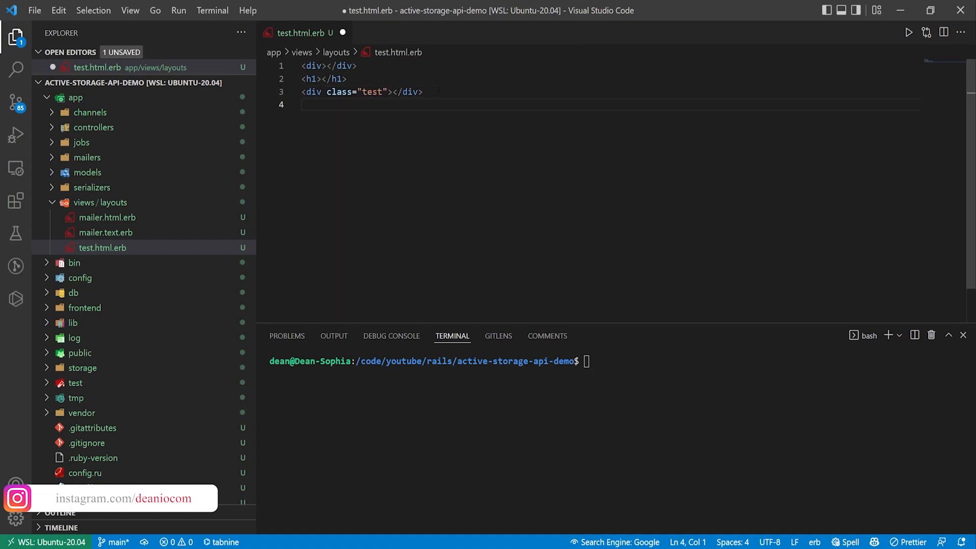
text(.test1 test2"></div>)
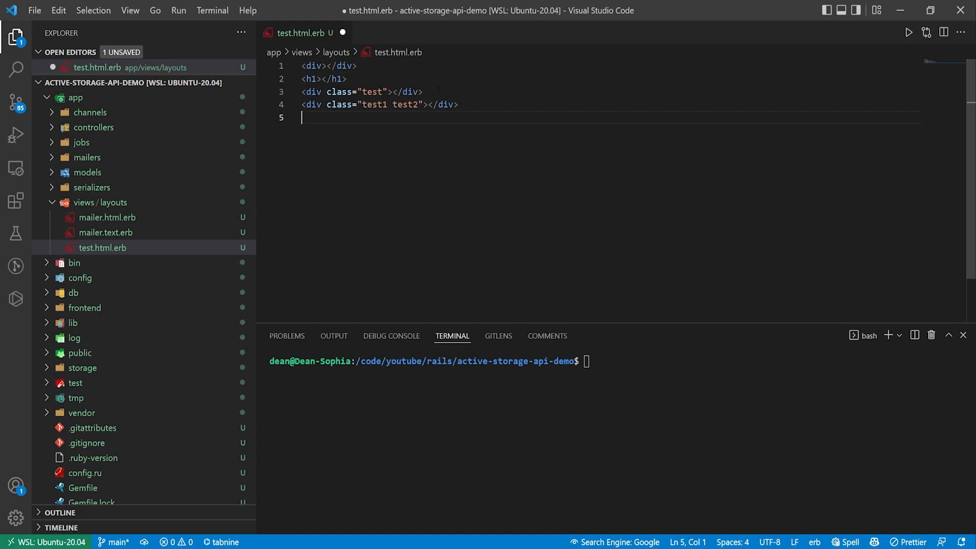
- Expand li*3 into list items 'item 1'–'item 3' and add <li>item 4</li> after them
text(li*3)
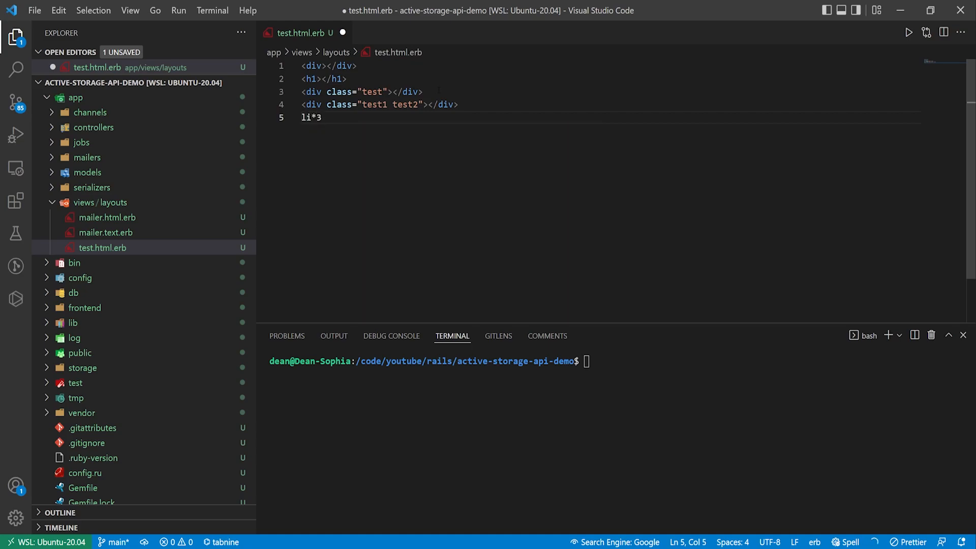
key(Tab)
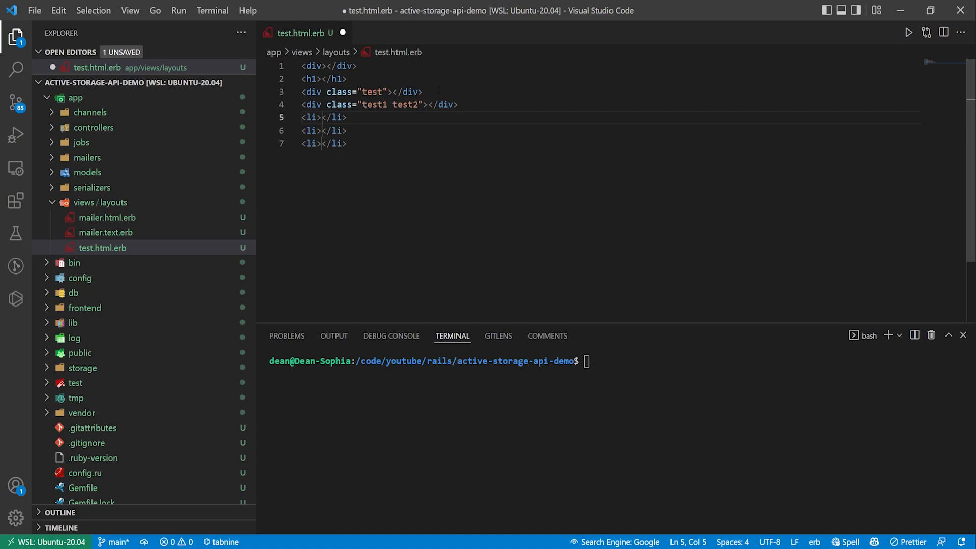
text(item 1)
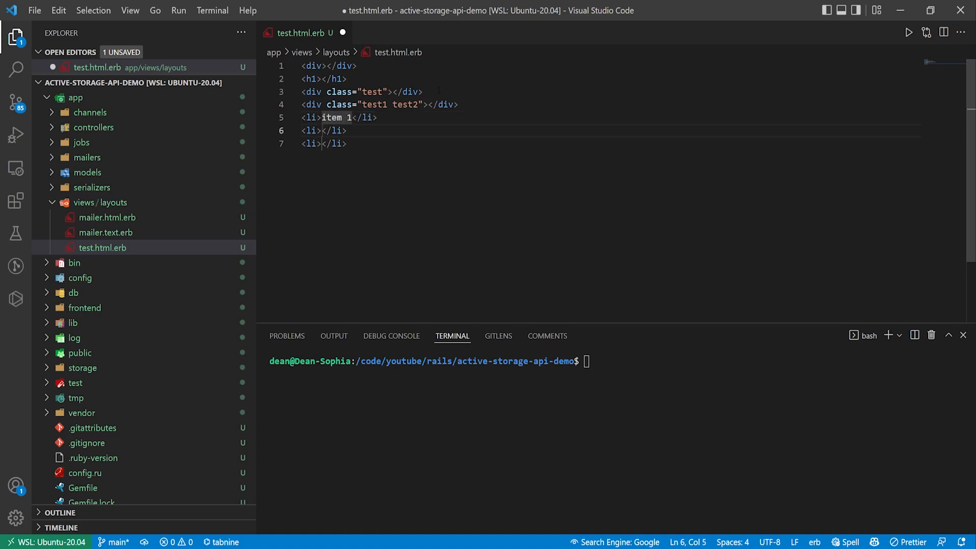
text(item 2)
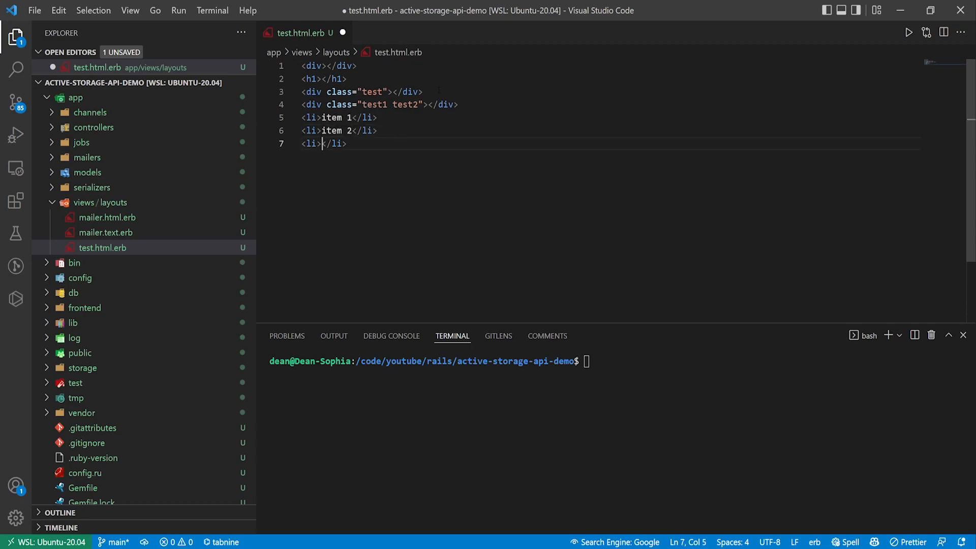
text(item 3)
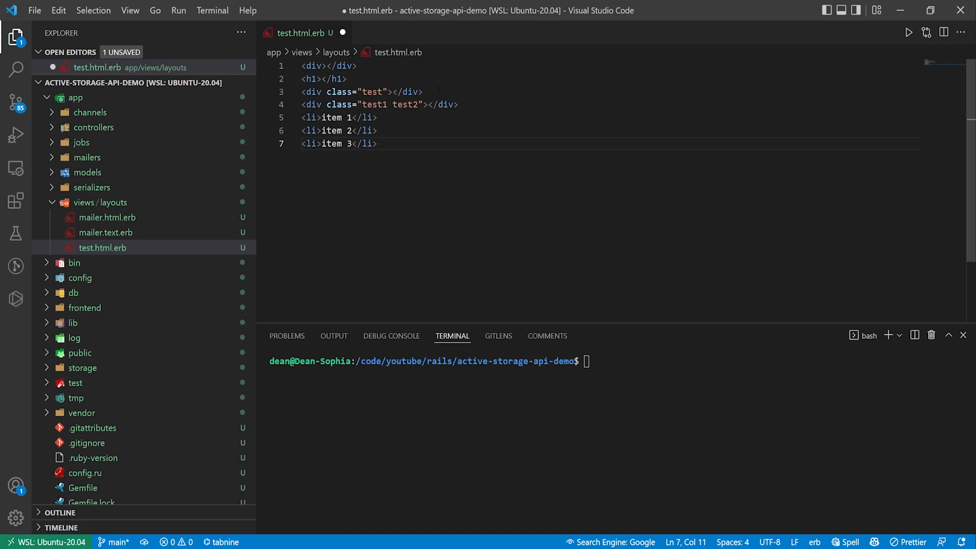
click(376, 144)
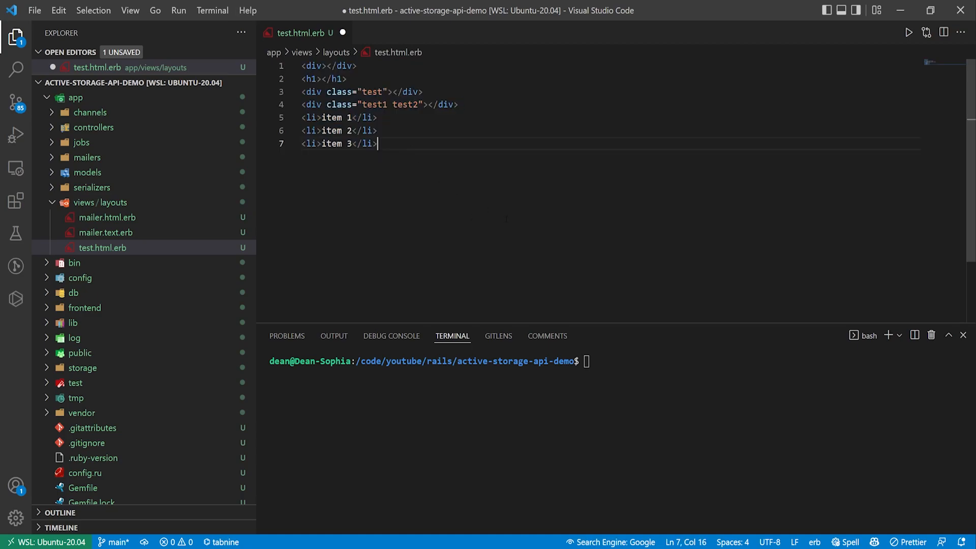
text(<li>item 4</li>)
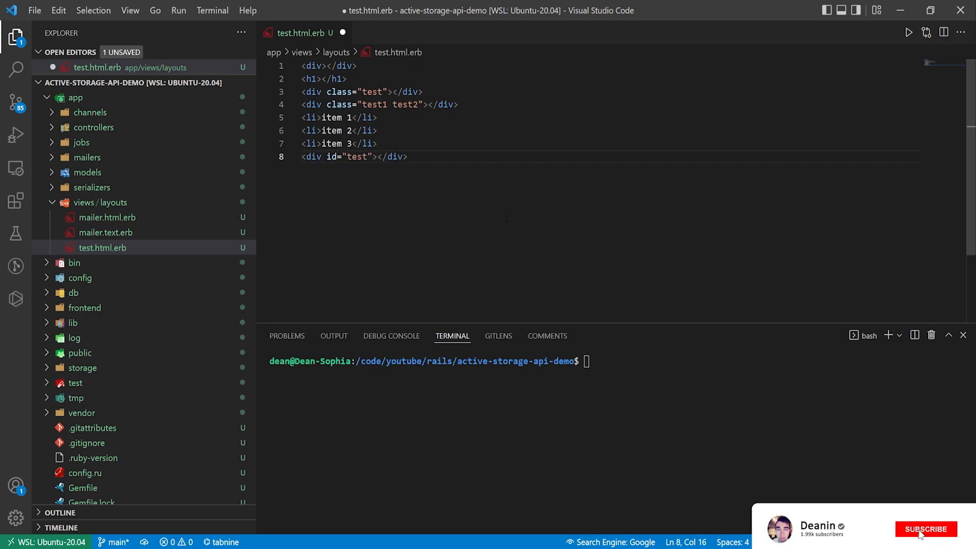
click(926, 529)
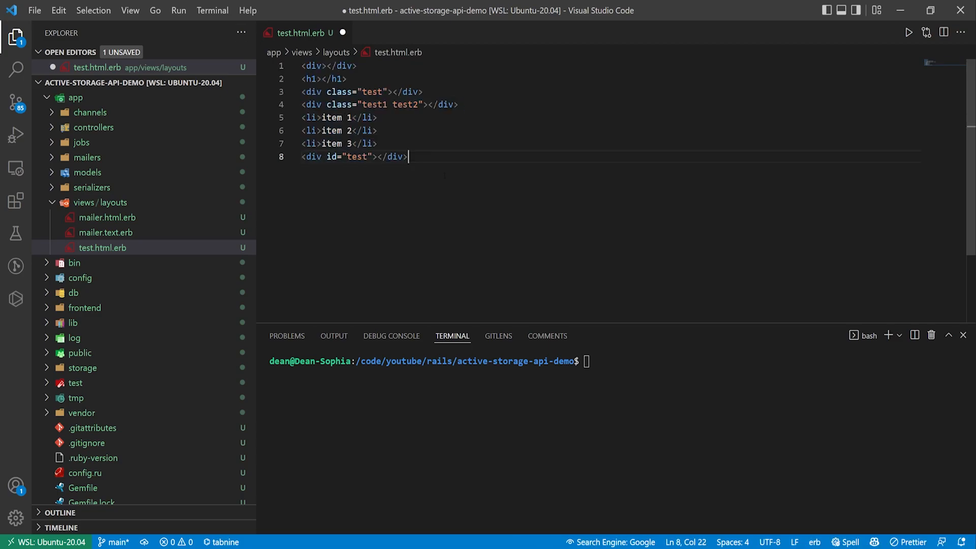
click(343, 32)
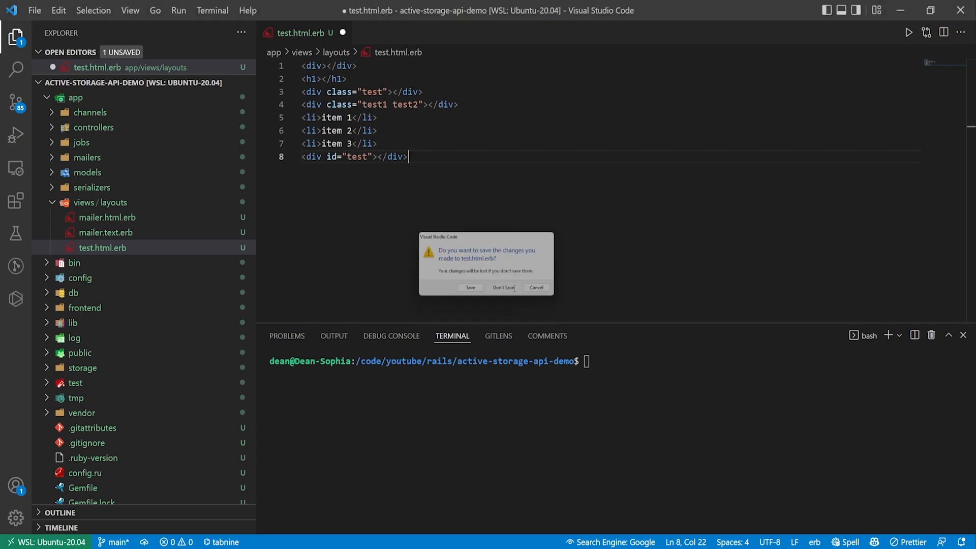
- Discard test.html.erb without saving and show the installed extensions list
click(503, 288)
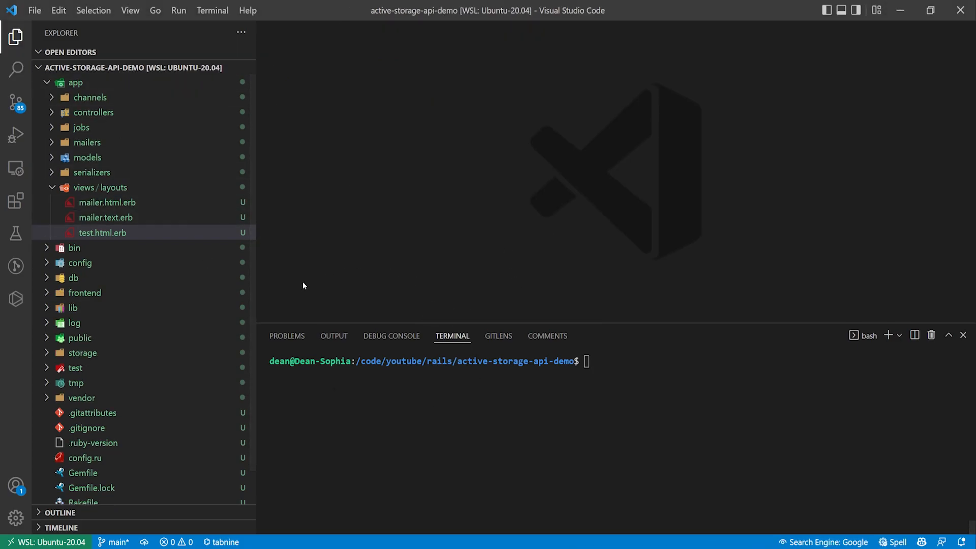
mouse_move(442, 312)
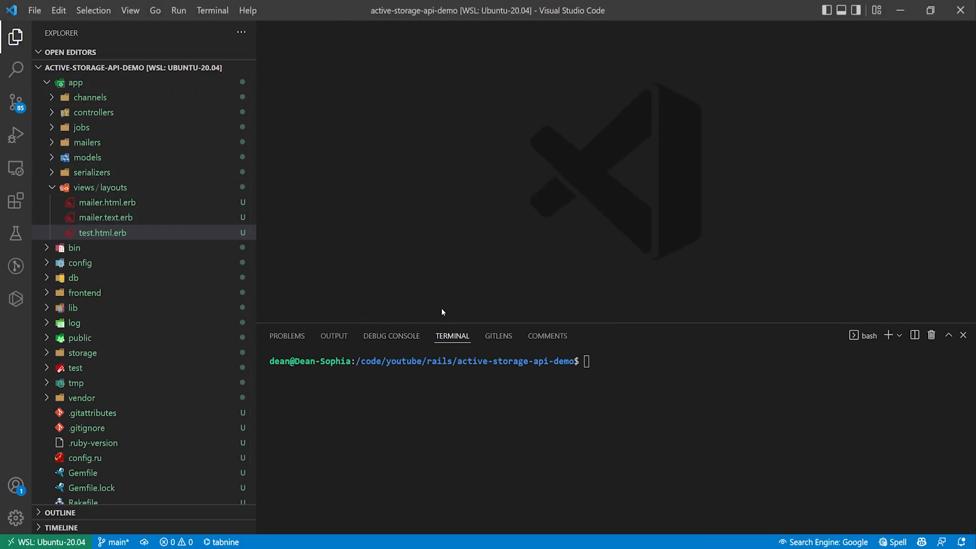
mouse_move(15, 203)
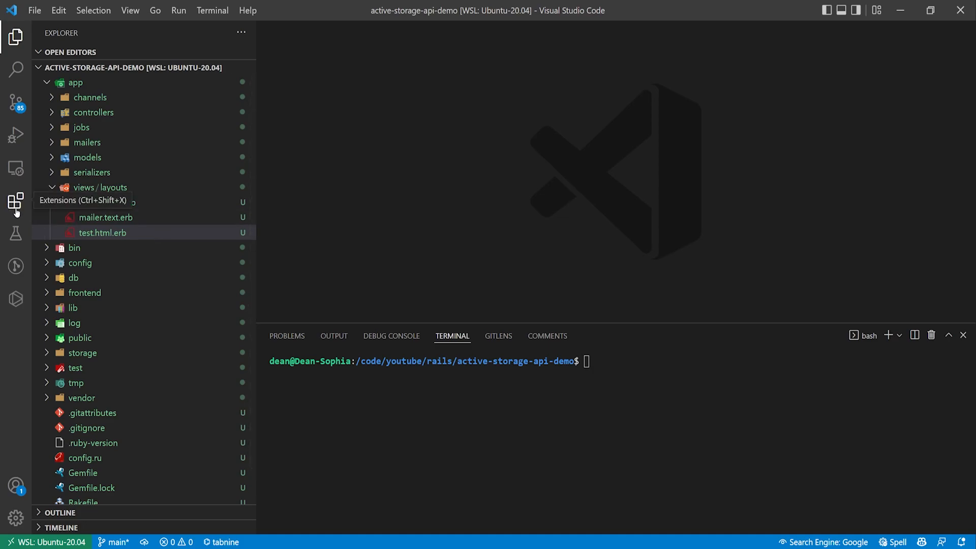
click(15, 201)
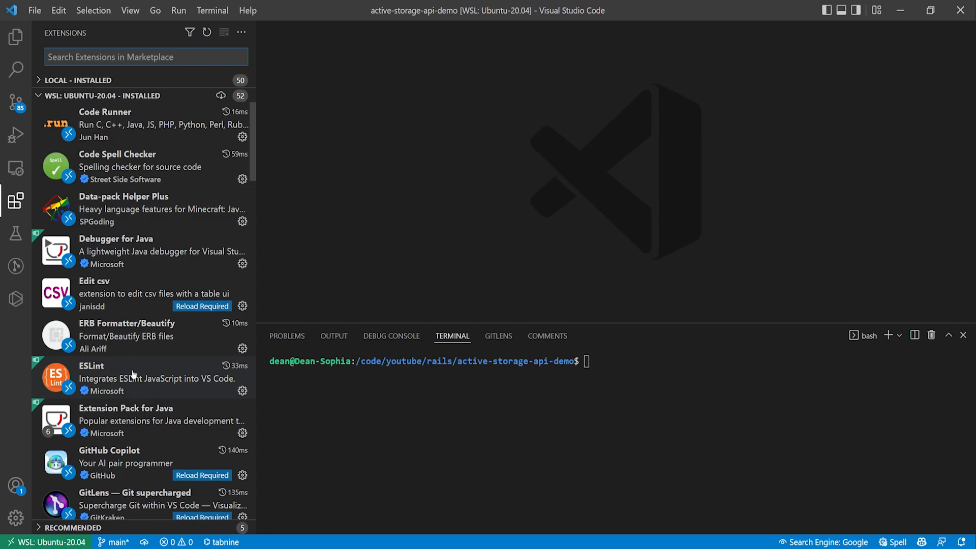
mouse_move(184, 184)
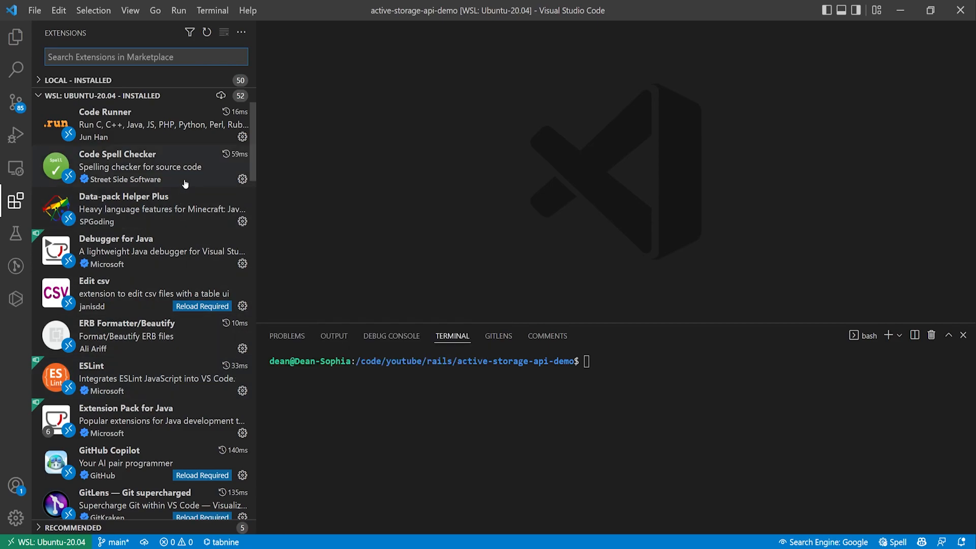
mouse_move(139, 474)
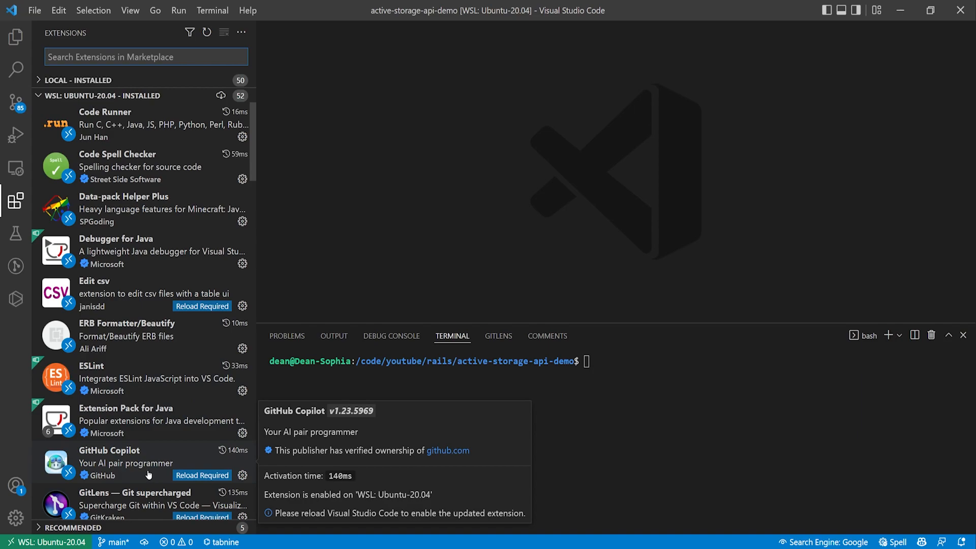
- View GitHub Copilot's details and waitlist page, then switch to GitLens — Git supercharged
click(124, 462)
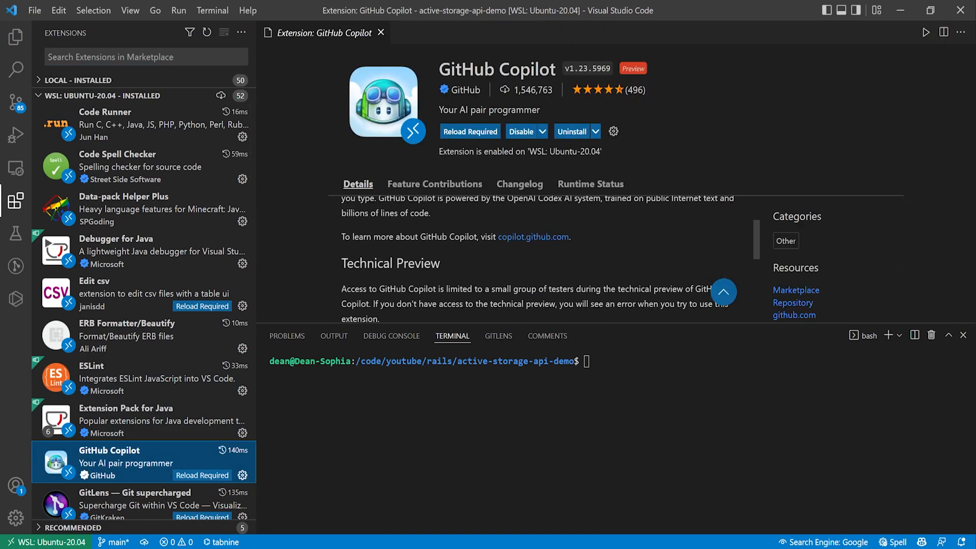
scroll(down, 3)
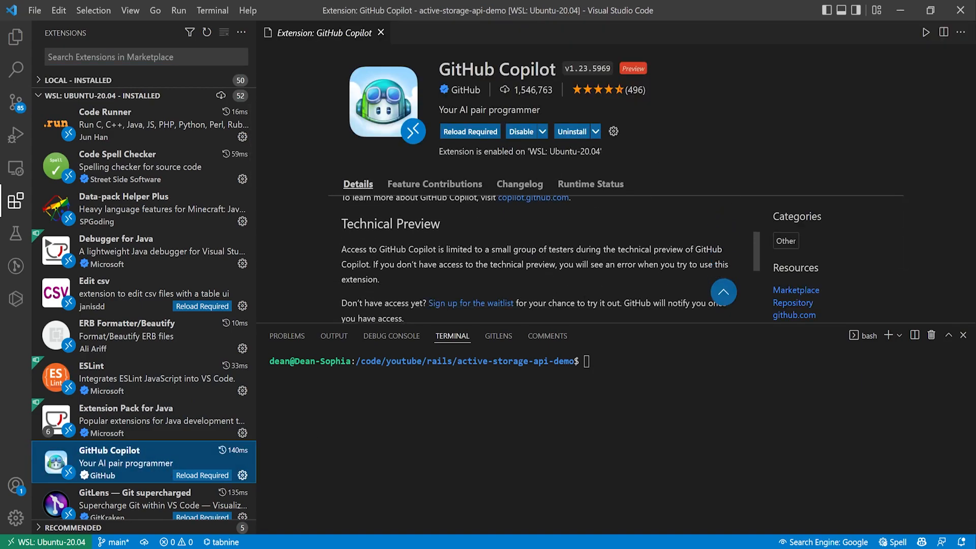
click(470, 303)
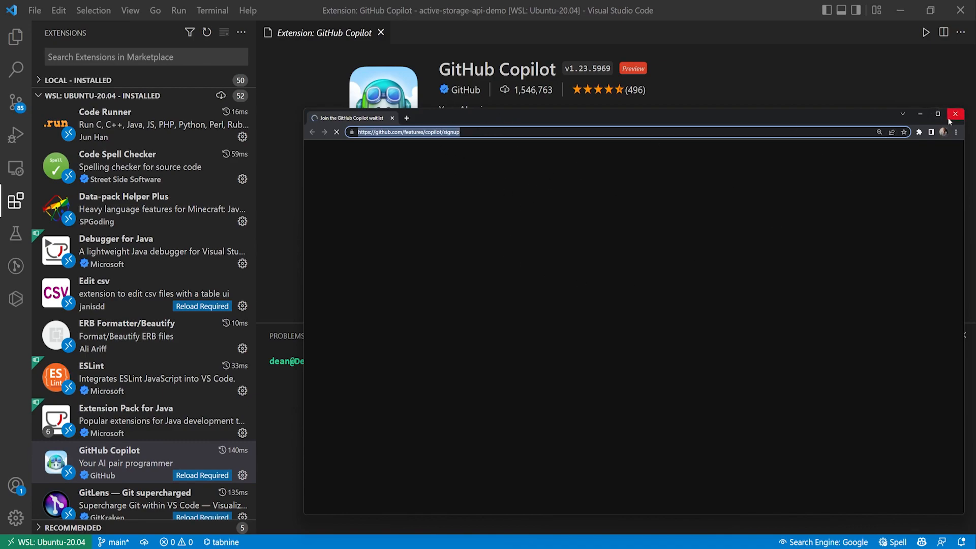
mouse_move(955, 114)
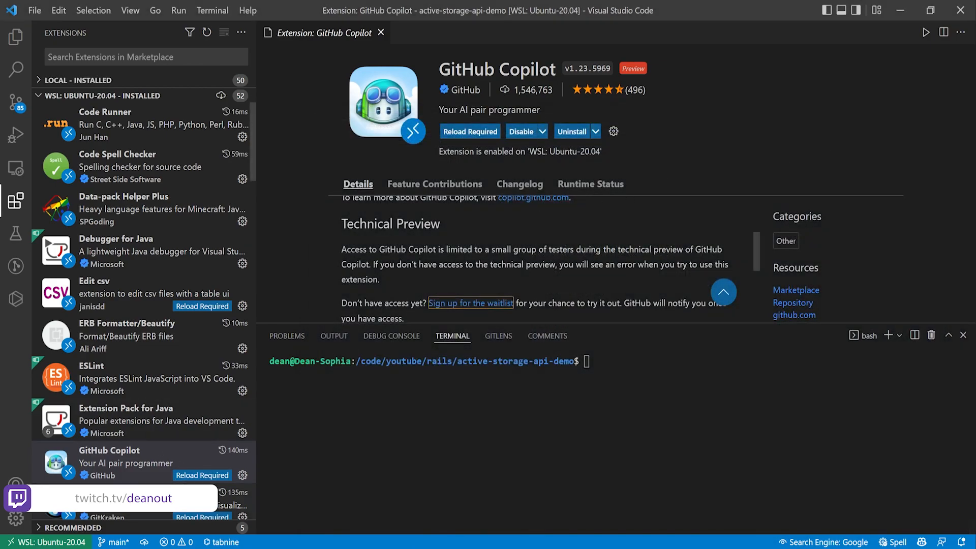
mouse_move(124, 463)
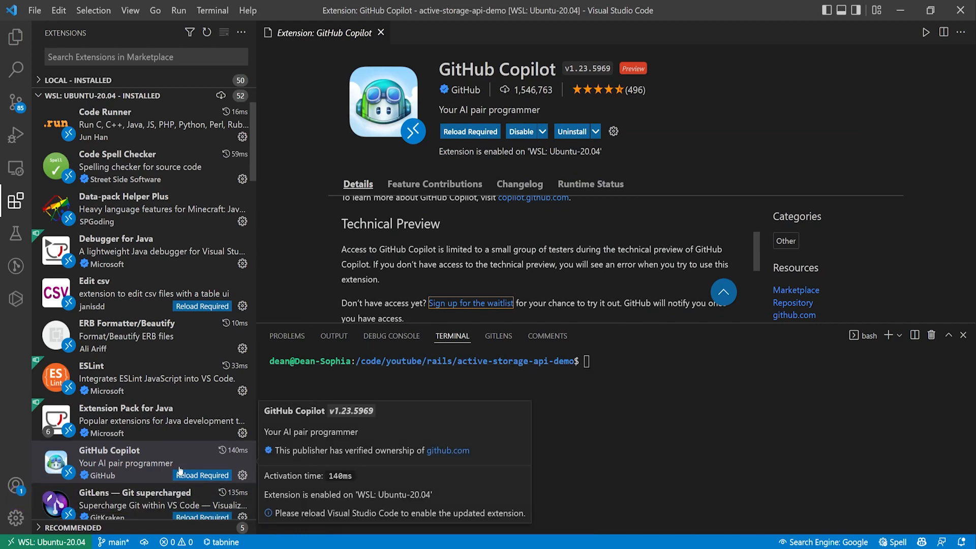
mouse_move(182, 469)
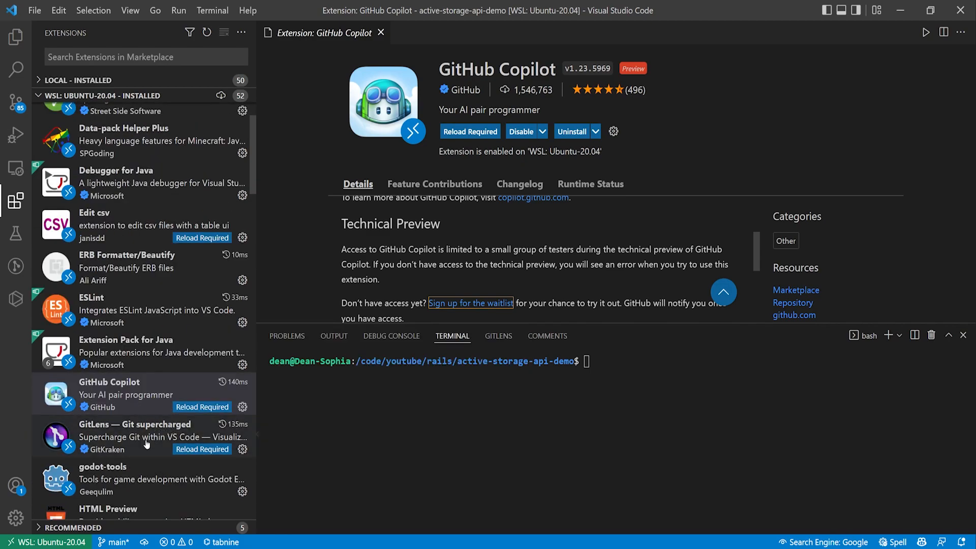
mouse_move(109, 395)
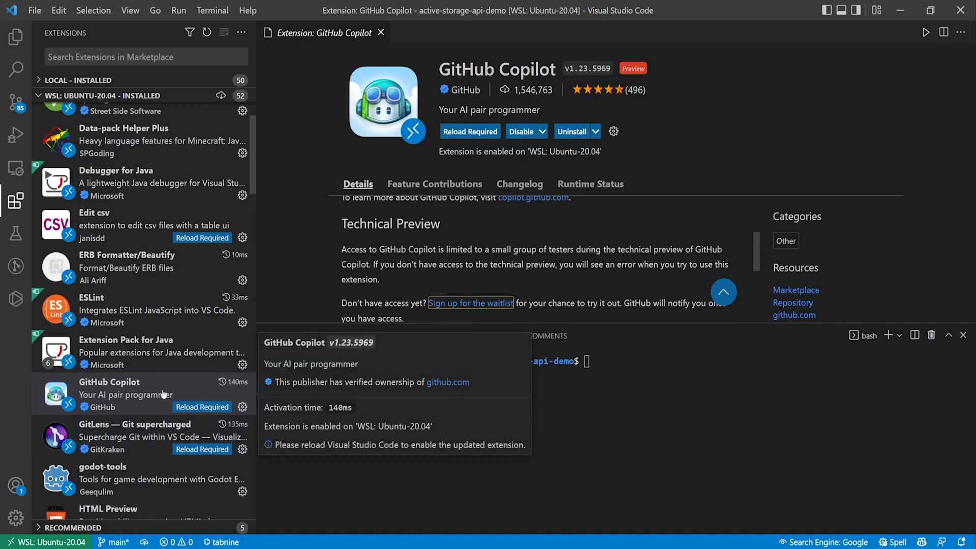
mouse_move(167, 394)
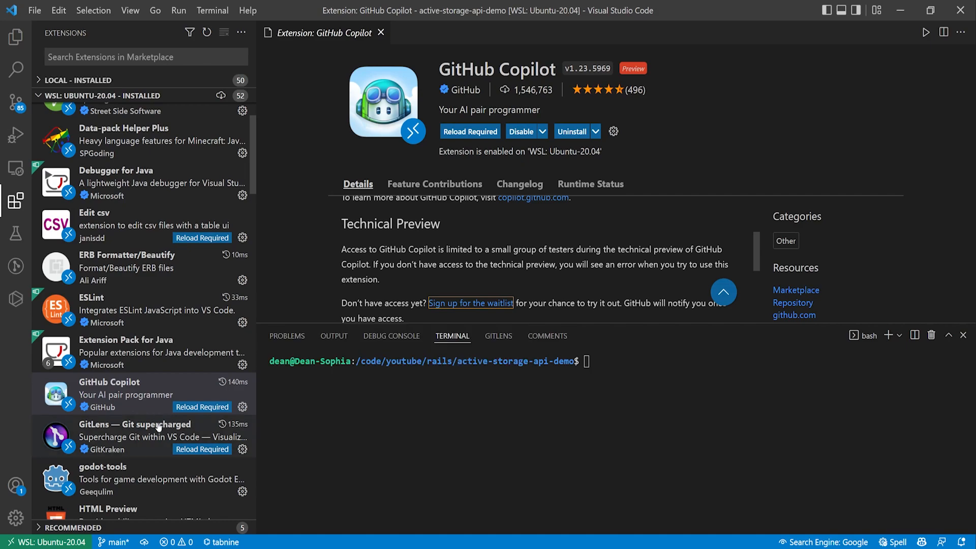
mouse_move(104, 397)
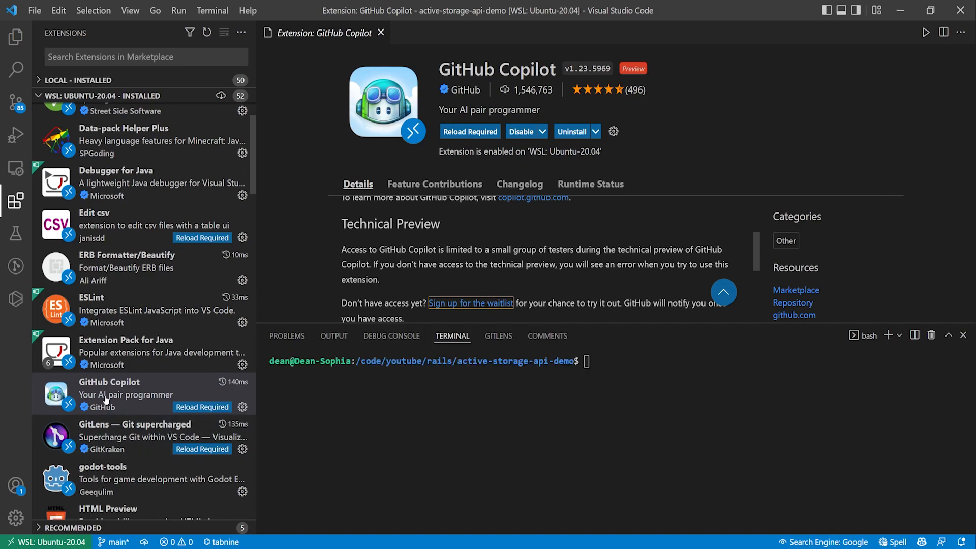
scroll(down, 3)
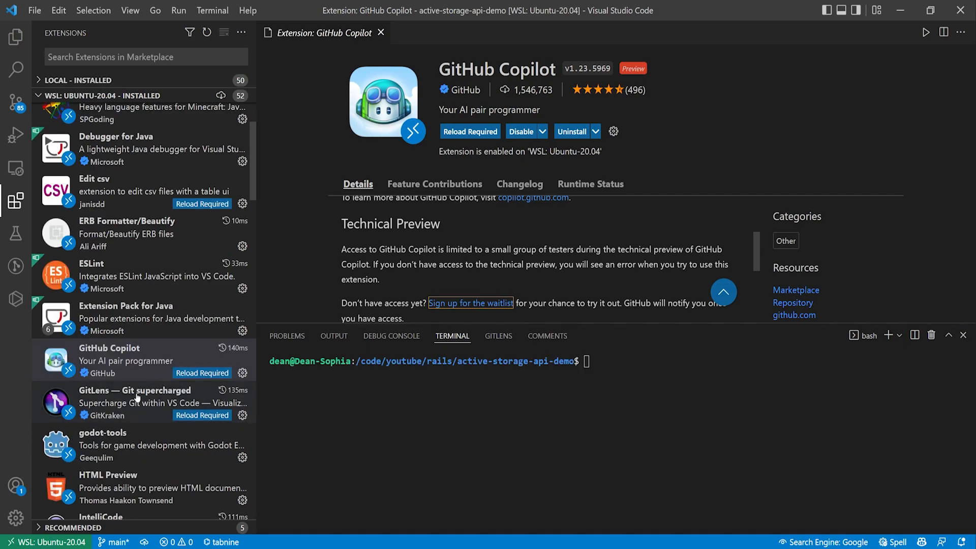
click(137, 402)
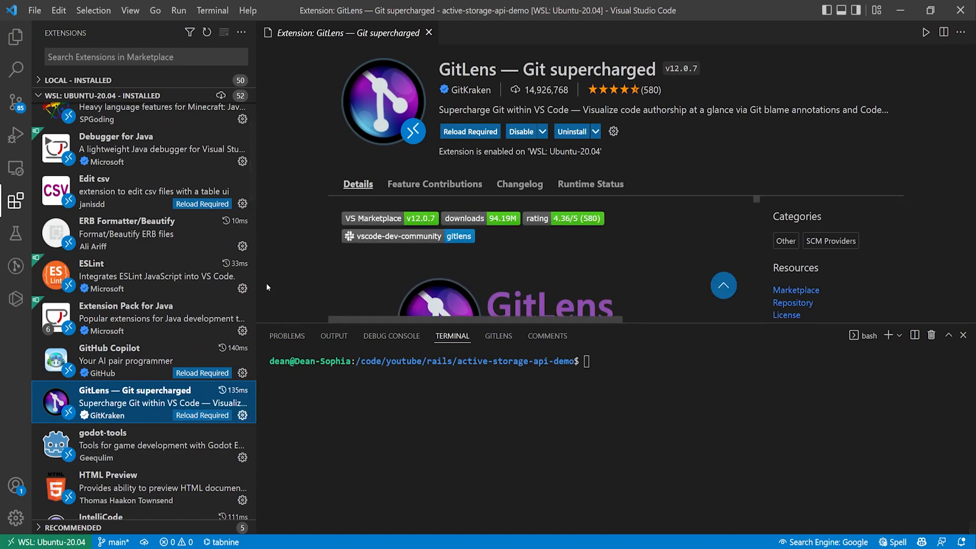
mouse_move(794, 163)
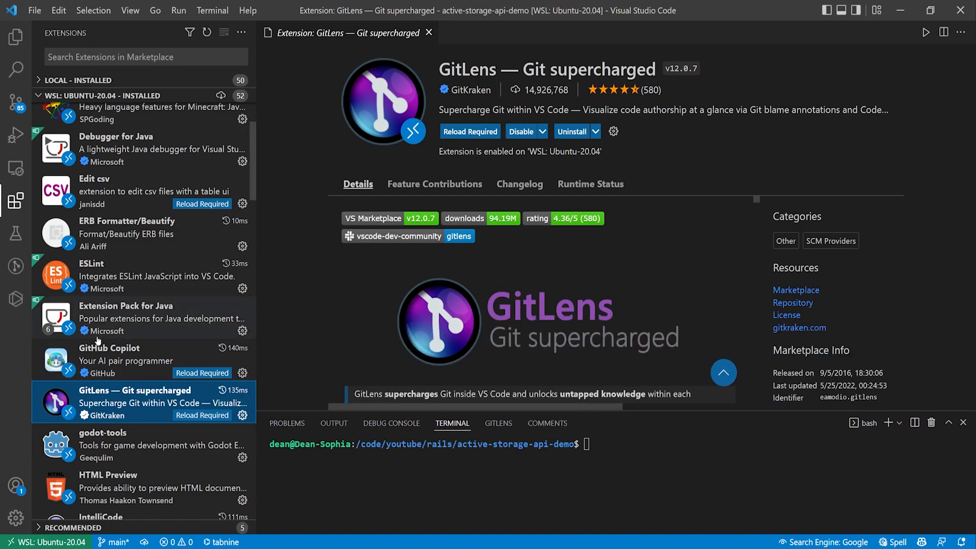
mouse_move(370, 283)
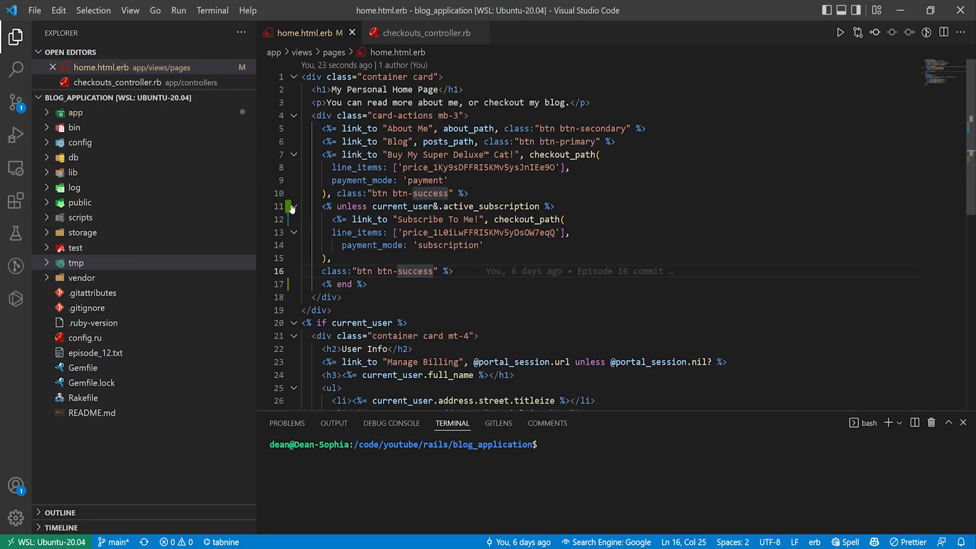
- Preview the GitLens inline diff for the change at line 11 of home.html.erb, then close it
click(293, 206)
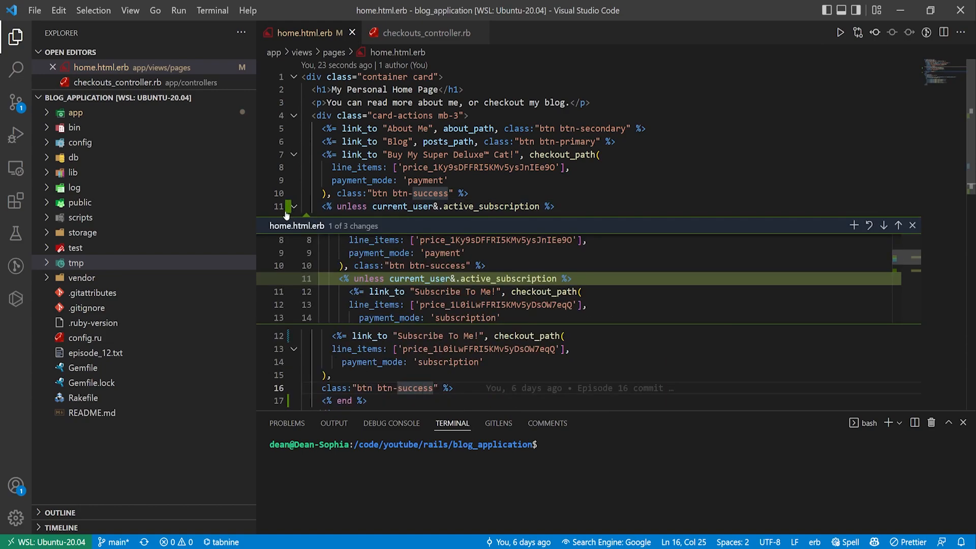
click(883, 226)
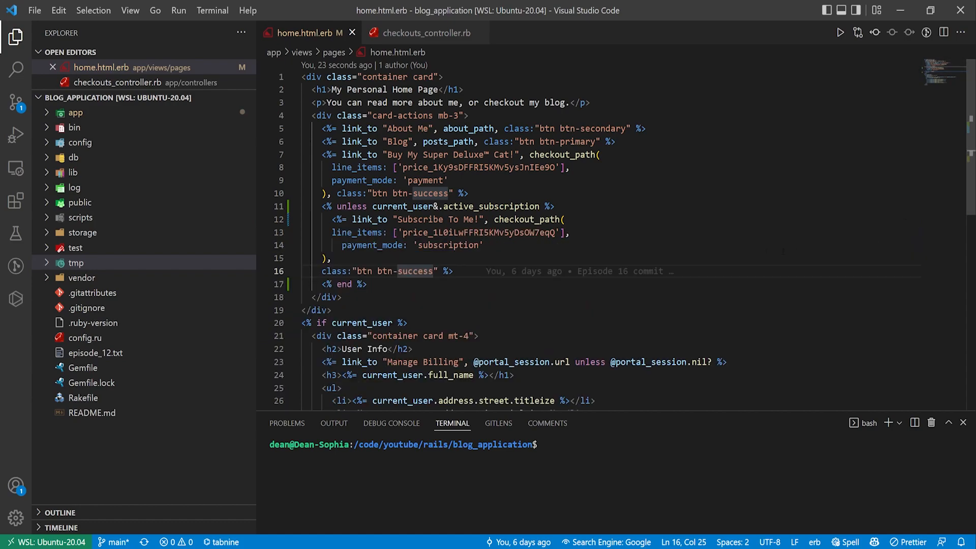
- Open app/controllers/comments_controller.rb and type 'test' to see GitLens blame annotations
click(74, 113)
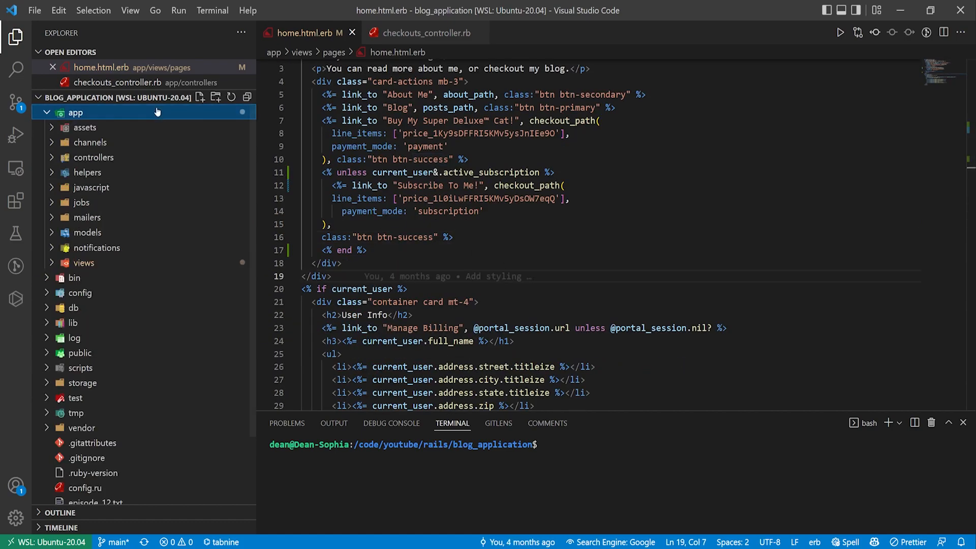
click(93, 157)
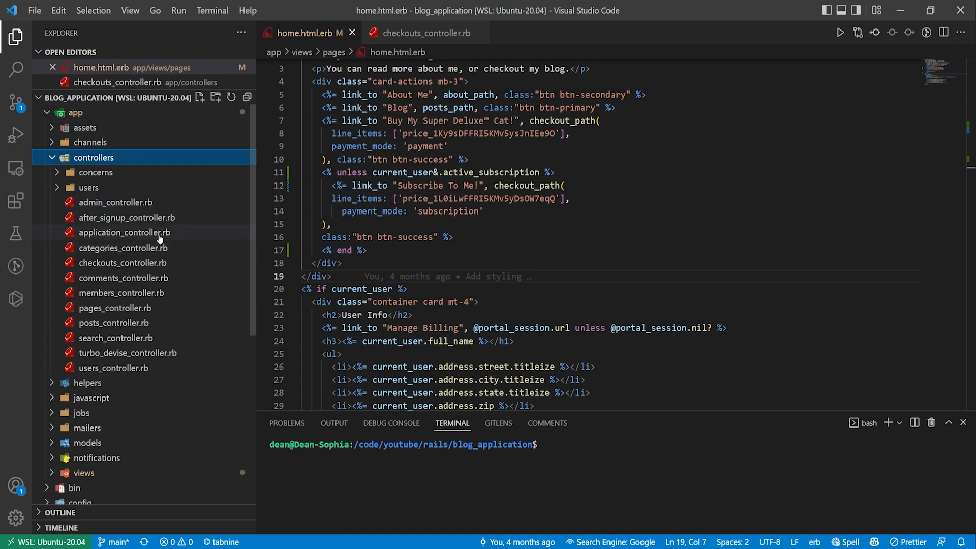
mouse_move(158, 317)
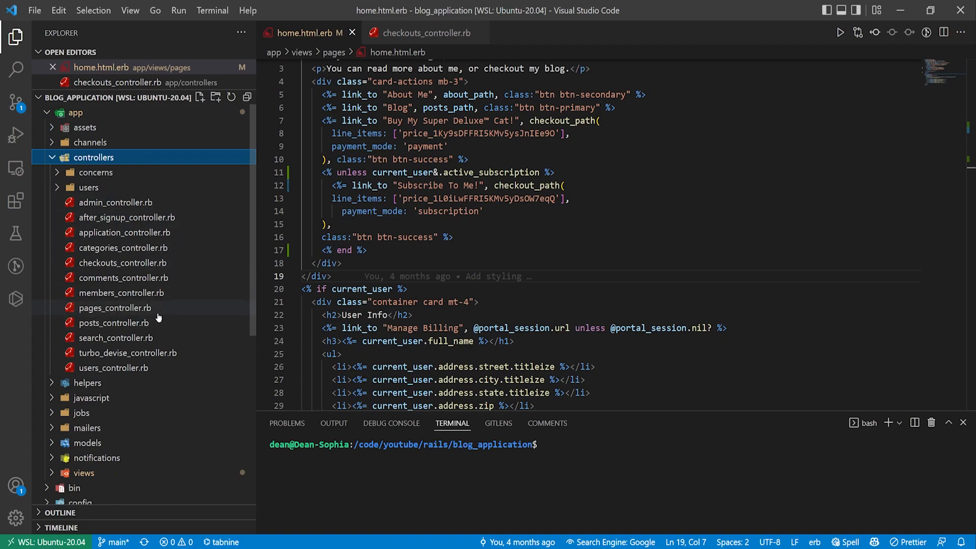
click(123, 293)
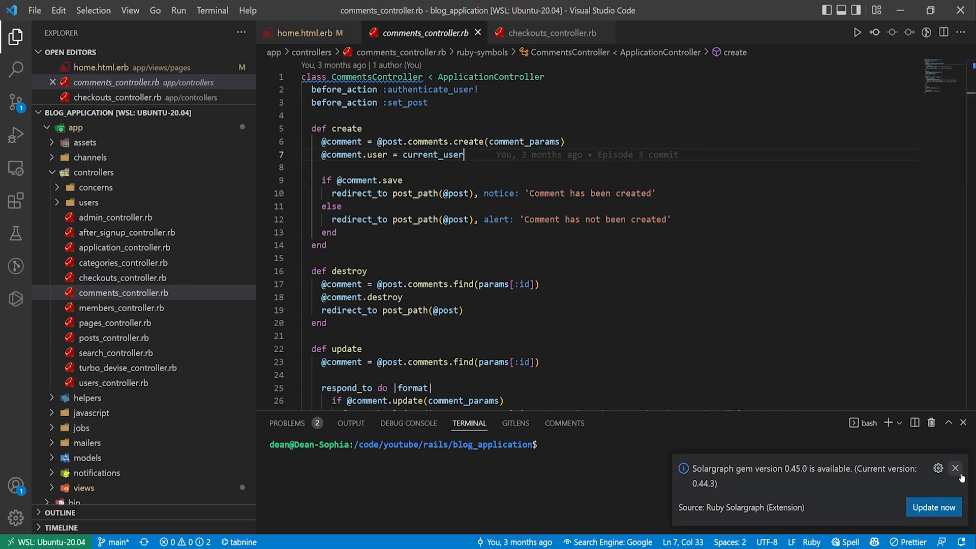
scroll(down, 3)
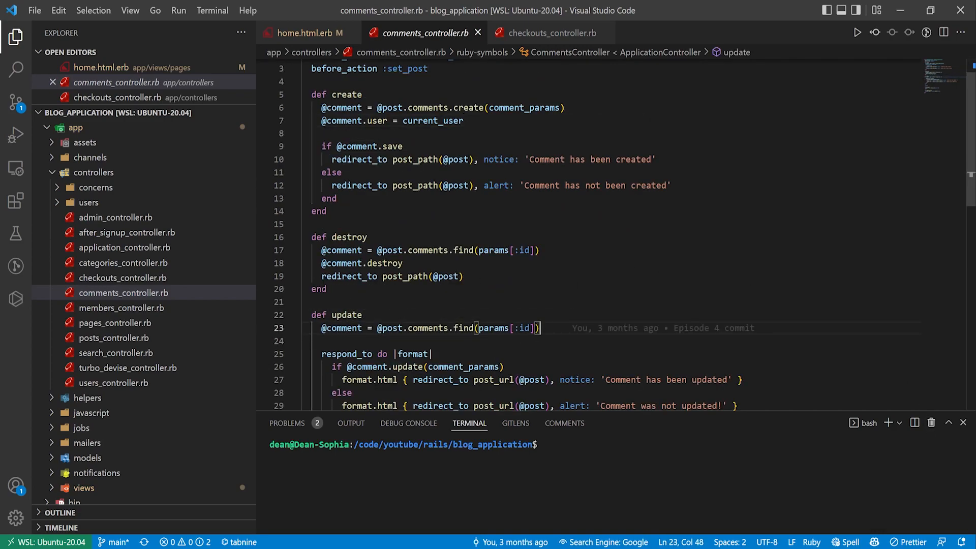
text(test)
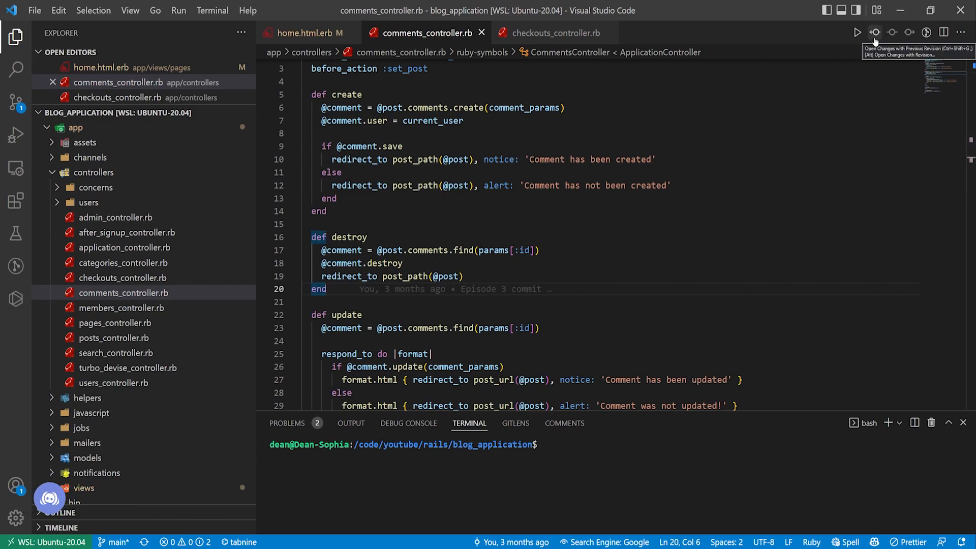
- Compare comments_controller.rb with its previous revision showing the added update method, then close the diff
click(874, 32)
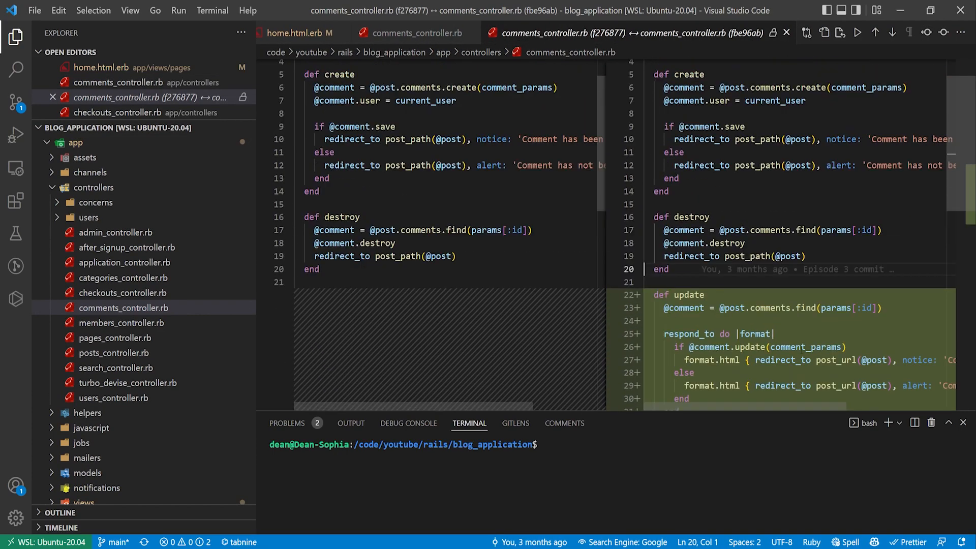
scroll(down, 3)
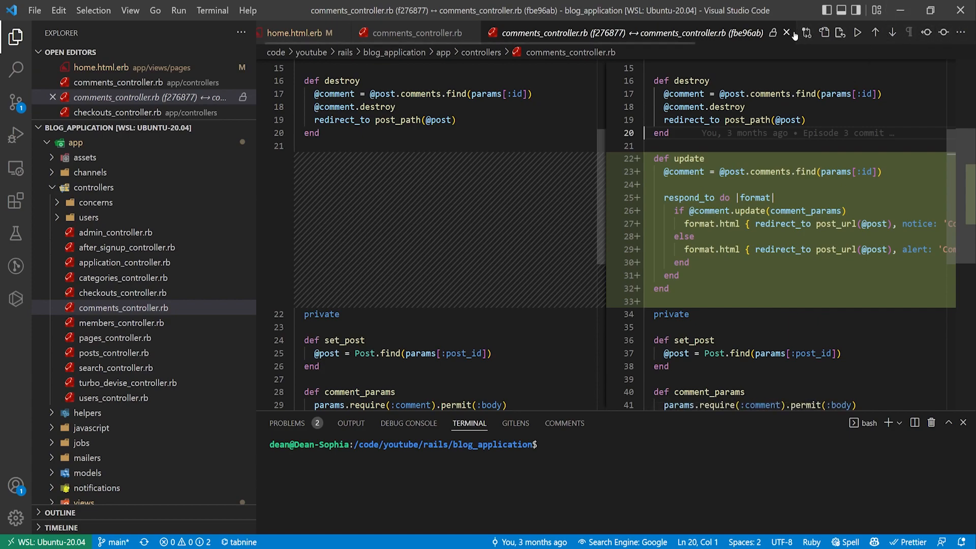
click(786, 33)
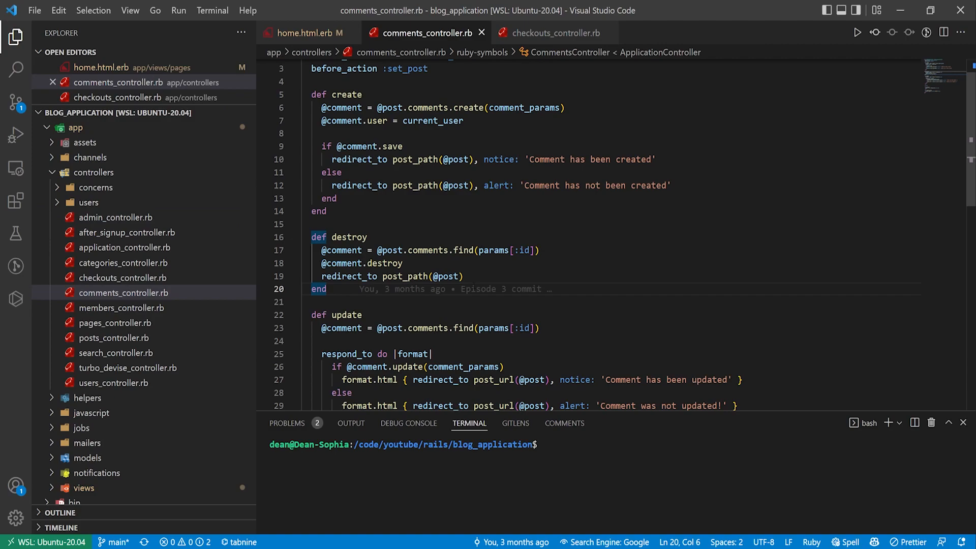
- Show installed extensions and read through the Prettier - Code formatter details page
click(15, 200)
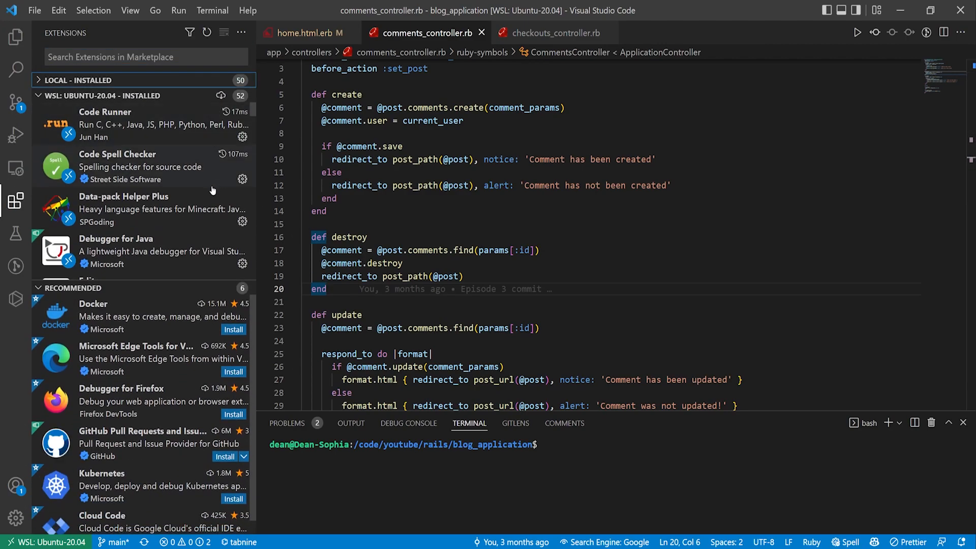
click(134, 220)
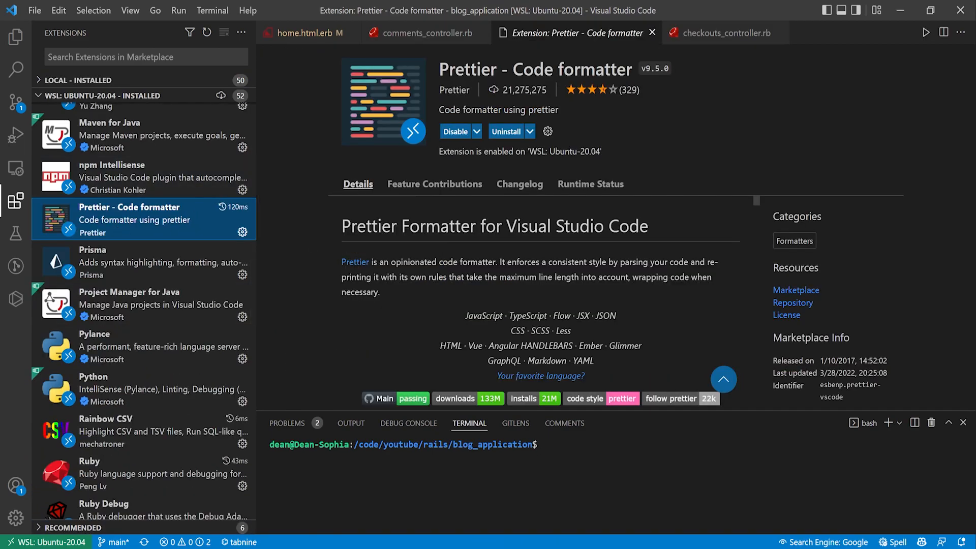
mouse_move(594, 326)
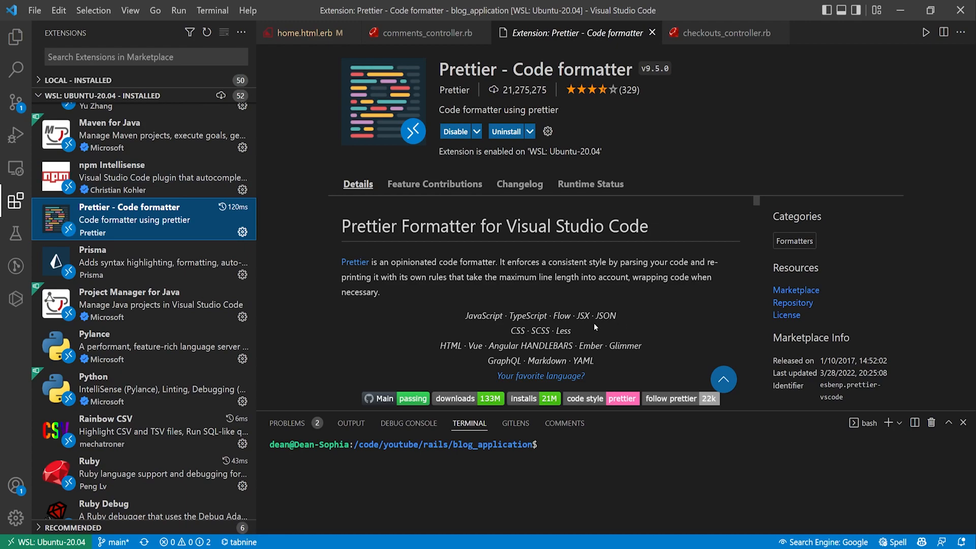
mouse_move(338, 271)
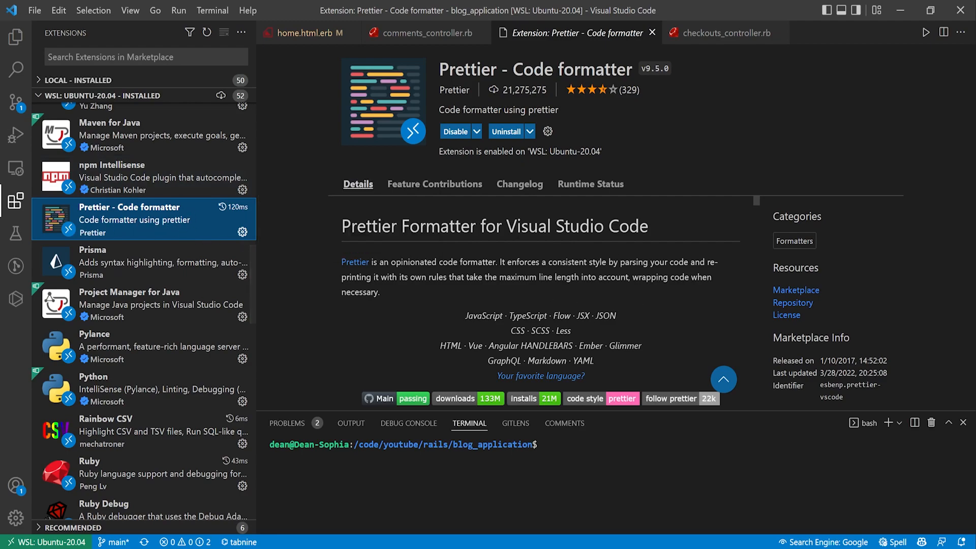
mouse_move(321, 236)
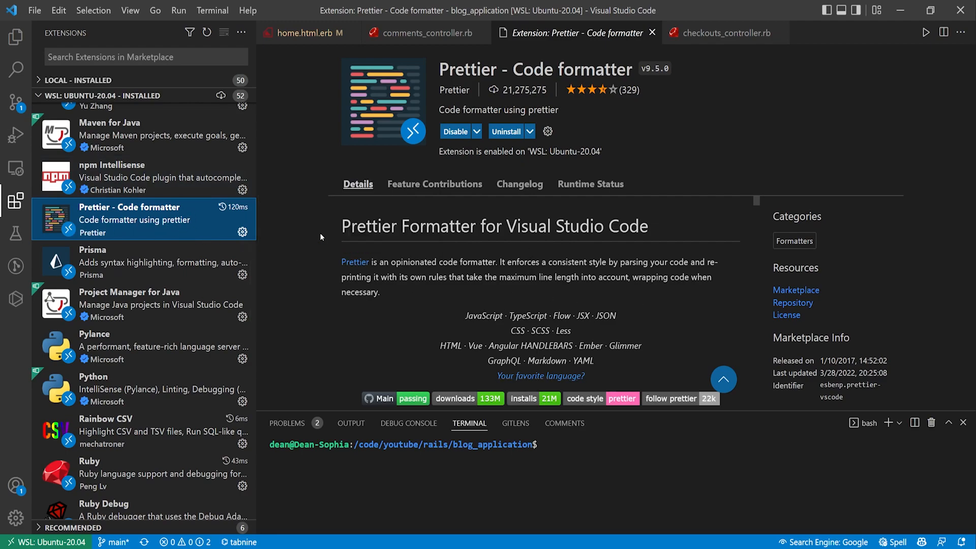
mouse_move(734, 328)
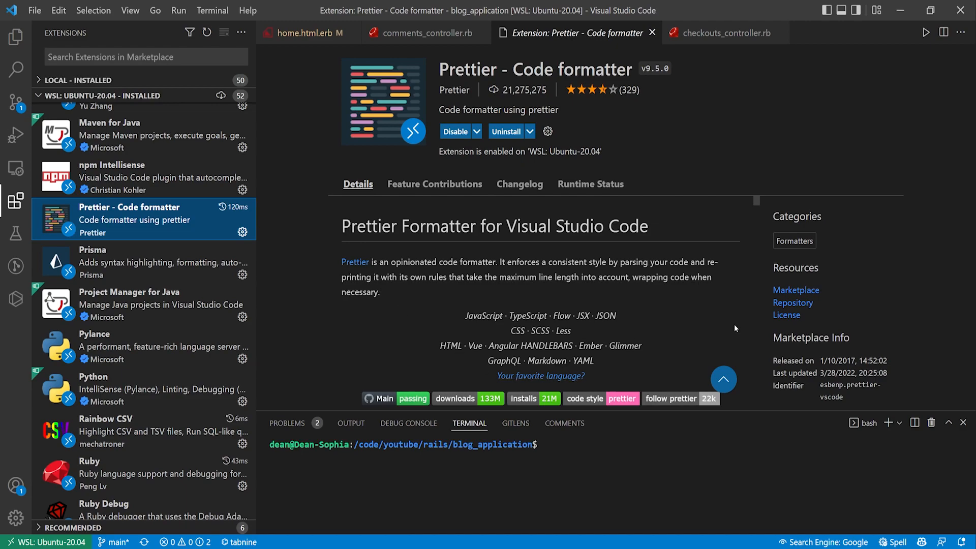
scroll(down, 3)
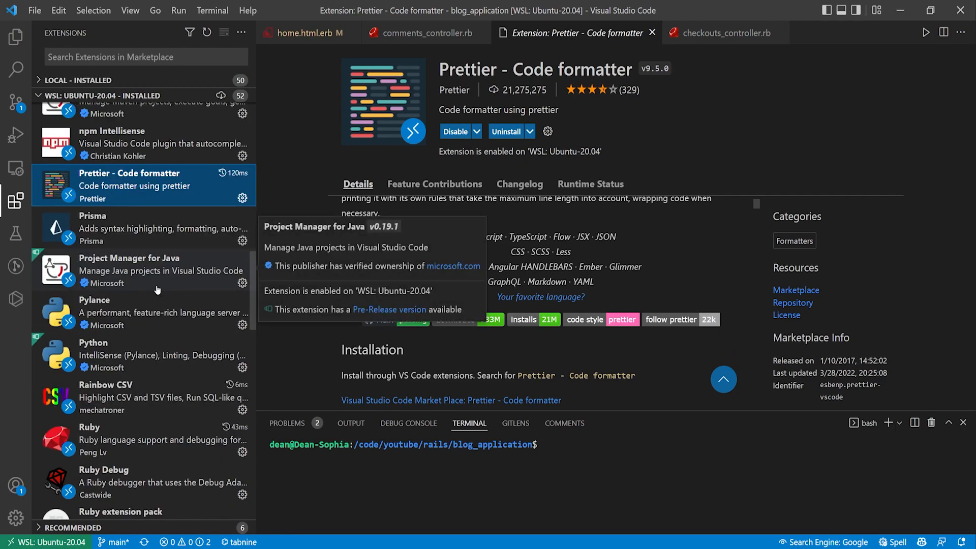
scroll(down, 3)
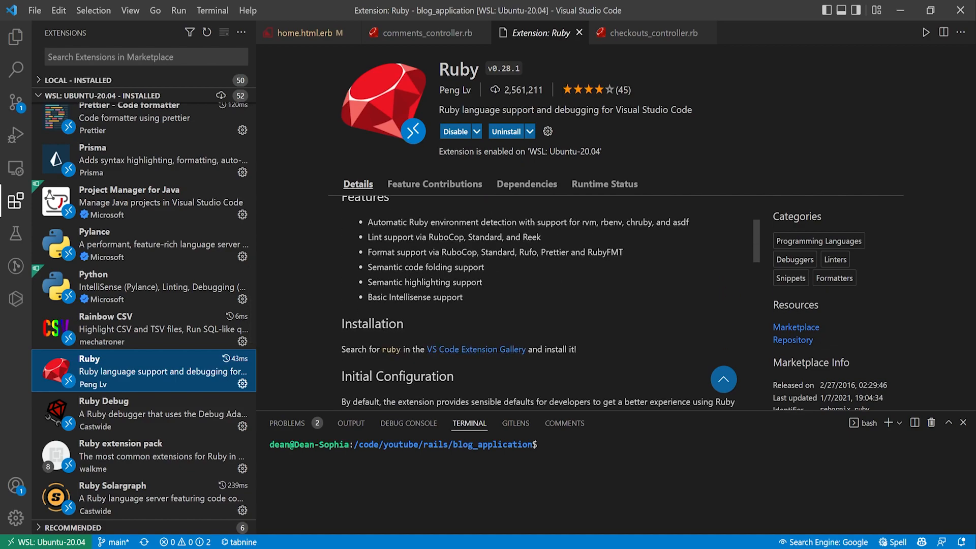
mouse_move(534, 273)
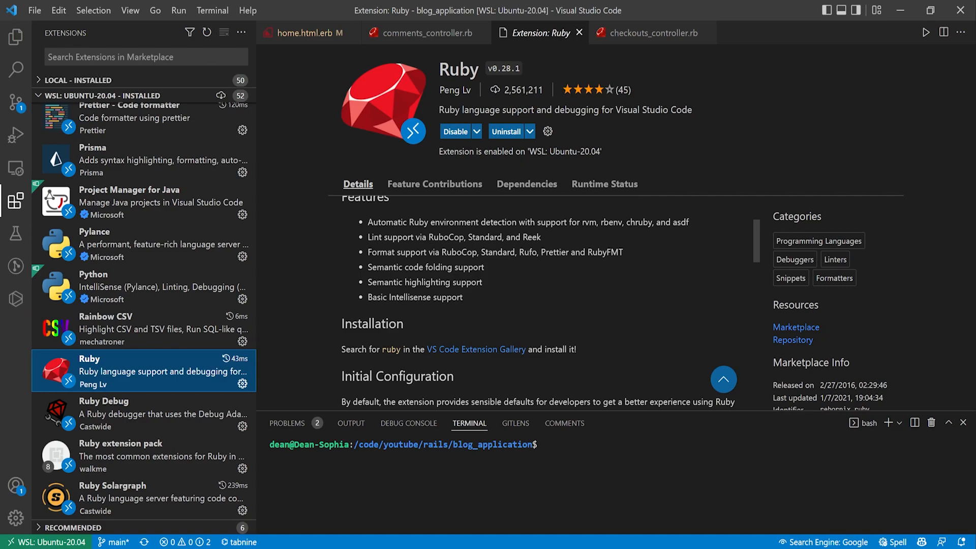
mouse_move(498, 298)
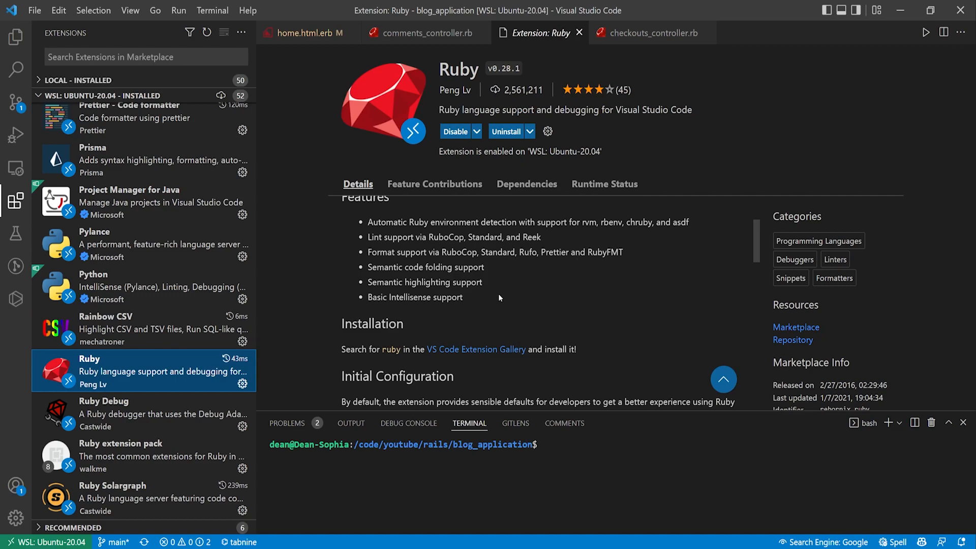
- View the Ruby extension pack page and its bundled extensions list
click(143, 319)
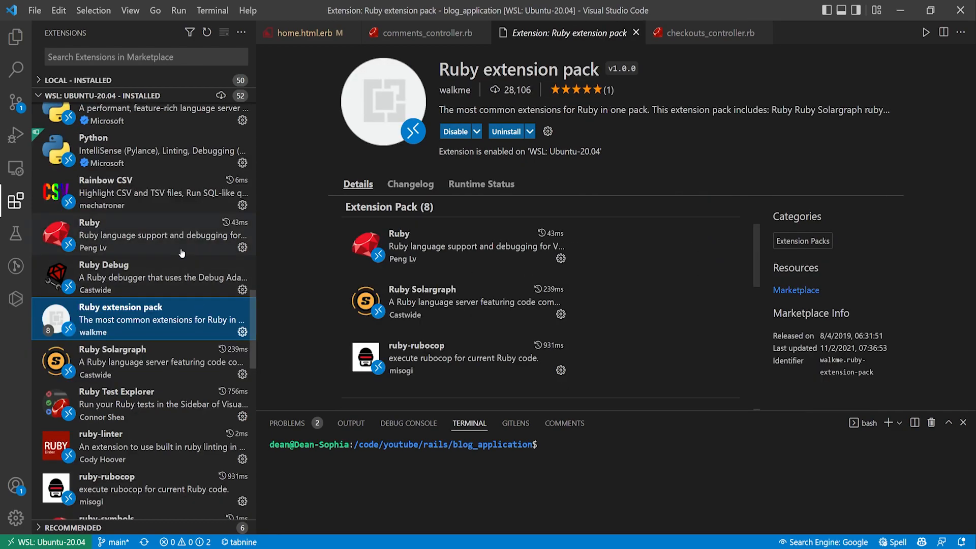
scroll(down, 3)
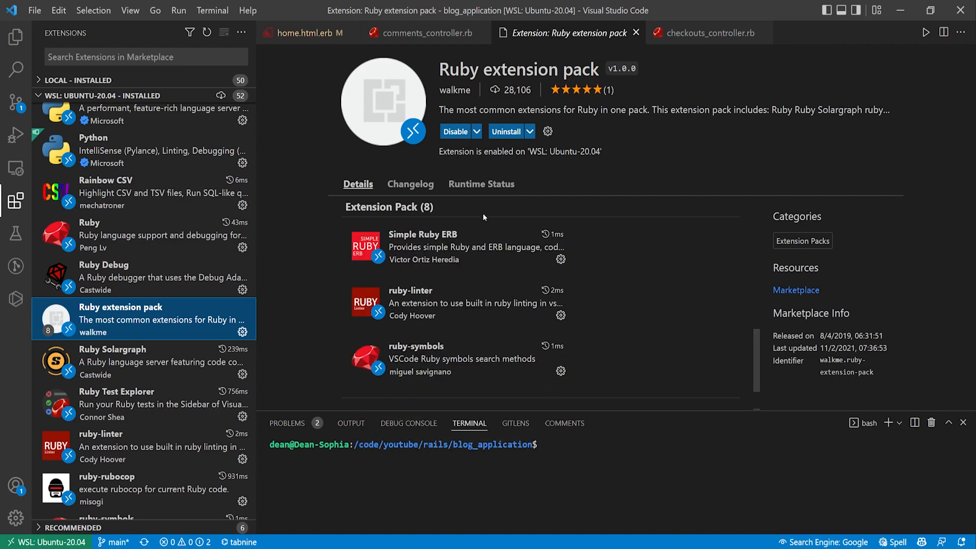
mouse_move(414, 346)
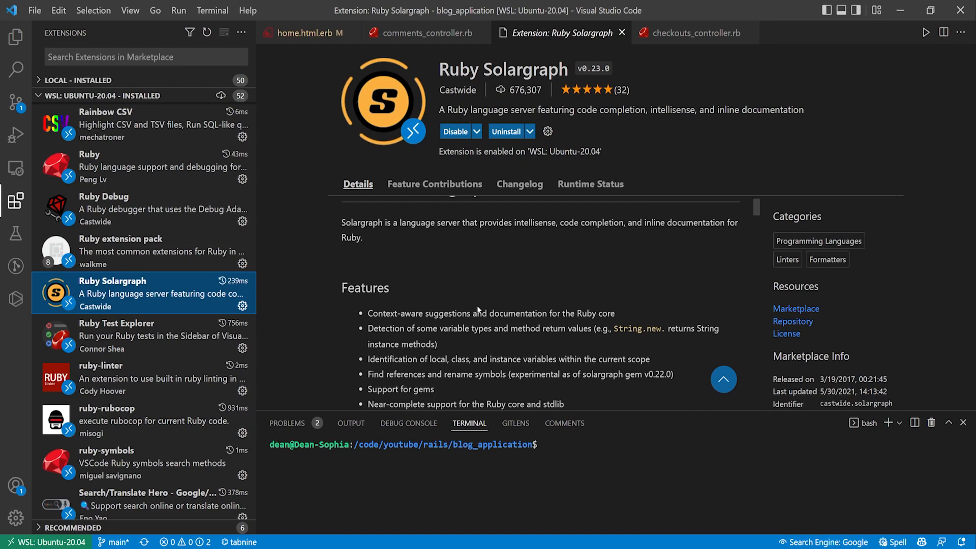
mouse_move(466, 294)
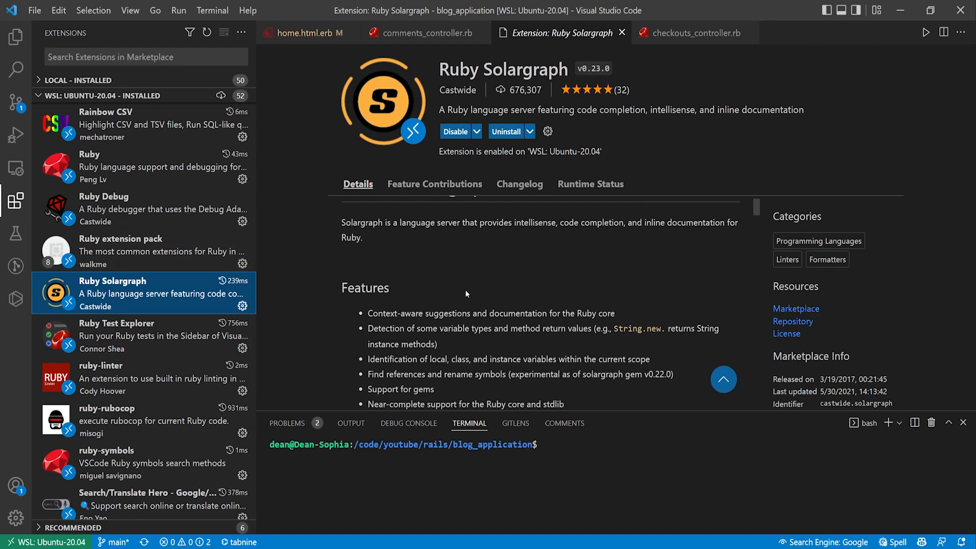
scroll(down, 3)
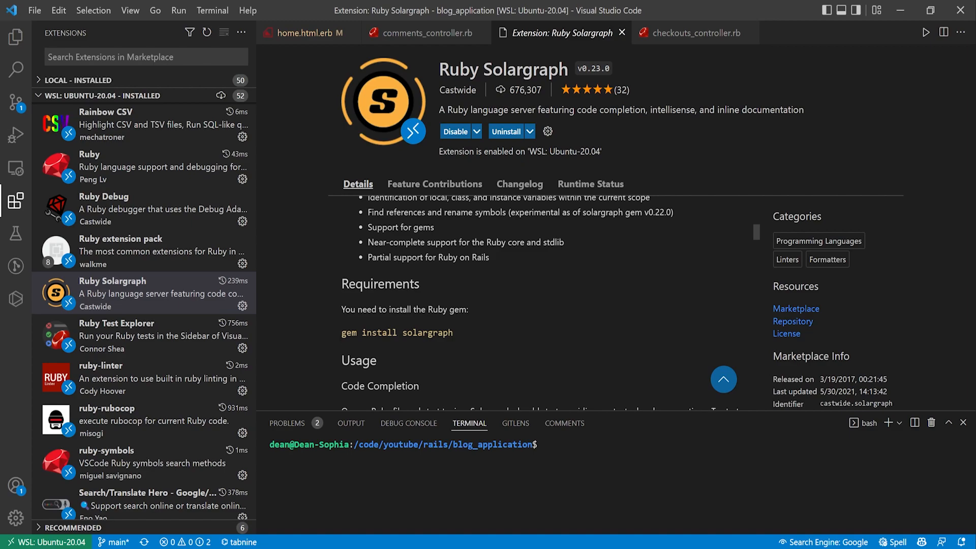
mouse_move(479, 328)
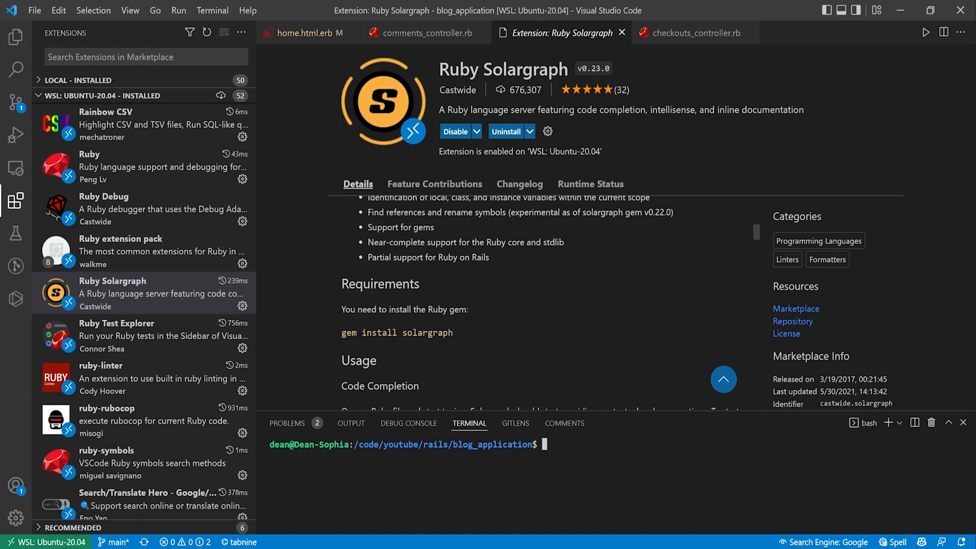
text(rvm @global do gem install rubocop)
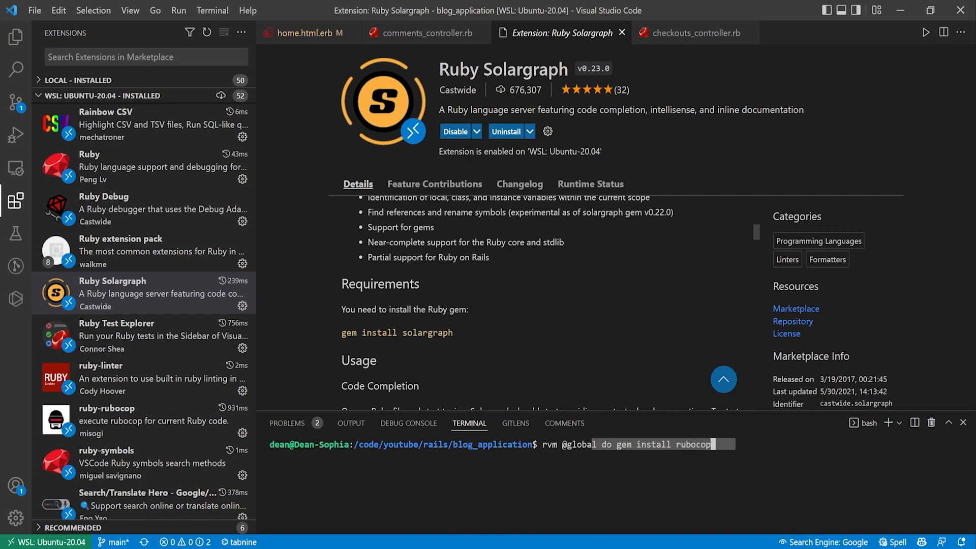
key(BackSpace)
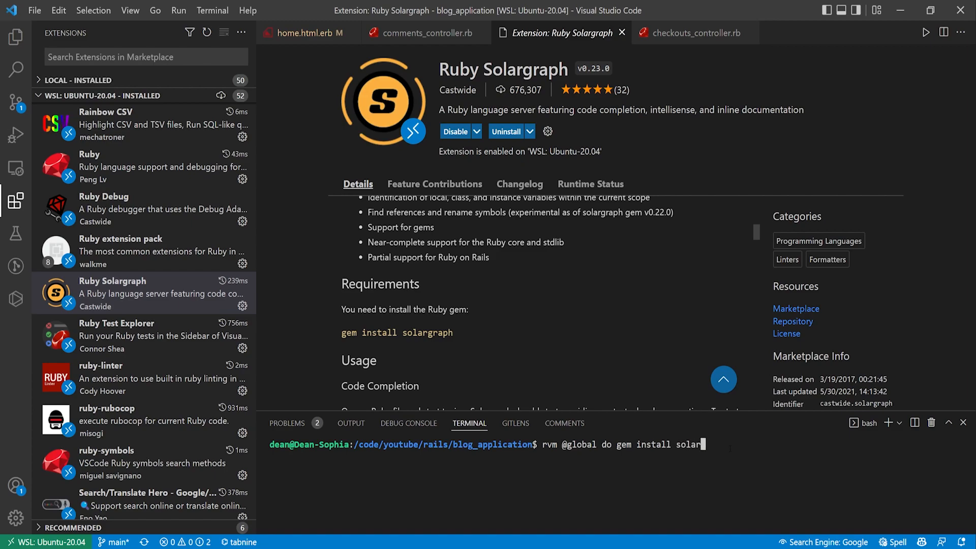
text(graph)
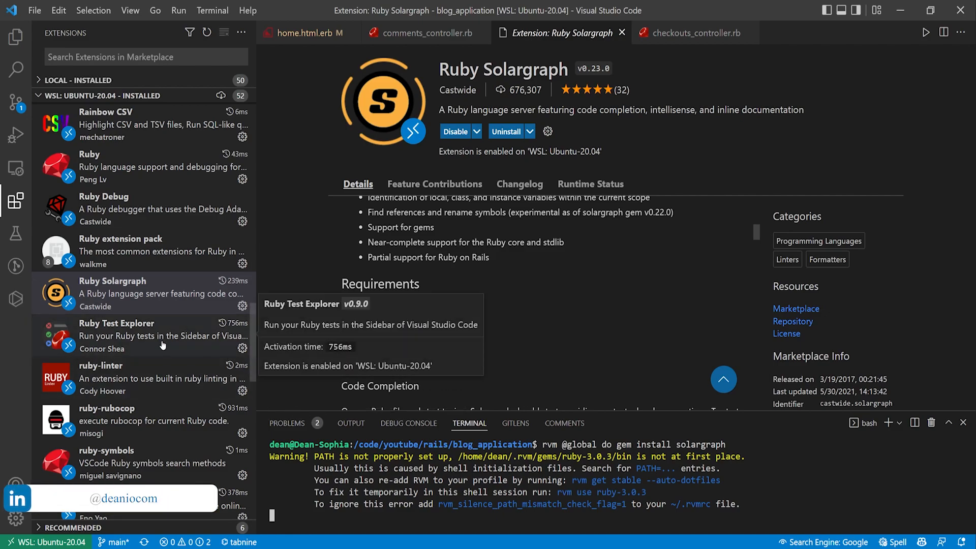
- View the Ruby Test Explorer extension details while the gem install continues
click(144, 334)
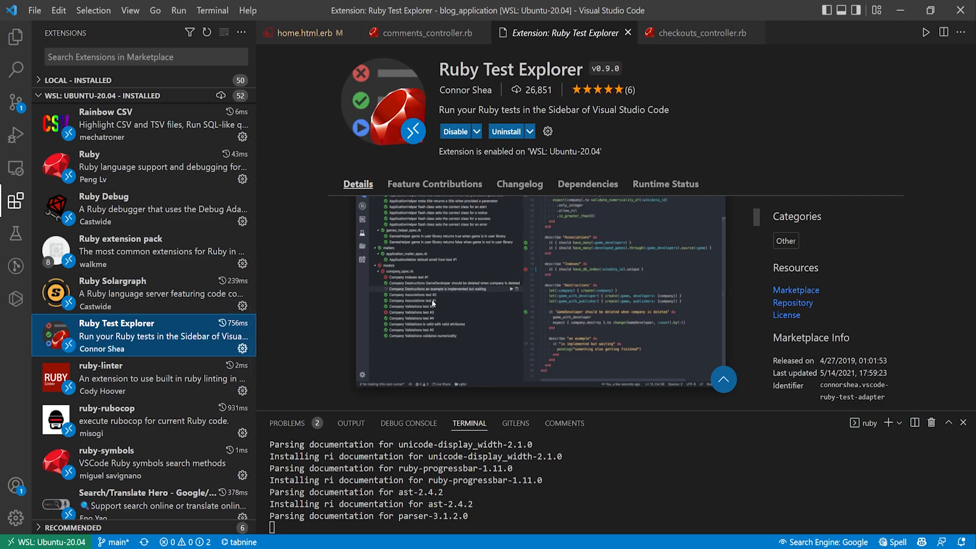
mouse_move(562, 343)
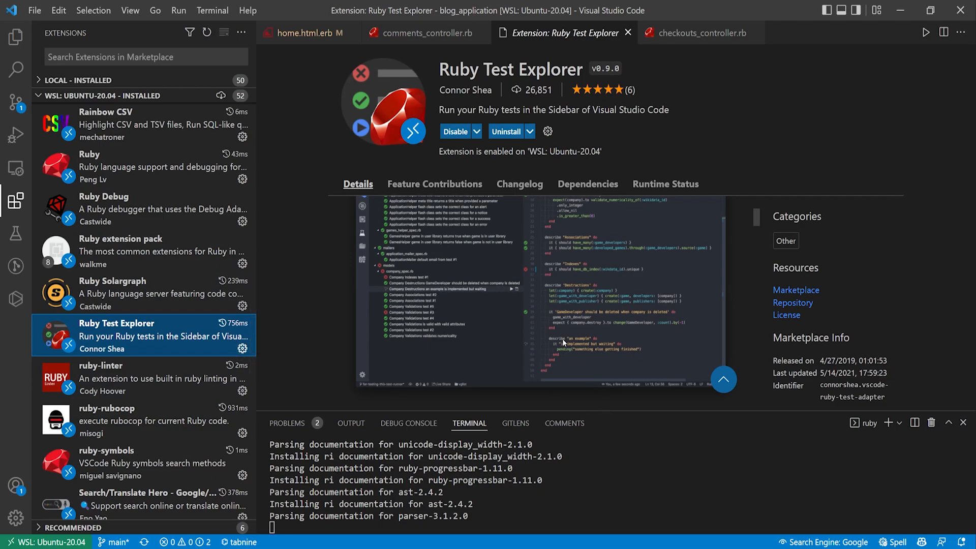
mouse_move(181, 370)
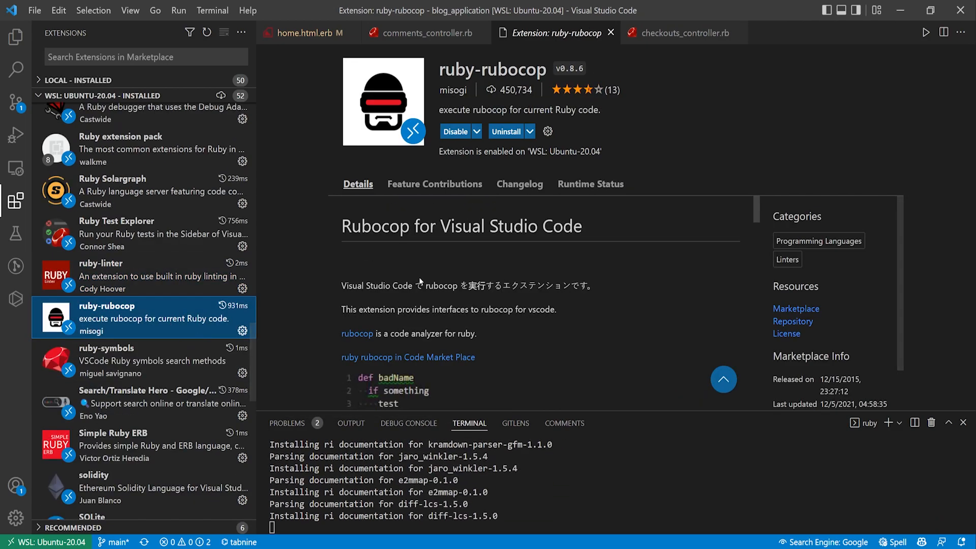
- View the ruby-rubocop extension details page and scroll through it
scroll(down, 3)
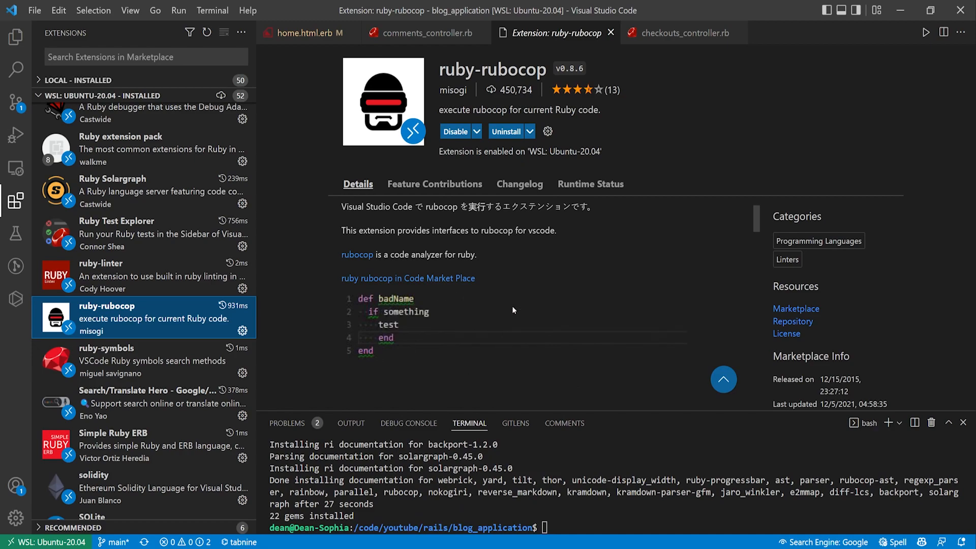
click(376, 338)
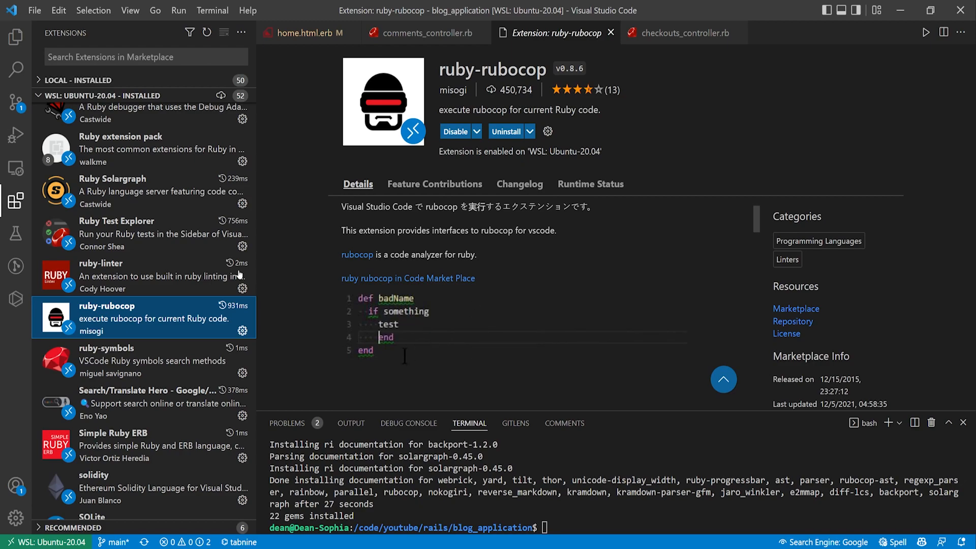
mouse_move(454, 320)
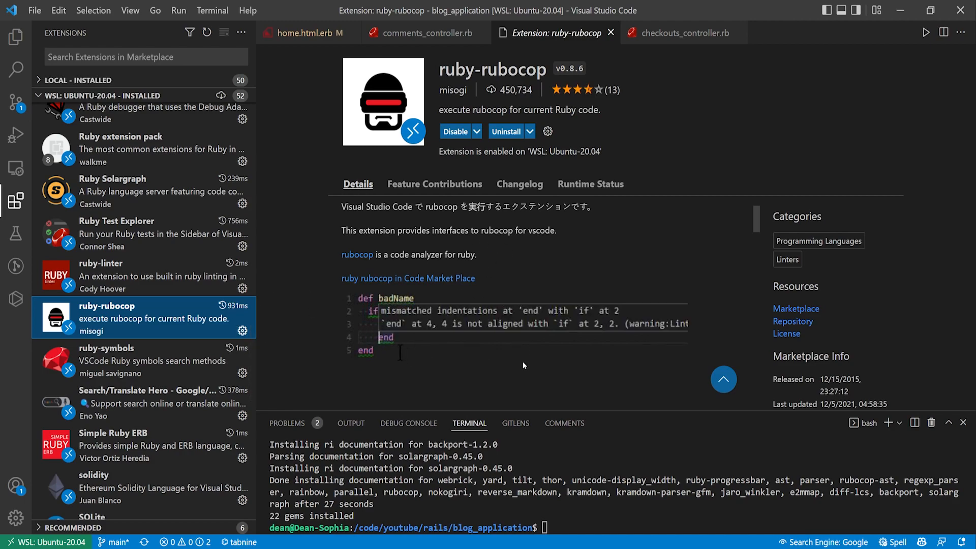
scroll(down, 3)
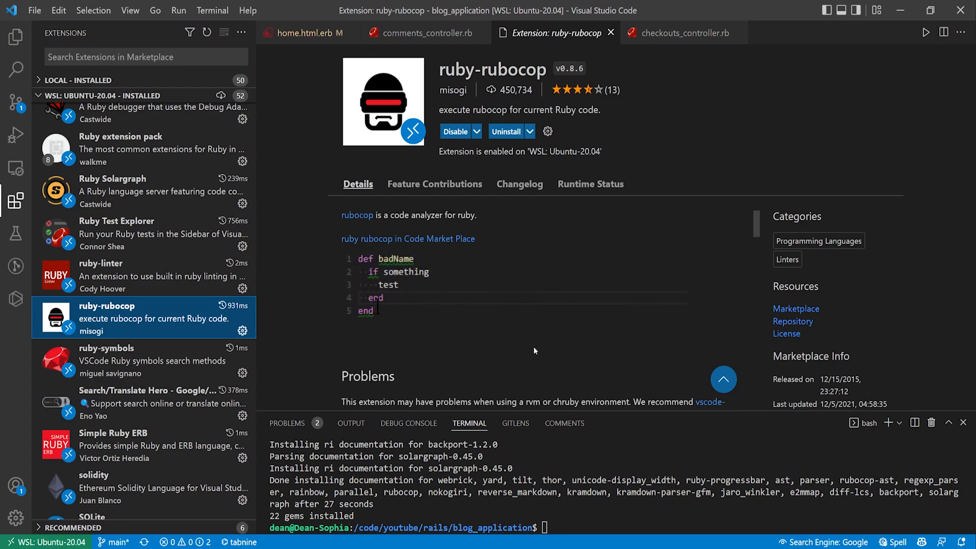
scroll(down, 3)
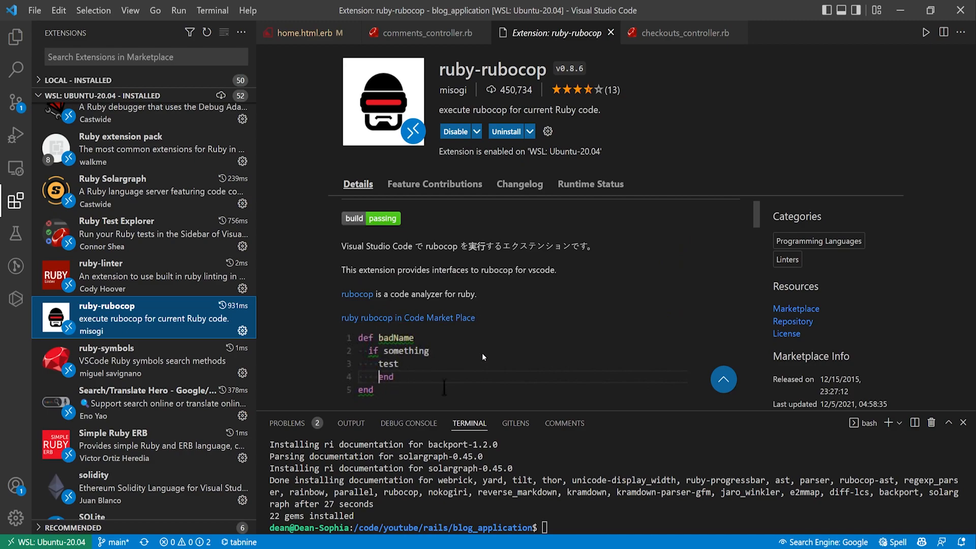
text(rvm @global do gem install rubocop)
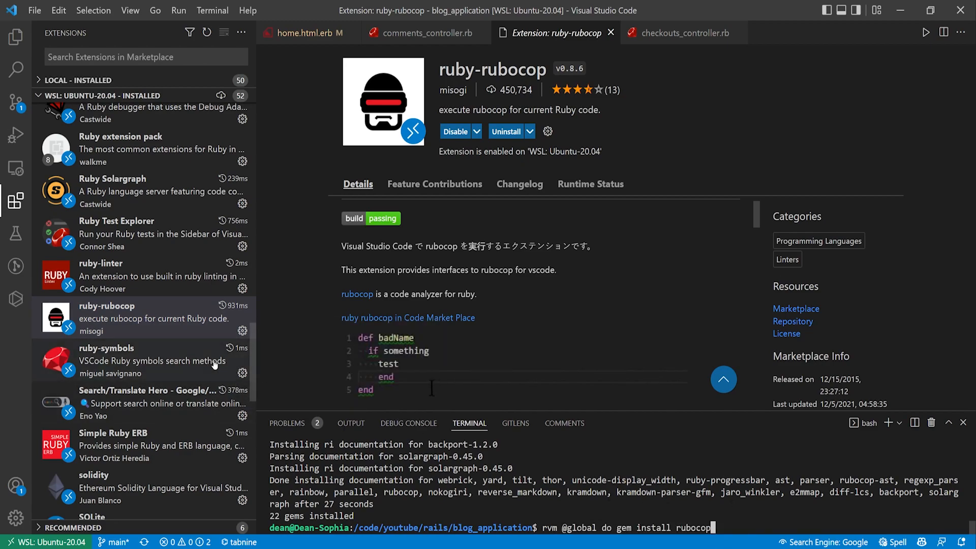
mouse_move(155, 361)
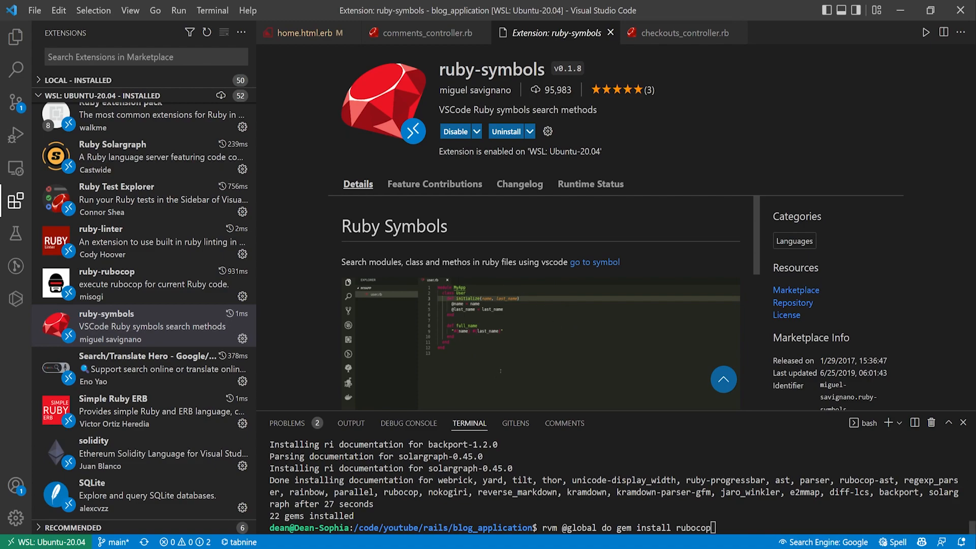
- View Simple Ruby ERB, Test Adapter Converter, then Tabnine AI Autocomplete extension details
click(113, 398)
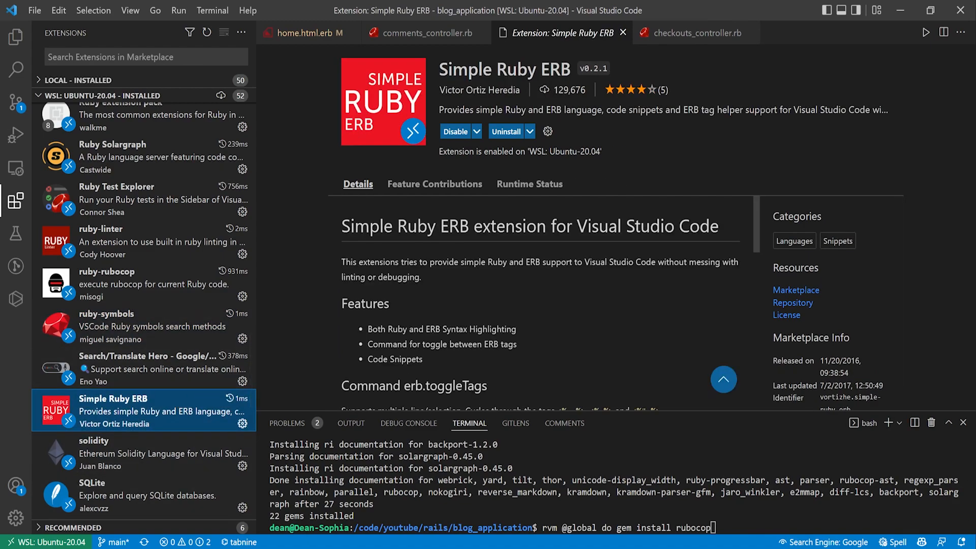
mouse_move(478, 320)
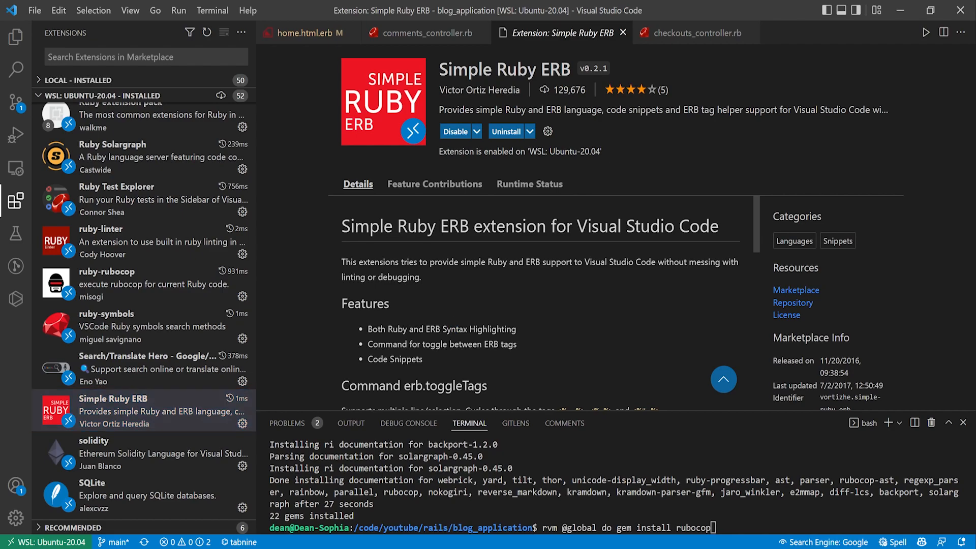
click(137, 266)
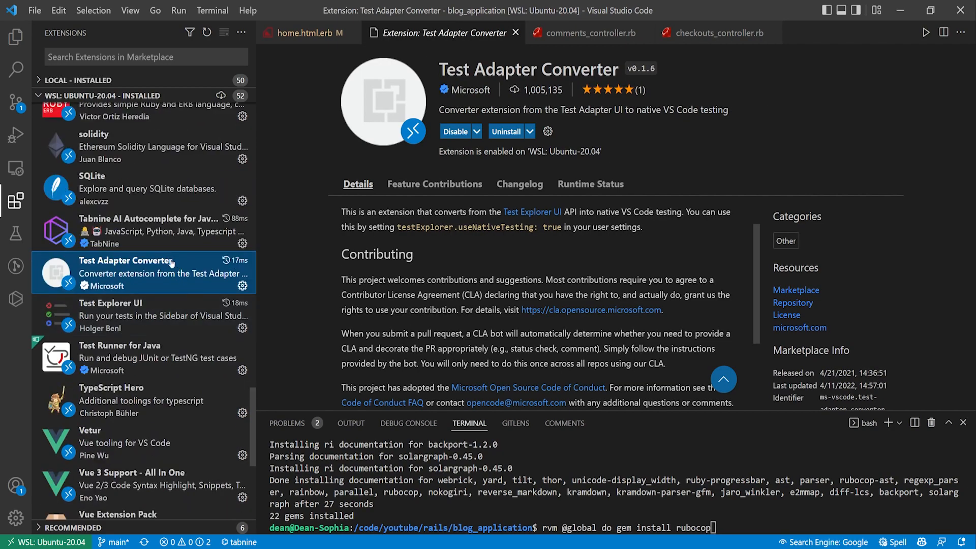
click(144, 231)
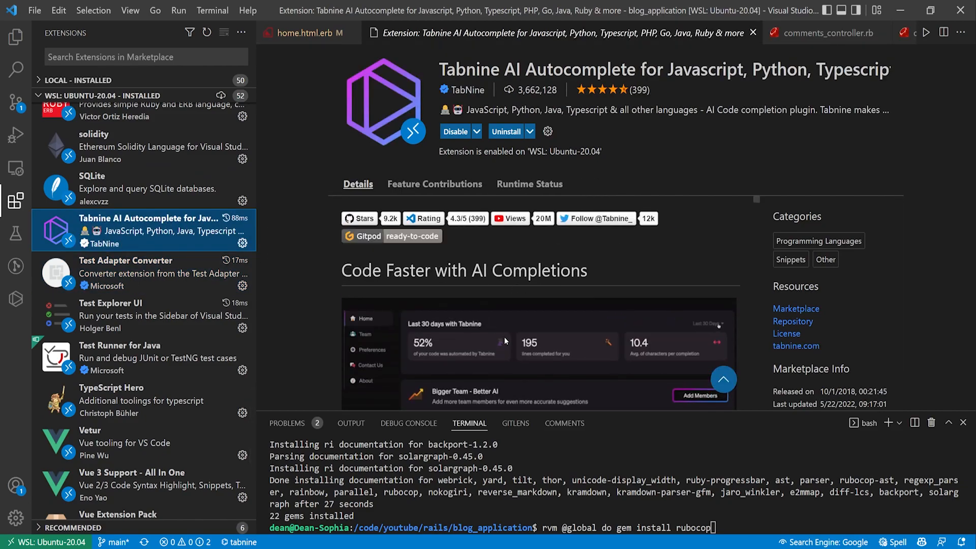
scroll(down, 3)
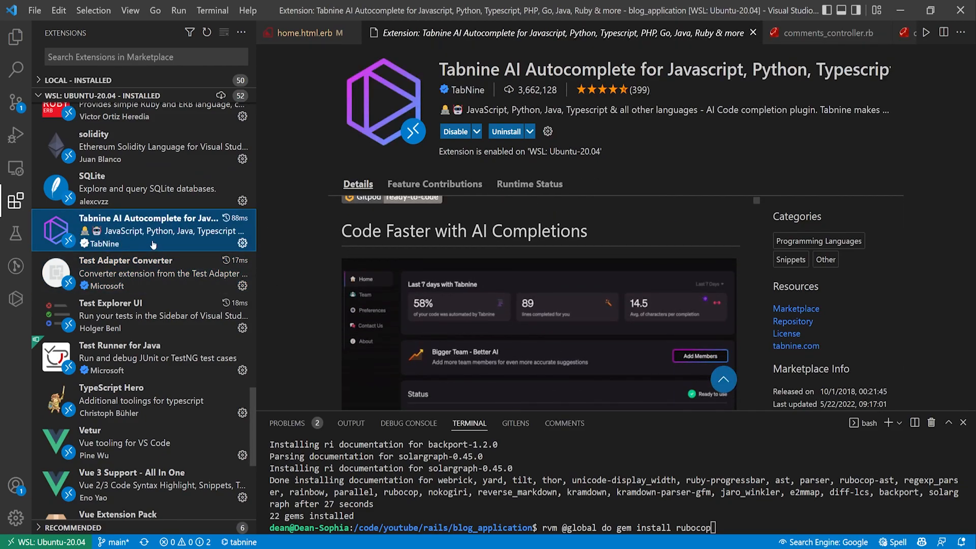
scroll(down, 3)
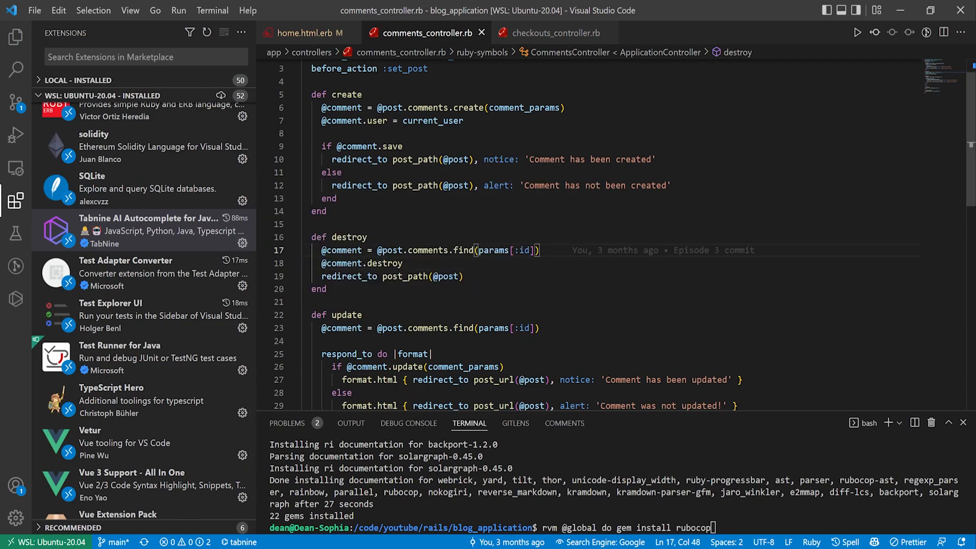
key(Enter)
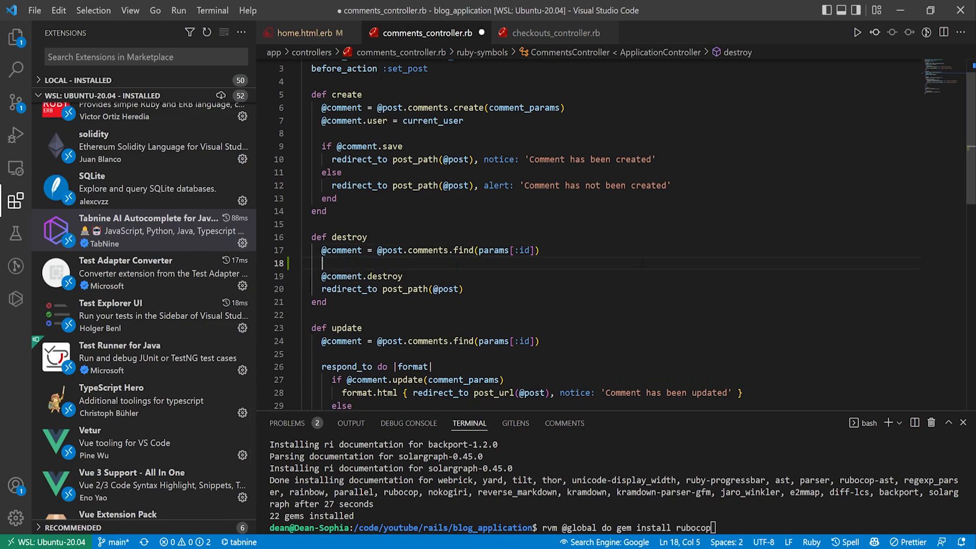
text(@comment)
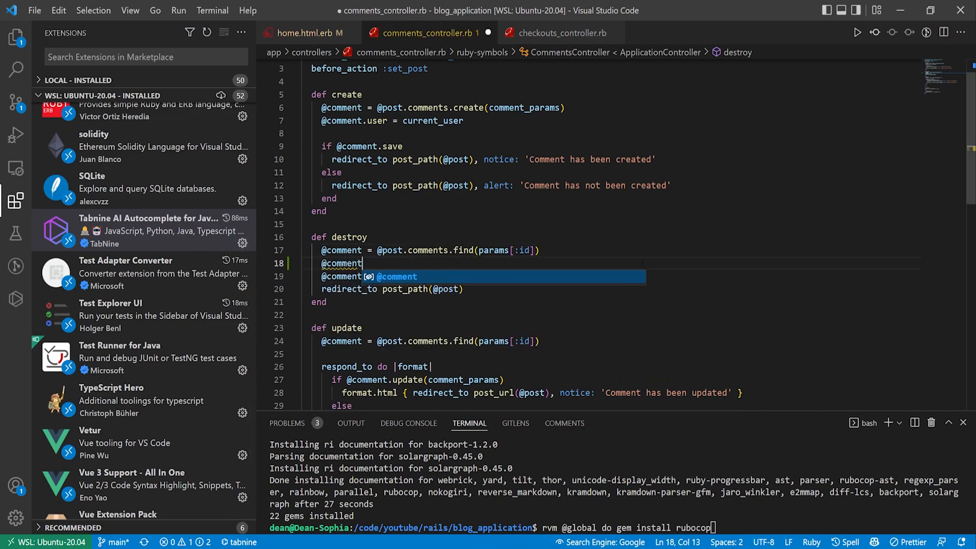
text(.des)
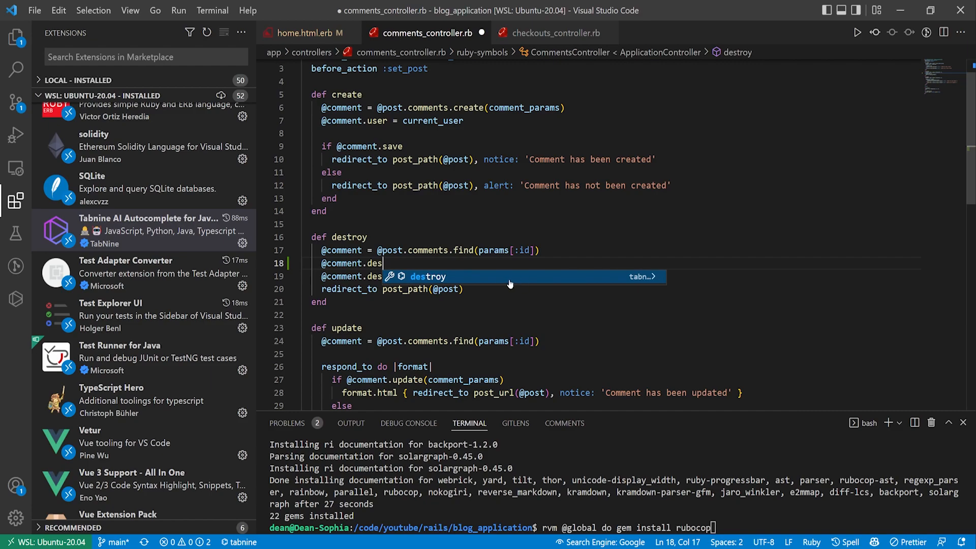
mouse_move(509, 285)
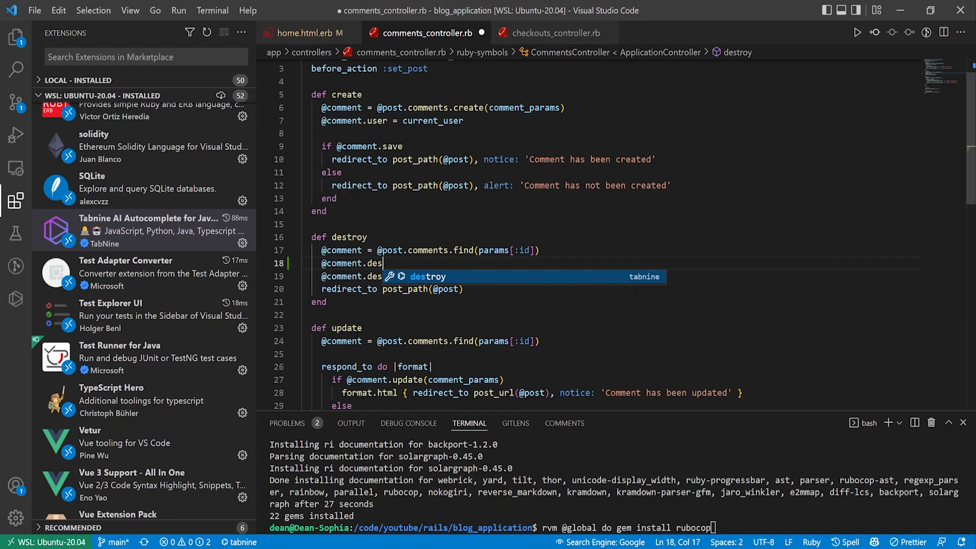
text(lete)
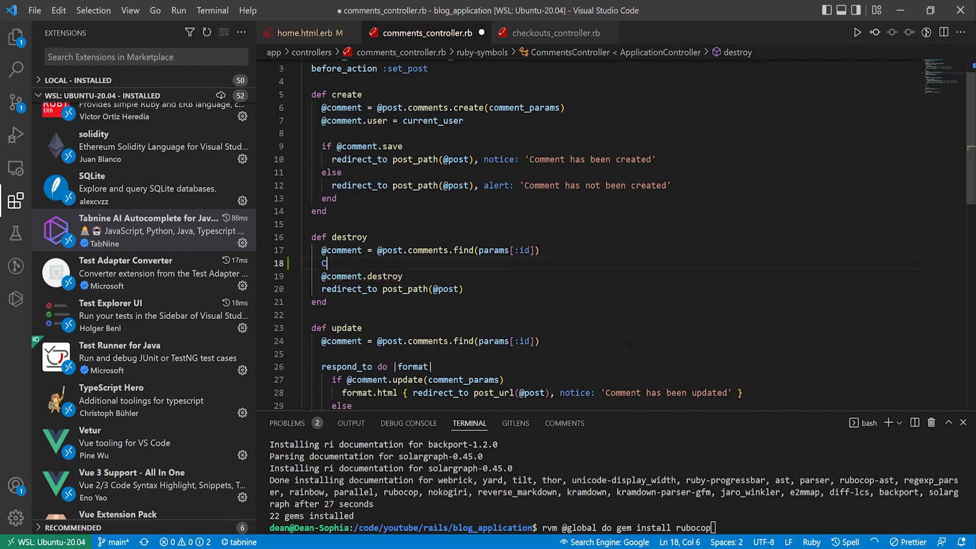
text(omment.find(params[:)
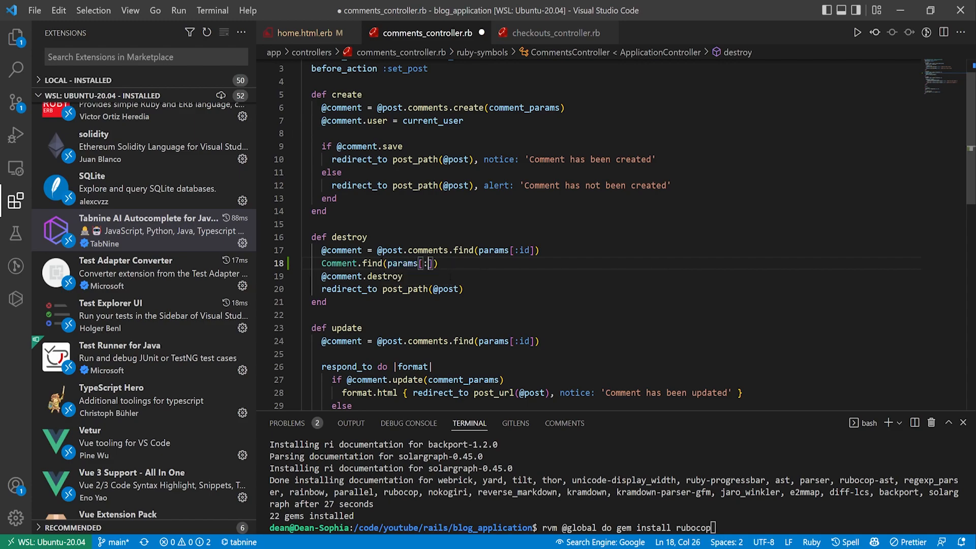
text(.destroy)
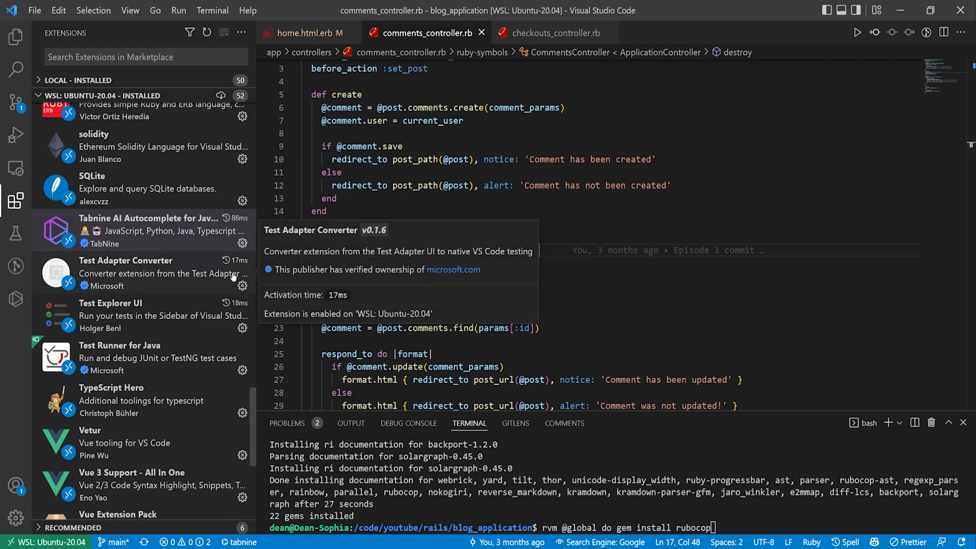
mouse_move(381, 319)
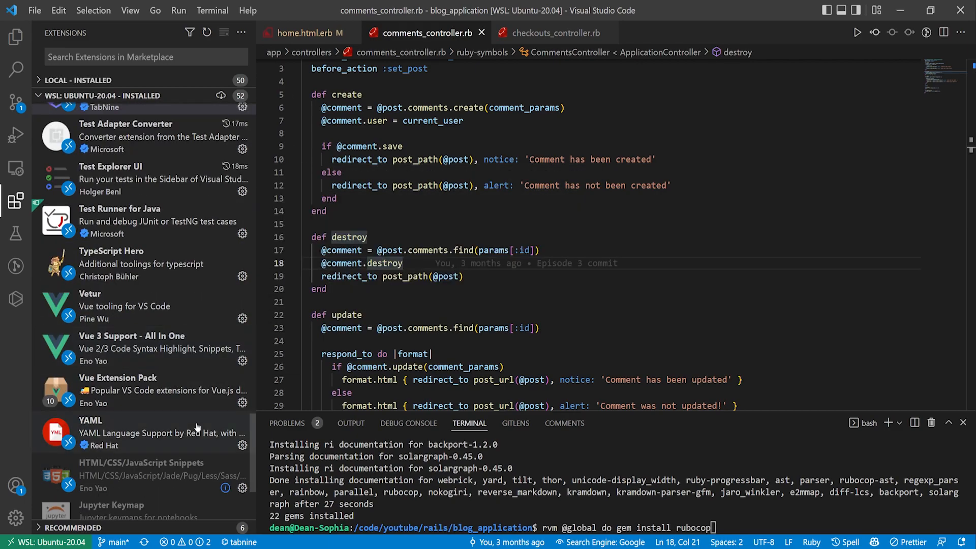
mouse_move(154, 440)
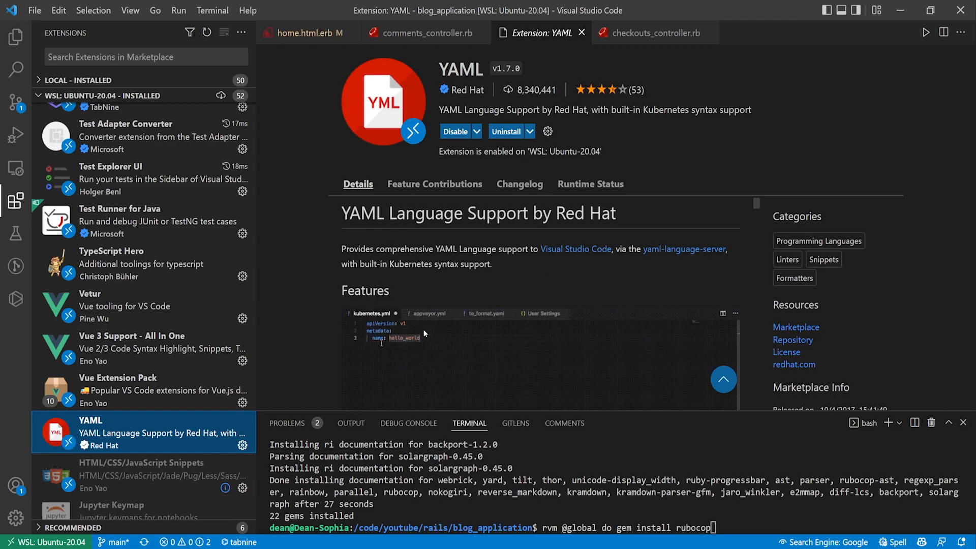
mouse_move(382, 338)
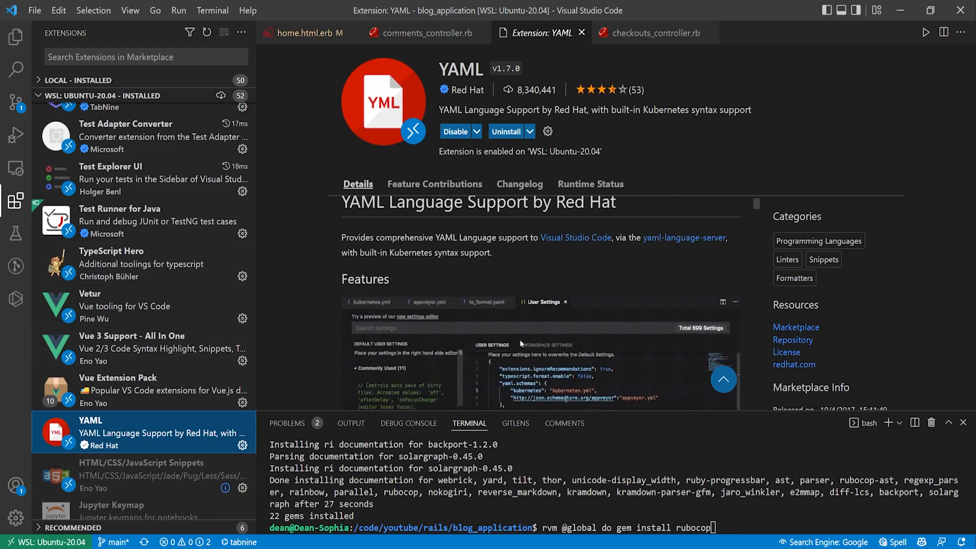
- Scroll the installed extensions list toward Red Hat's YAML extension
scroll(down, 3)
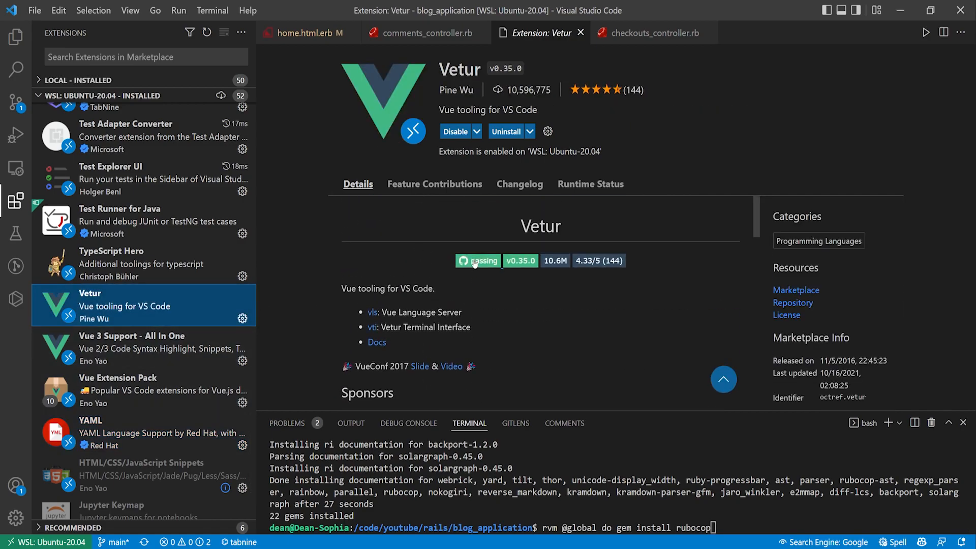
mouse_move(173, 354)
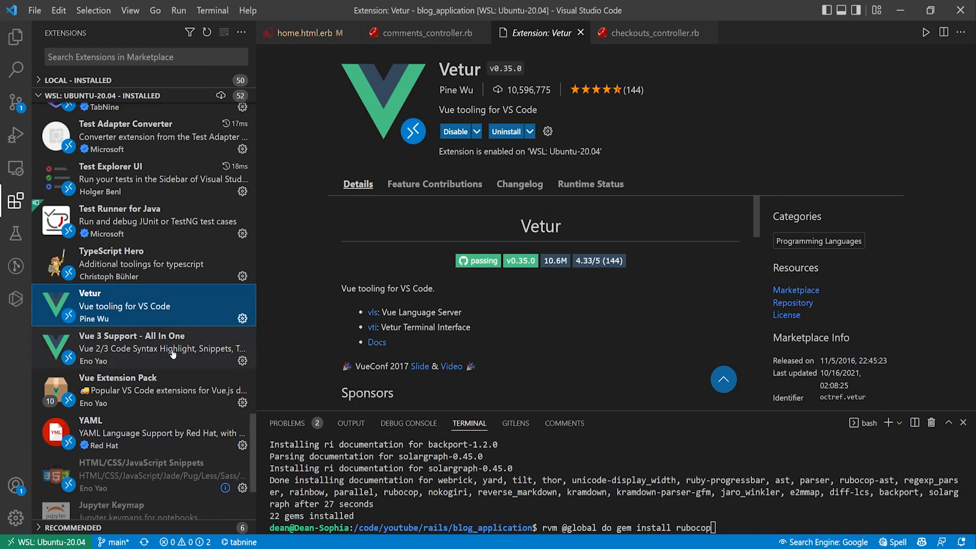
- View Vue 3 Support - All In One, then scroll the Vue Extension Pack's bundled extensions list
click(143, 347)
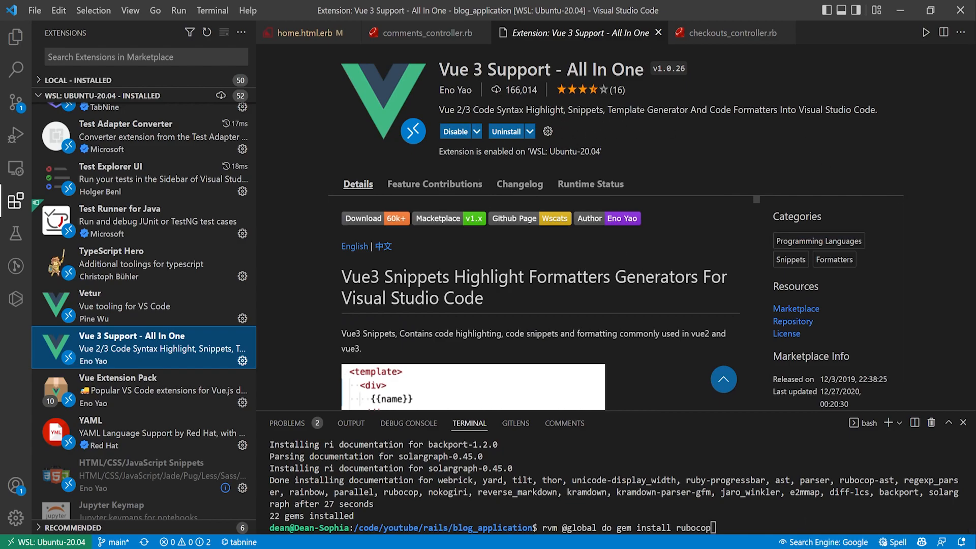
mouse_move(817, 186)
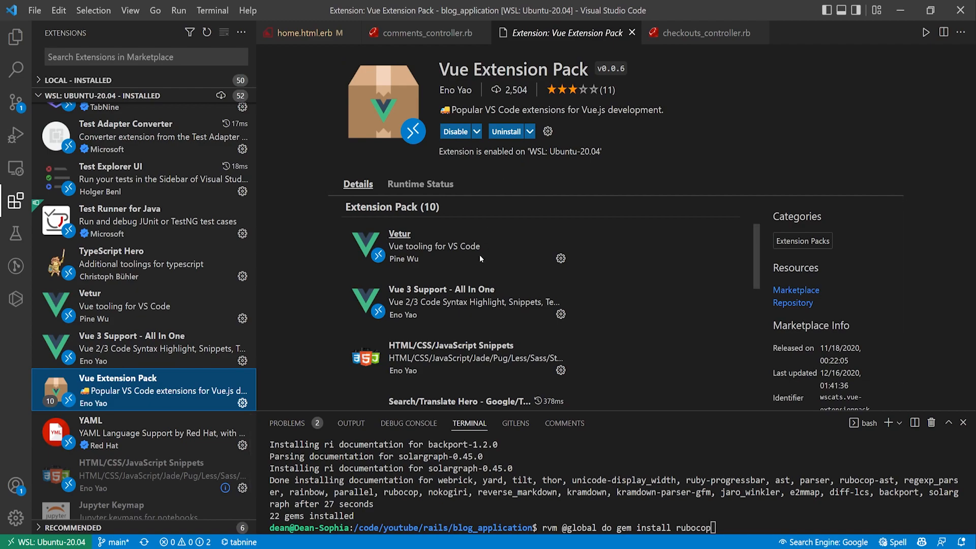
mouse_move(406, 248)
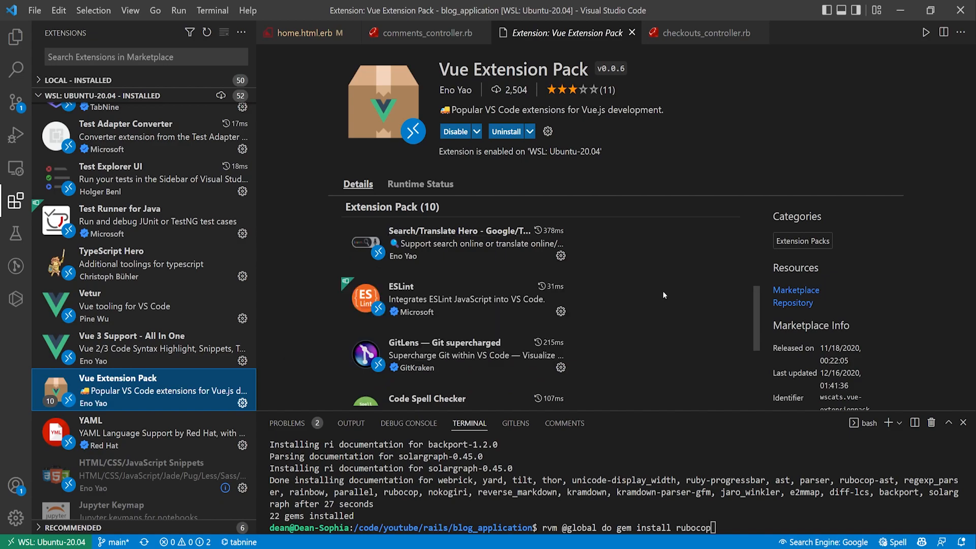
scroll(down, 3)
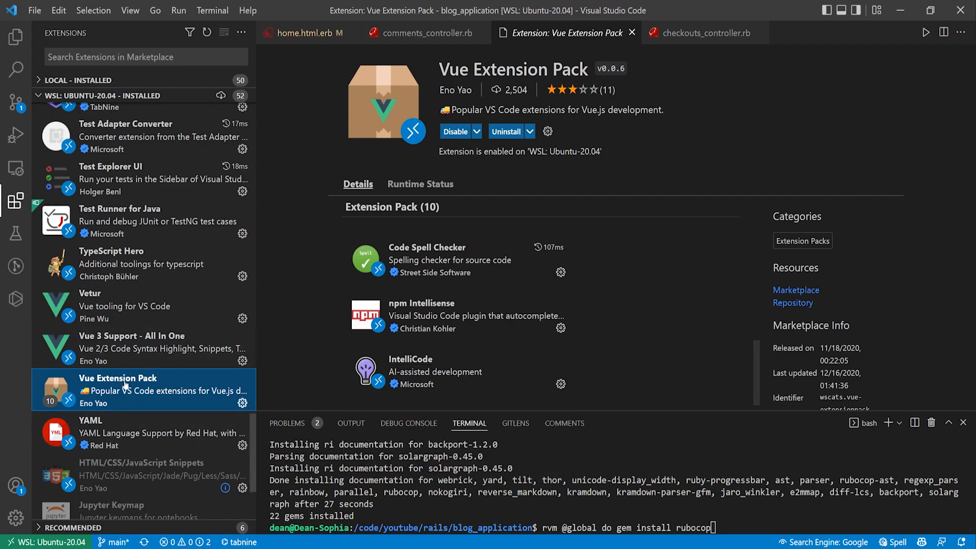
mouse_move(458, 289)
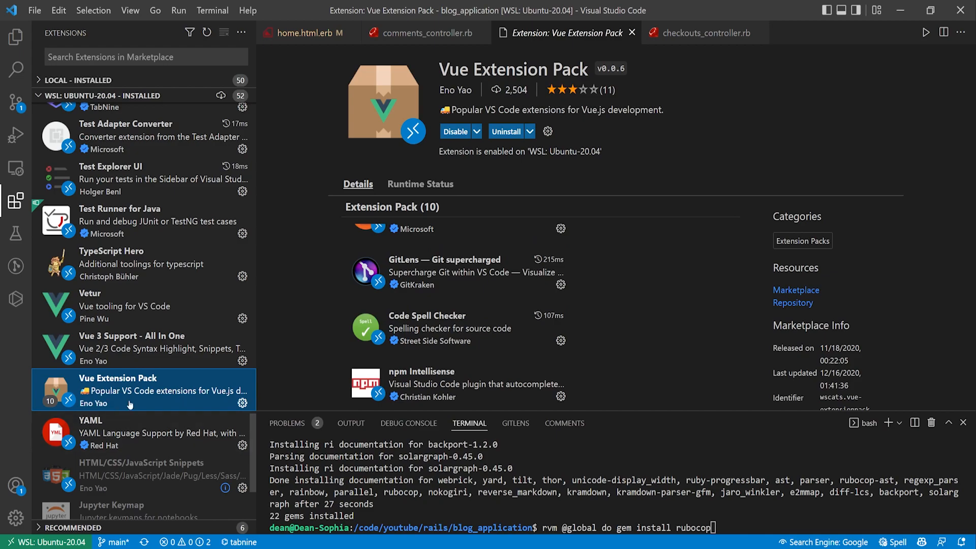
scroll(down, 3)
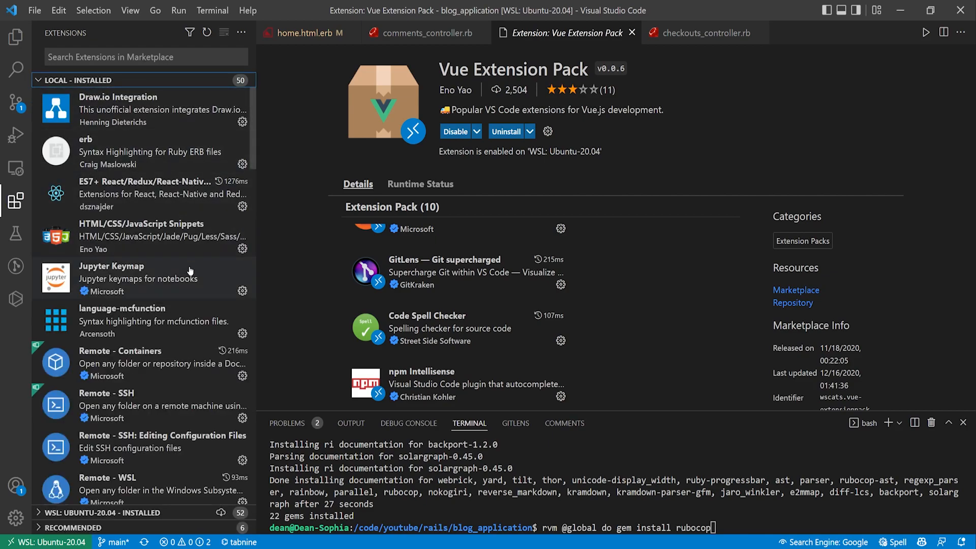
click(146, 193)
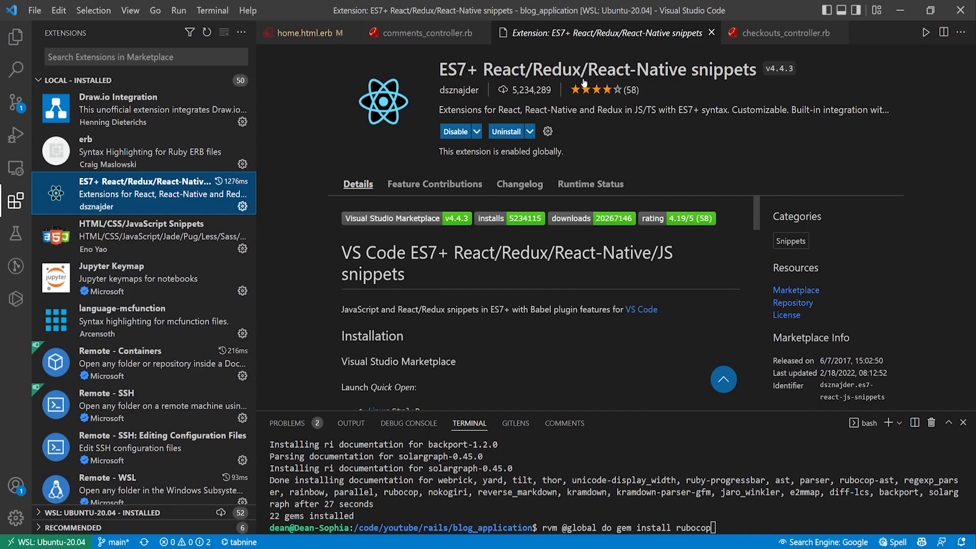
mouse_move(584, 84)
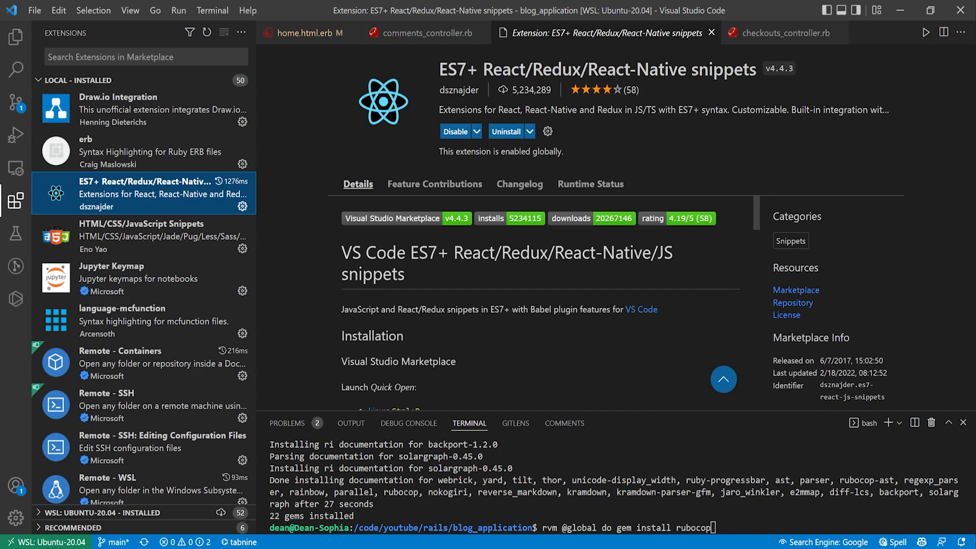
mouse_move(467, 57)
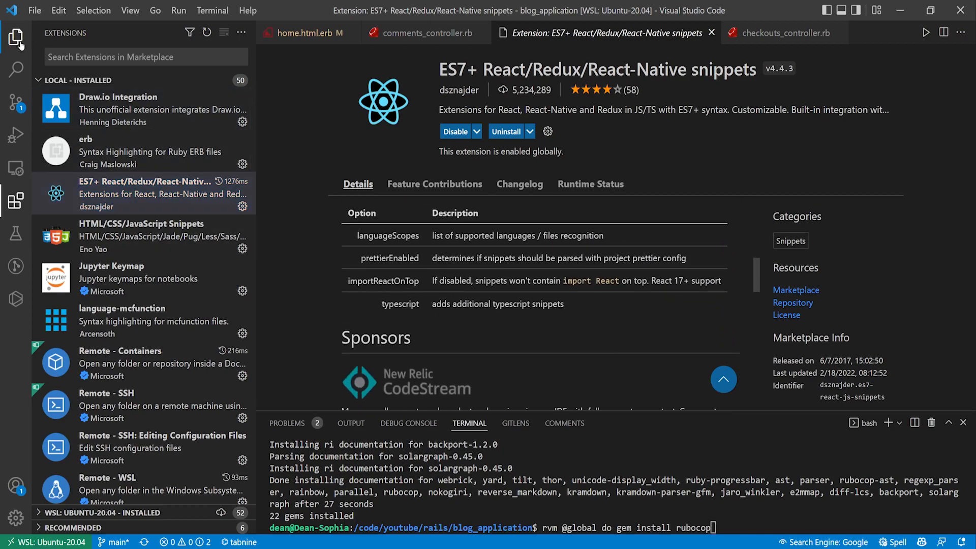
- Create a new file named test.jsx in the project root
click(15, 39)
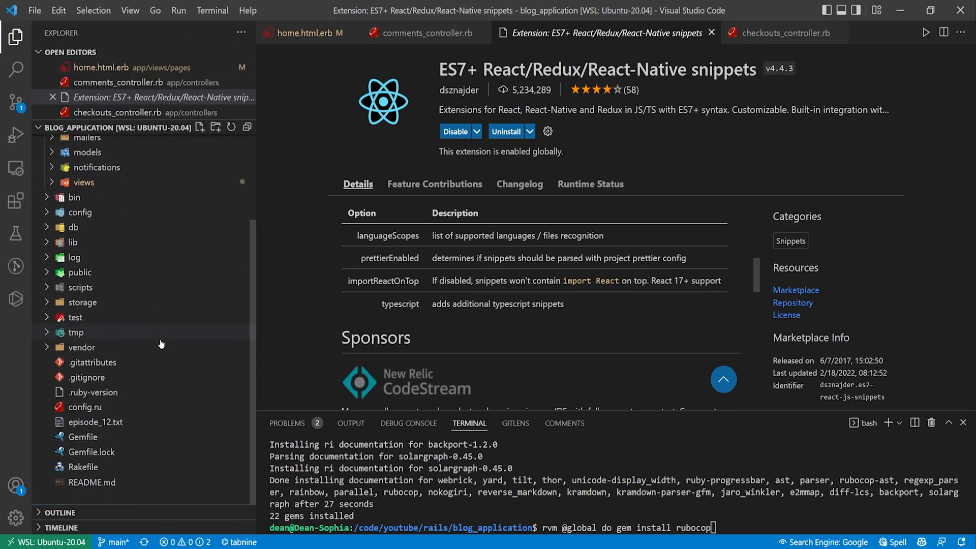
click(201, 127)
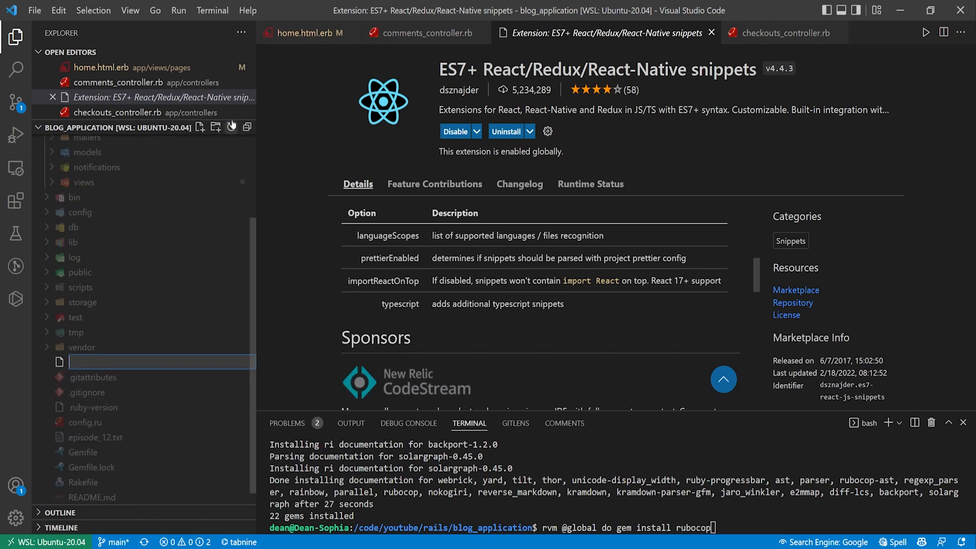
text(test.jsx)
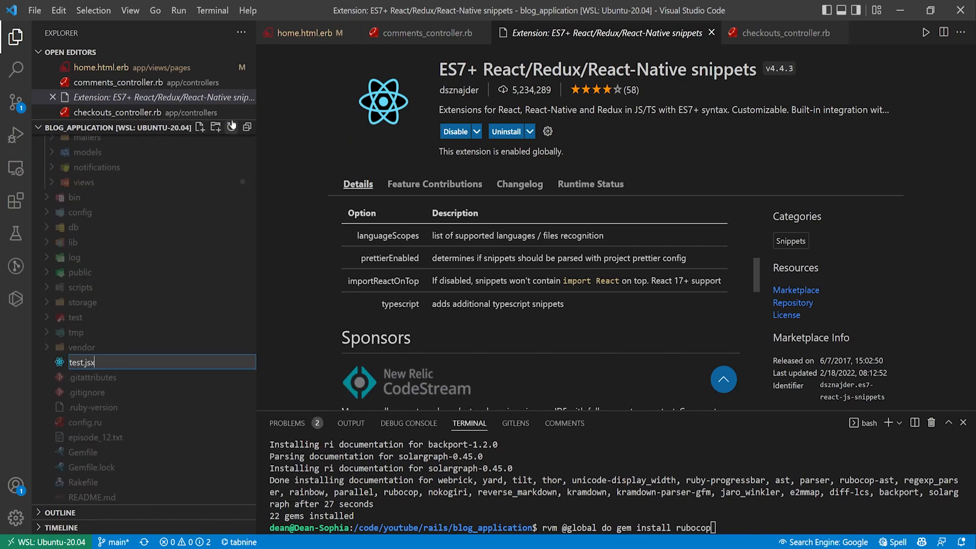
- Expand the rfce snippet into a React functional component, then close test.jsx
text(rfce)
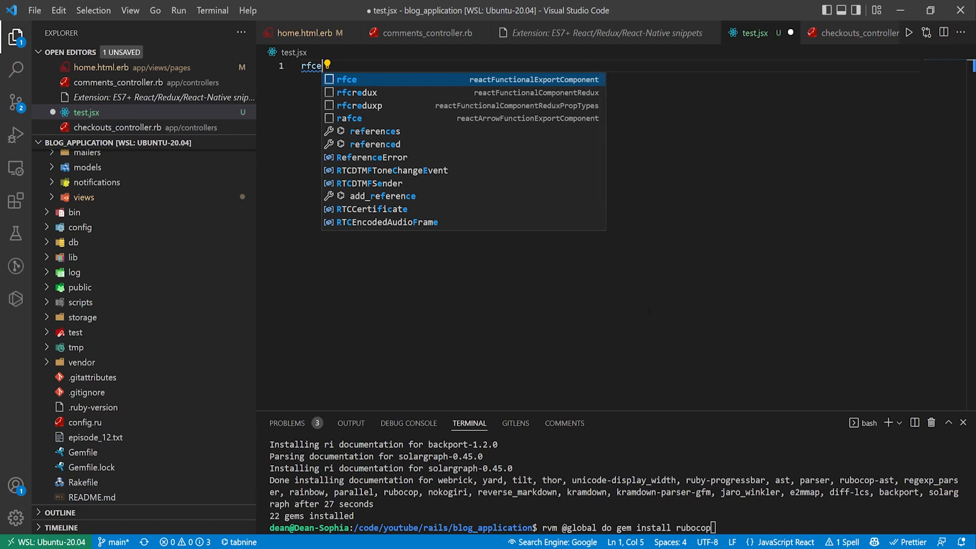
key(Tab)
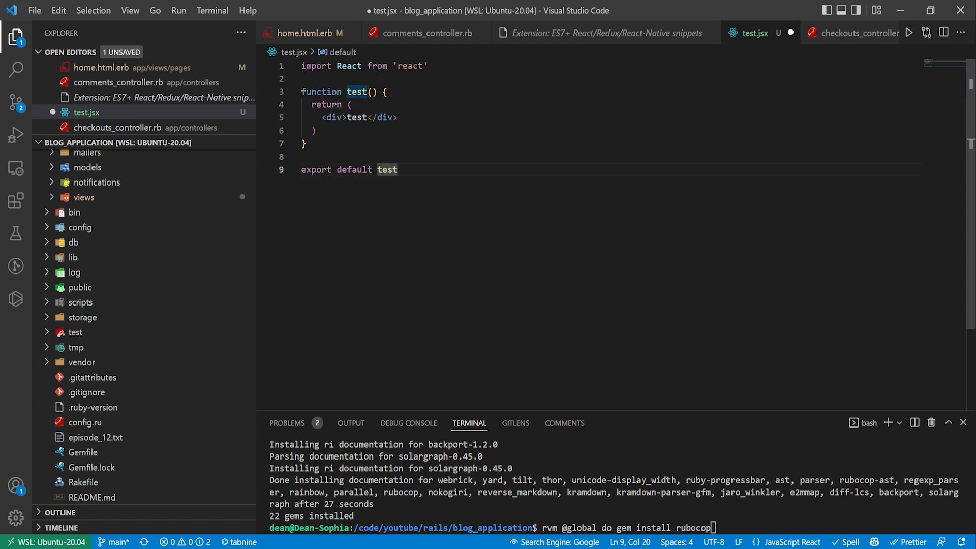
click(404, 65)
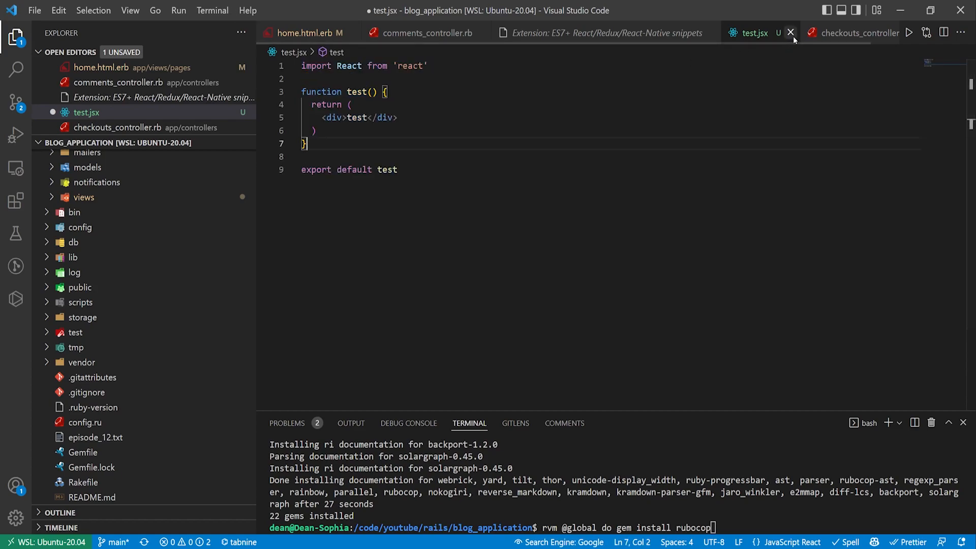
click(791, 32)
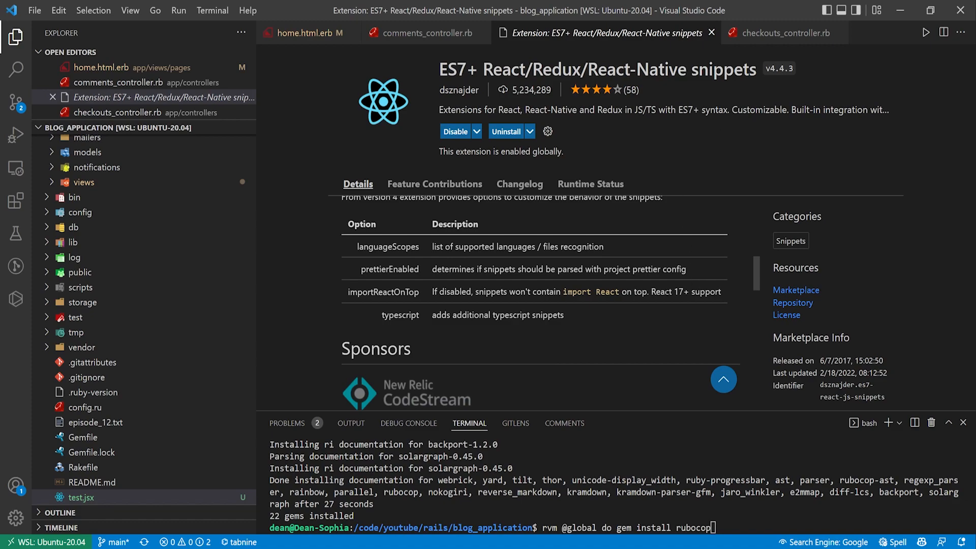
mouse_move(596, 306)
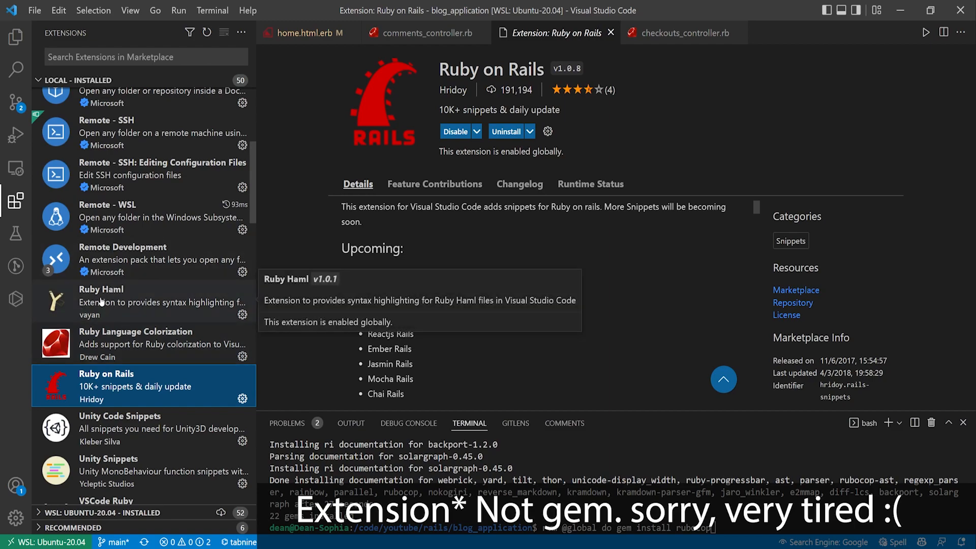
- View Ruby Haml, Ruby Language Colorization, then Ruby on Rails extension details
click(100, 301)
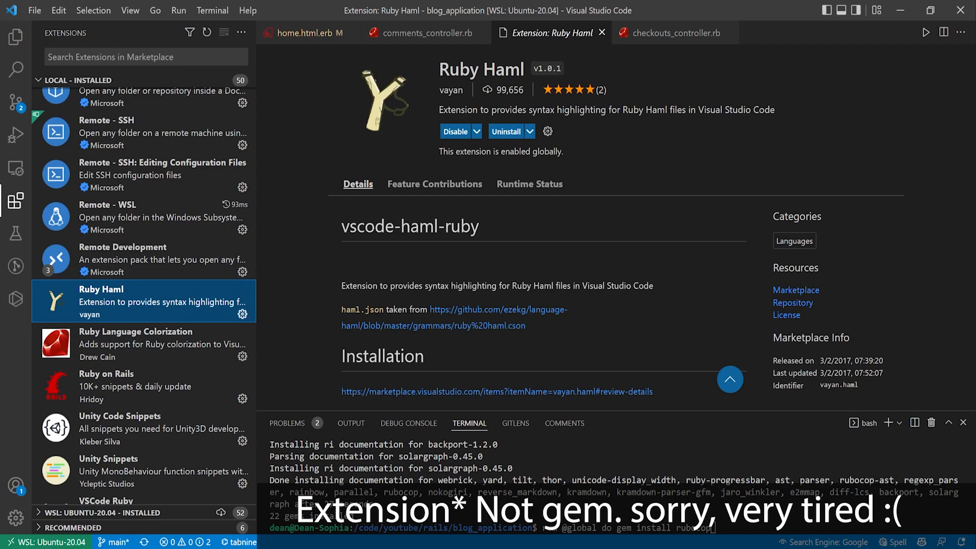
mouse_move(219, 355)
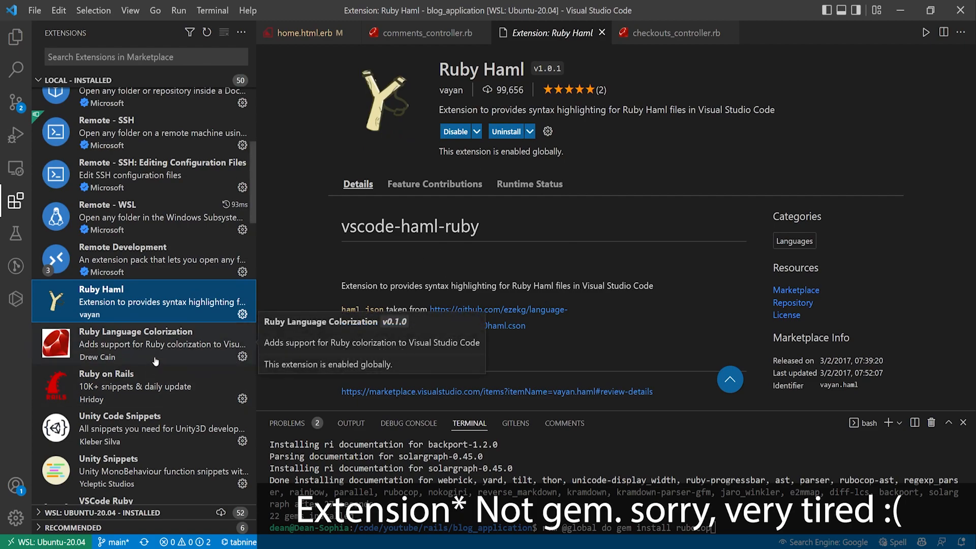
click(143, 344)
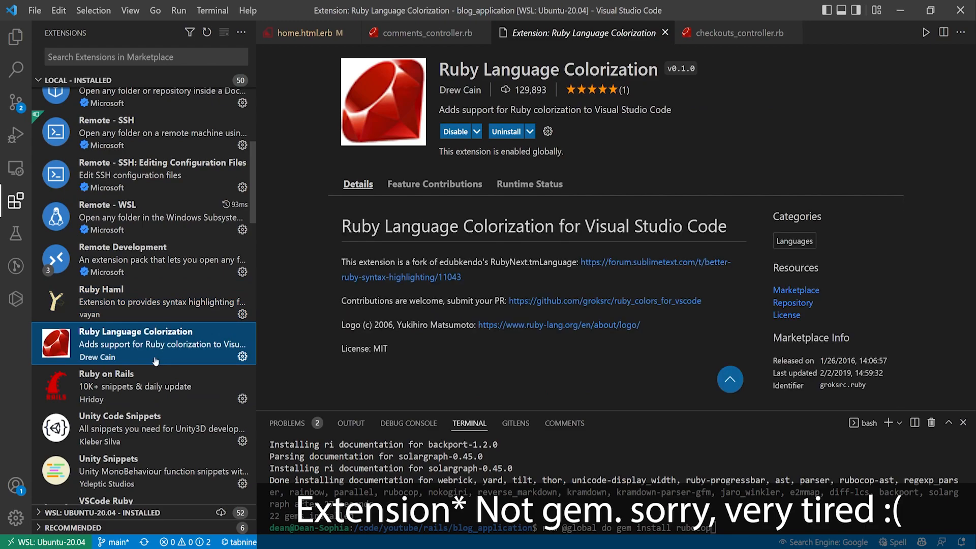
mouse_move(135, 386)
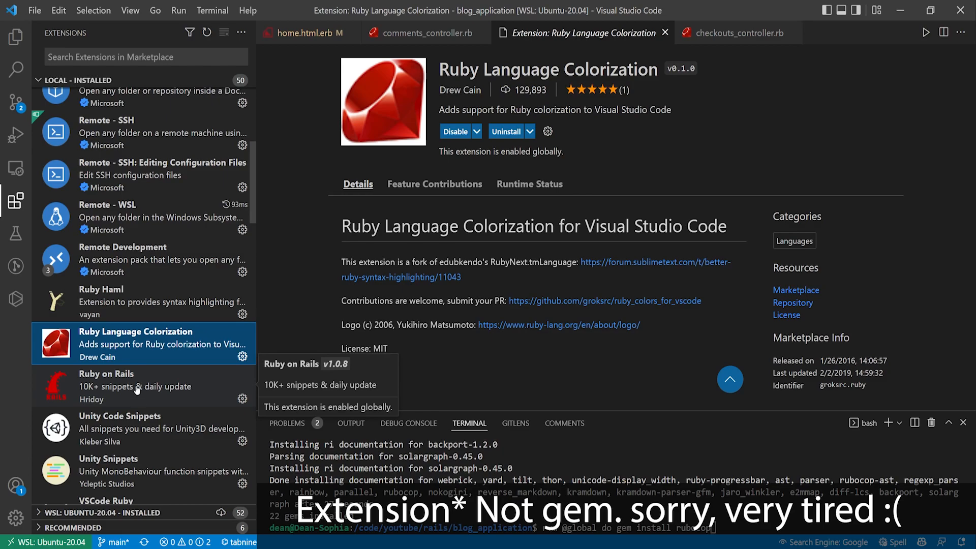
click(107, 373)
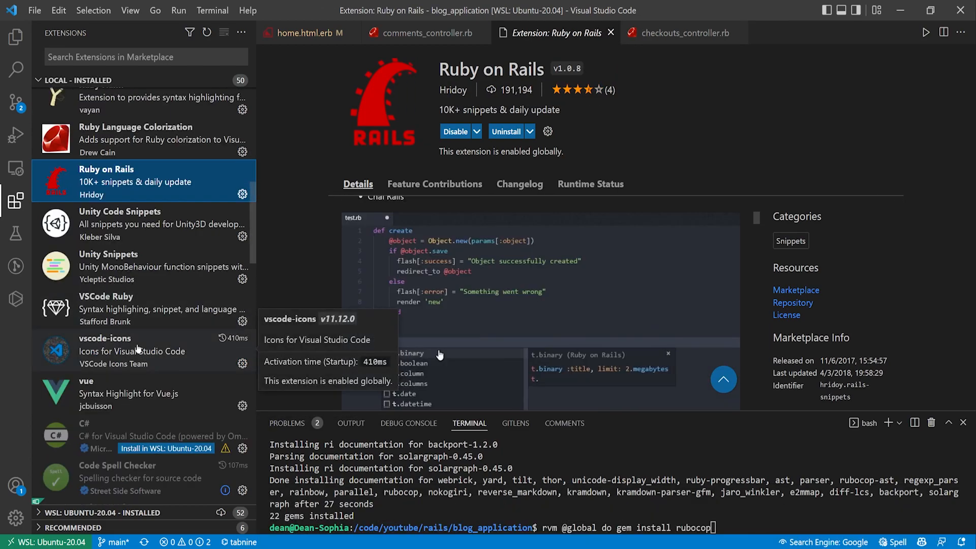
- View vscode-icons details, check the file tree icons in Explorer, and return to the extensions list
click(124, 350)
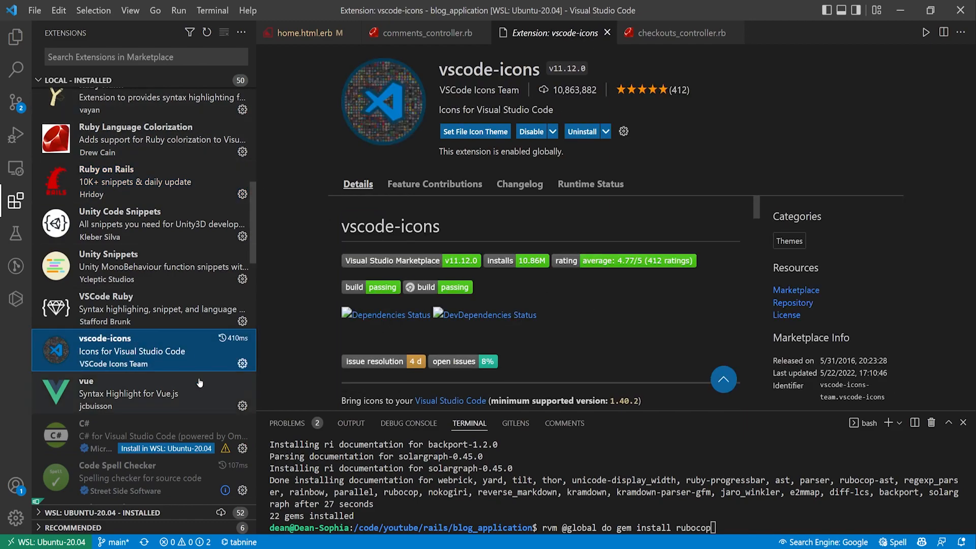
mouse_move(15, 37)
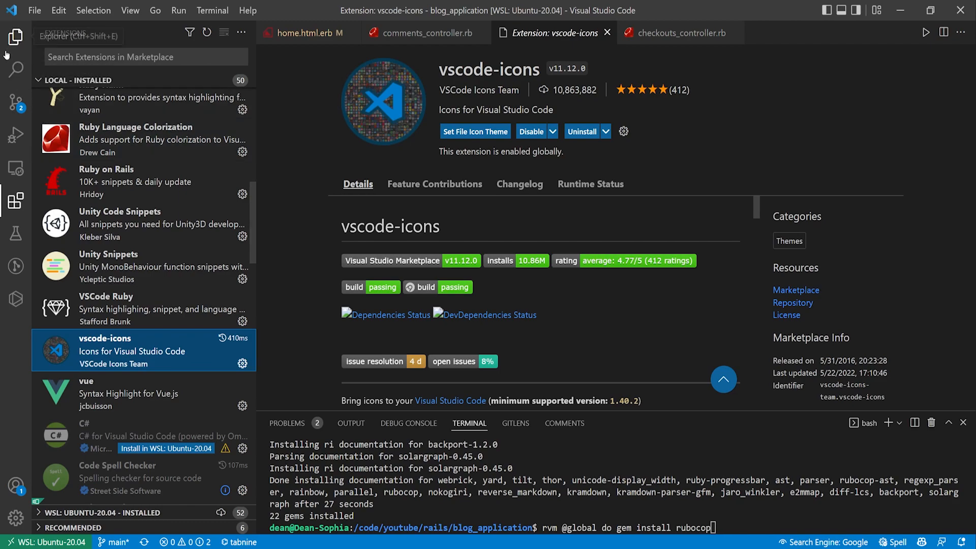
click(15, 37)
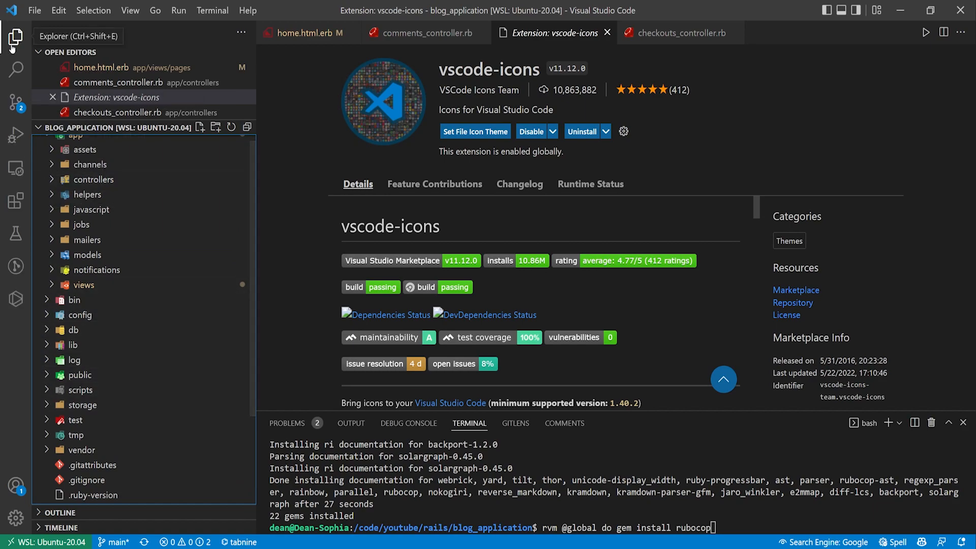
click(15, 200)
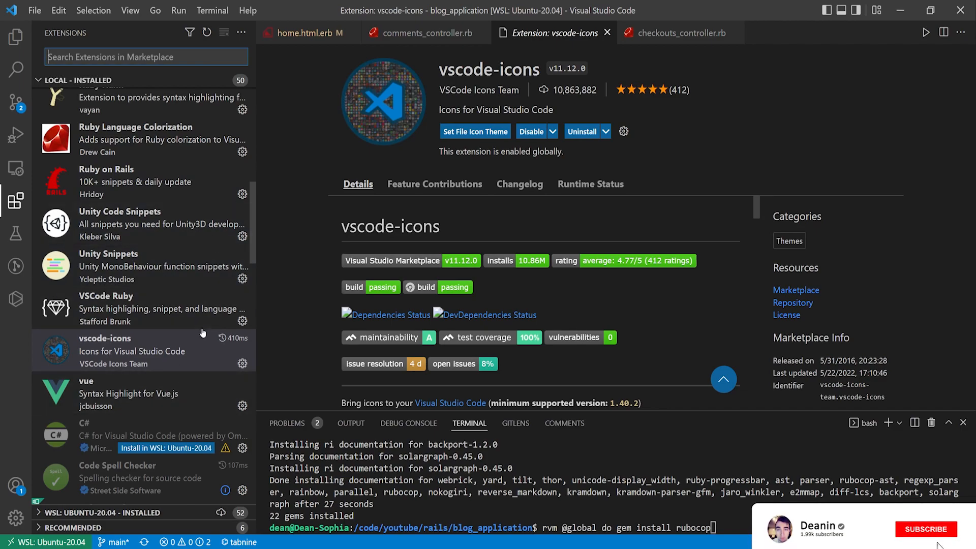
scroll(down, 3)
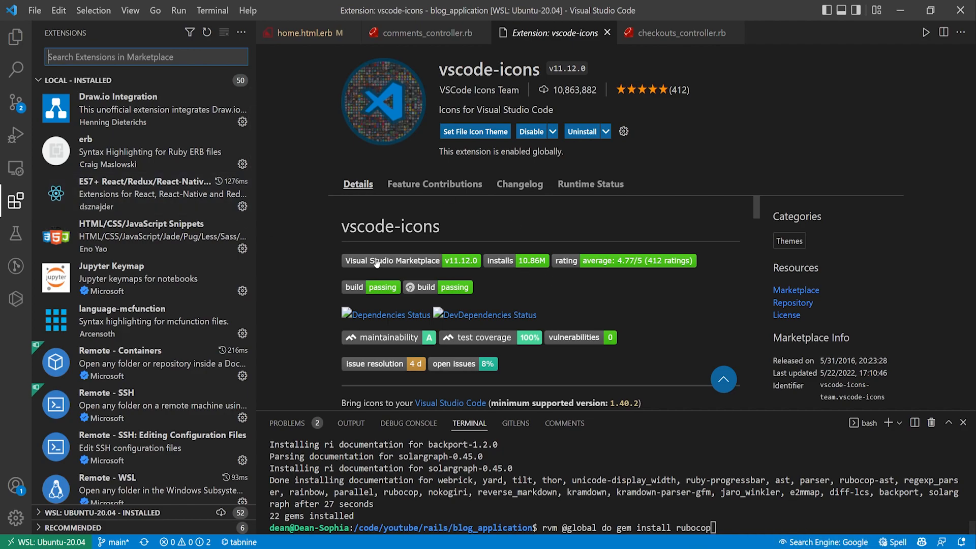
mouse_move(231, 397)
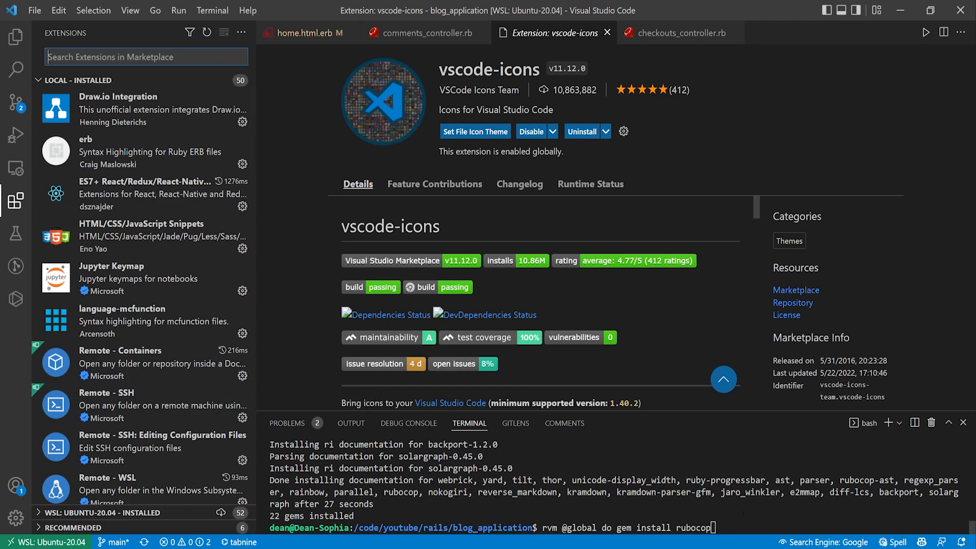
text(gem list)
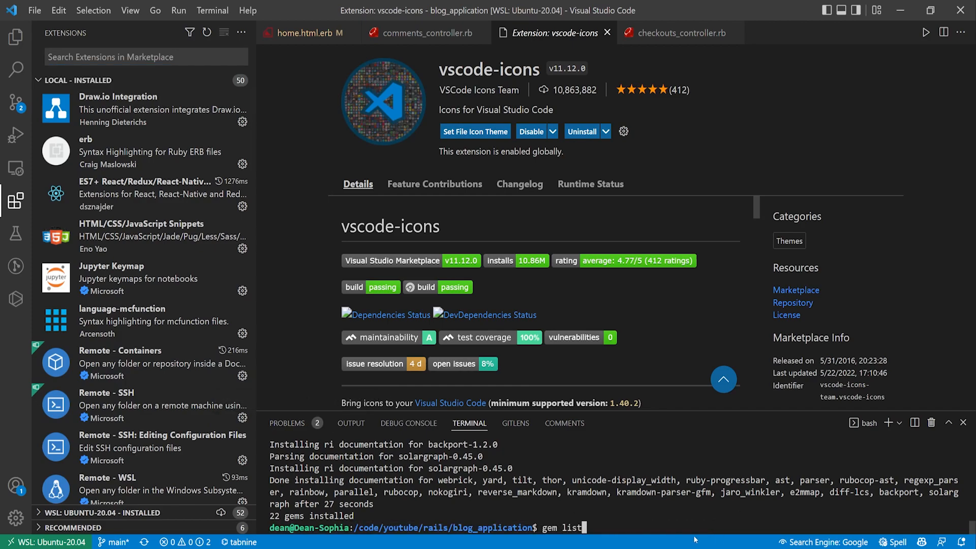
text(rvm @global do gem install solargraph)
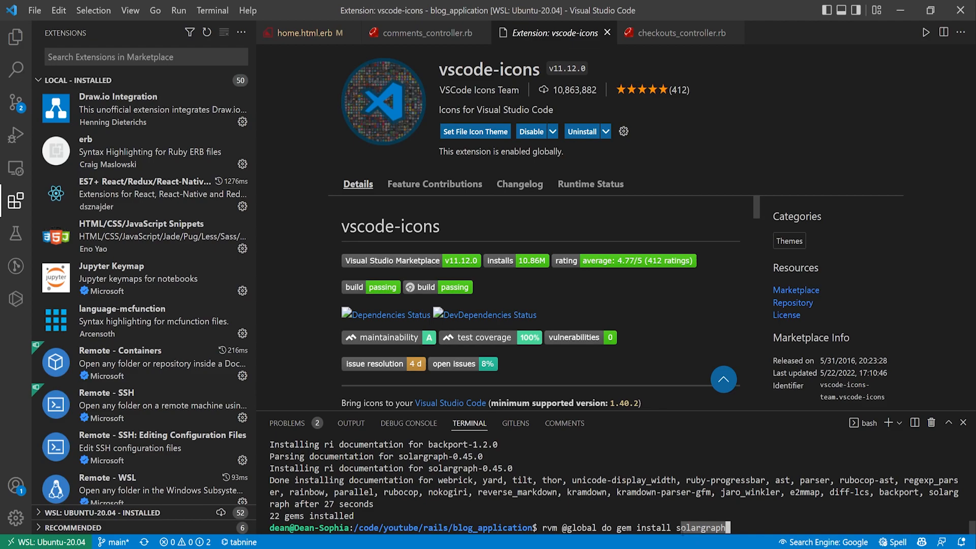
mouse_move(343, 62)
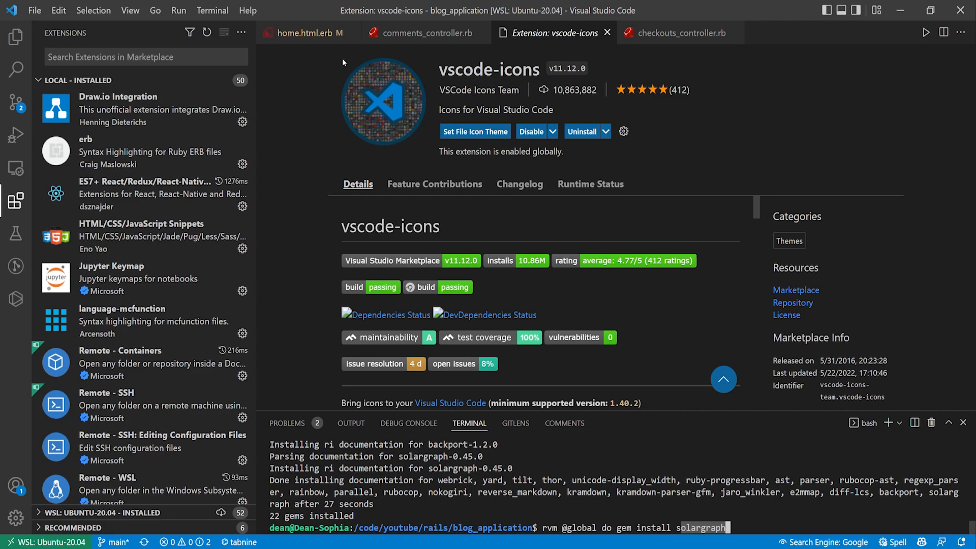